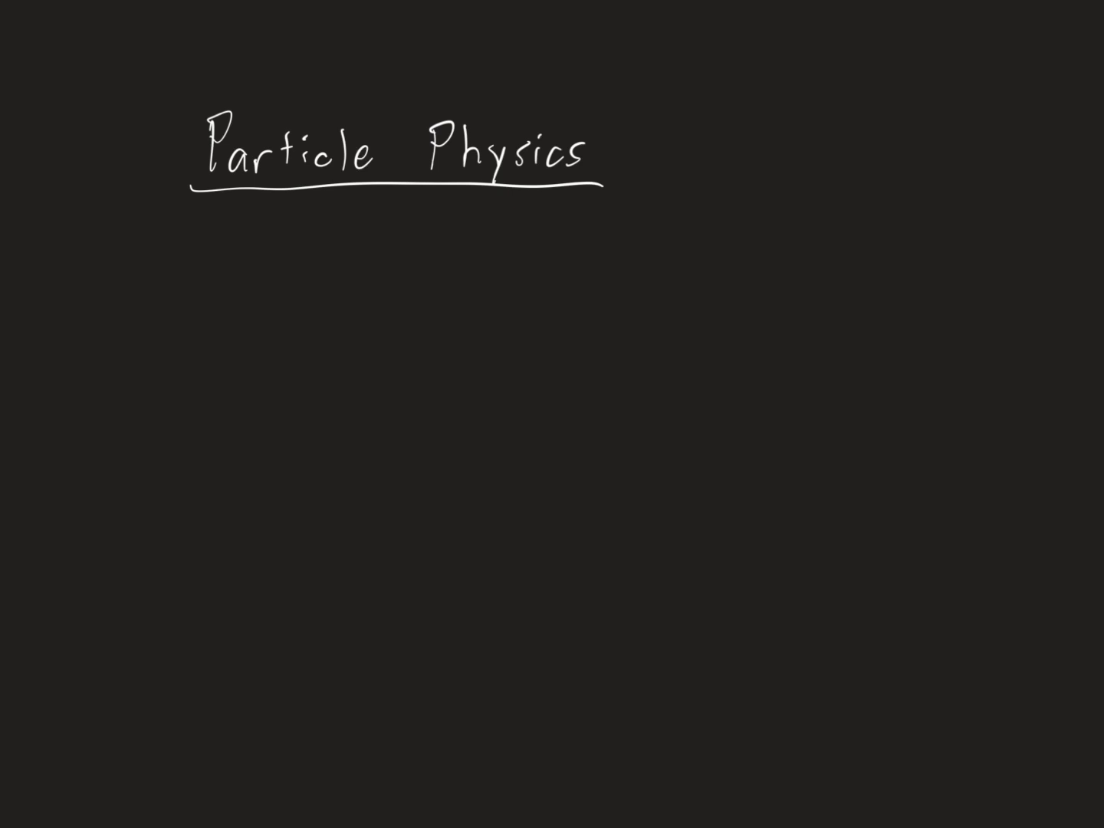
Step: Place a bullet dot beneath the underlined Particle Physics heading
{"action": "left_click", "coordinate": [208, 269]}
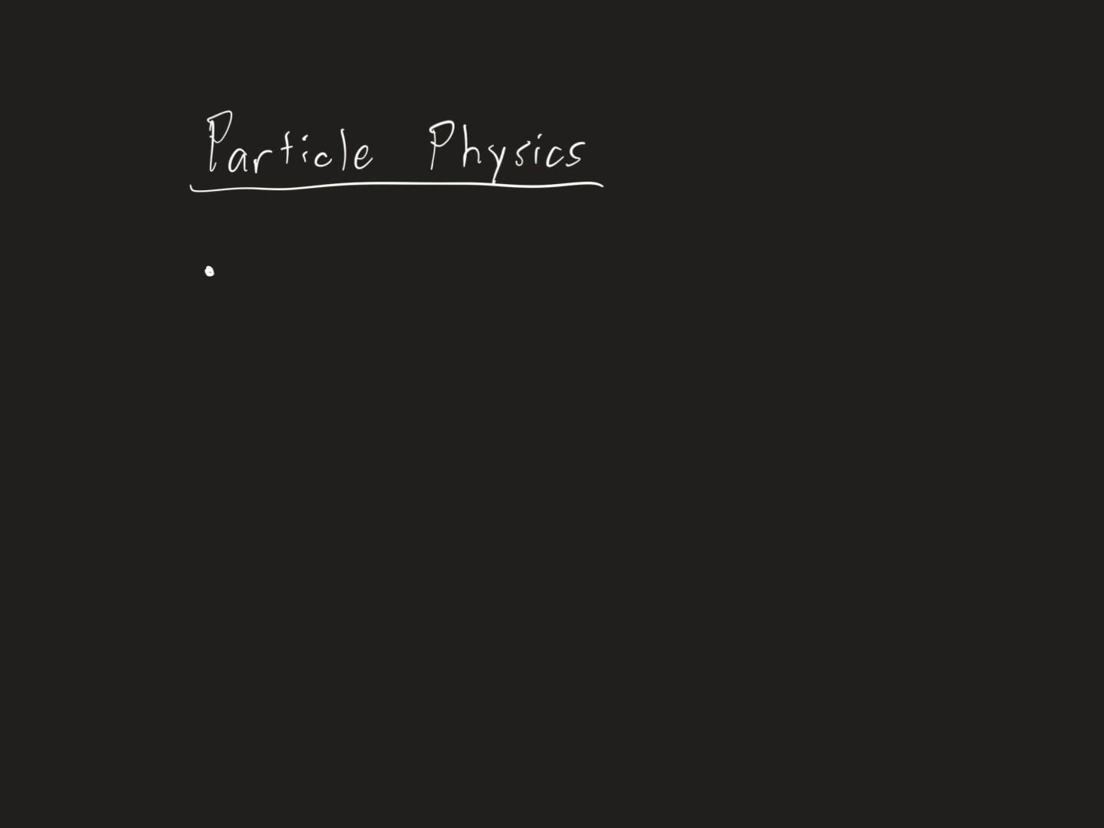
Step: Handwrite 'Atom' at the bullet with an arrow down to 'protons, neutrons, electrons'
{"action": "type", "text": "Al"}
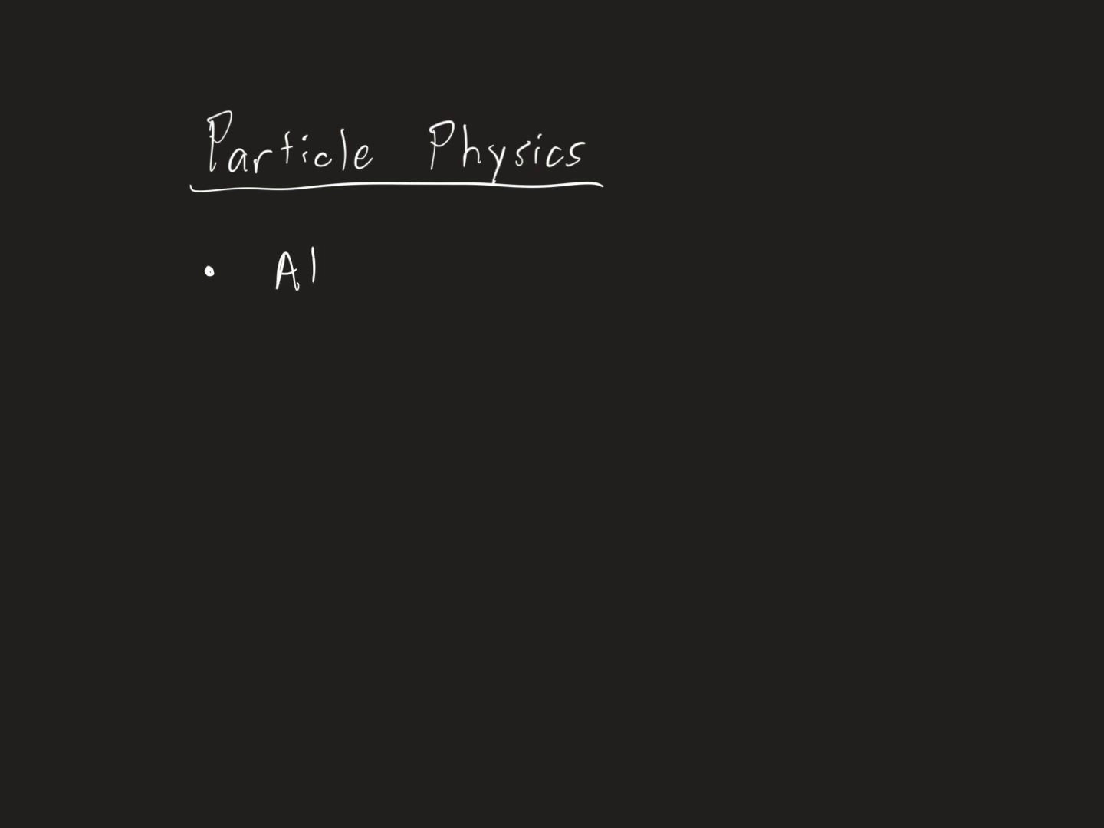
{"action": "type", "text": "tom"}
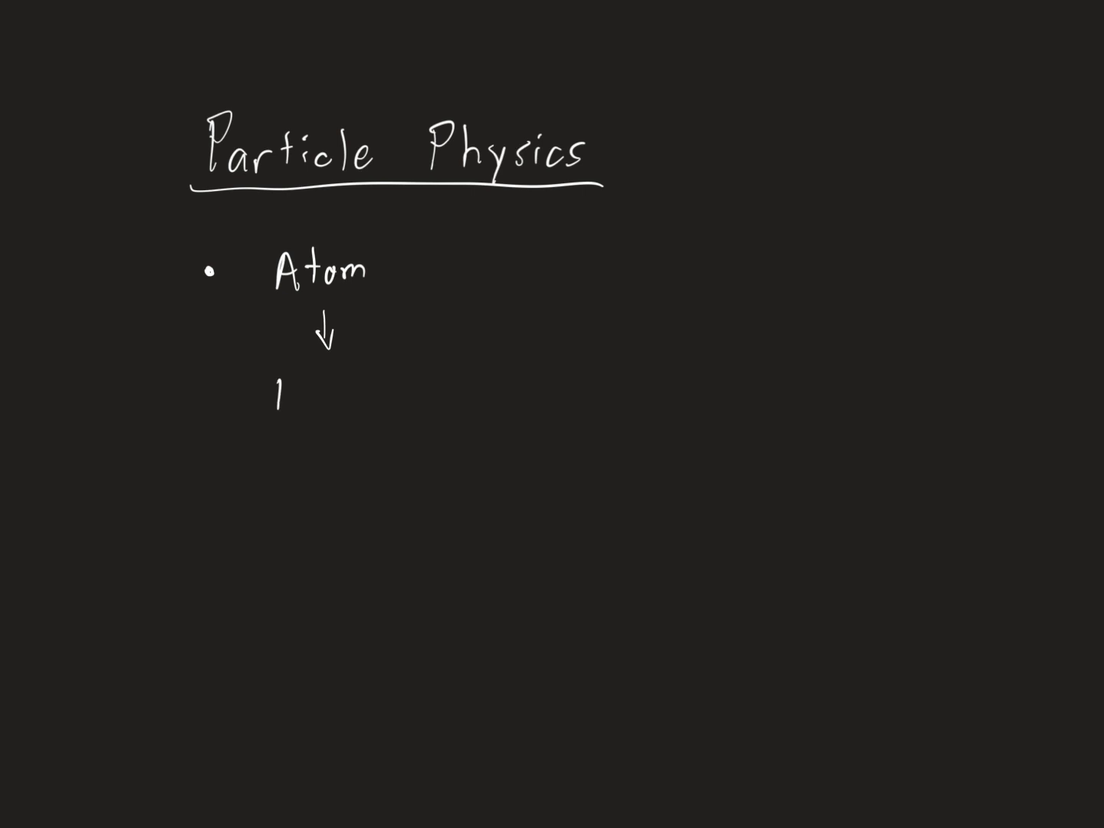
{"action": "type", "text": "protons,"}
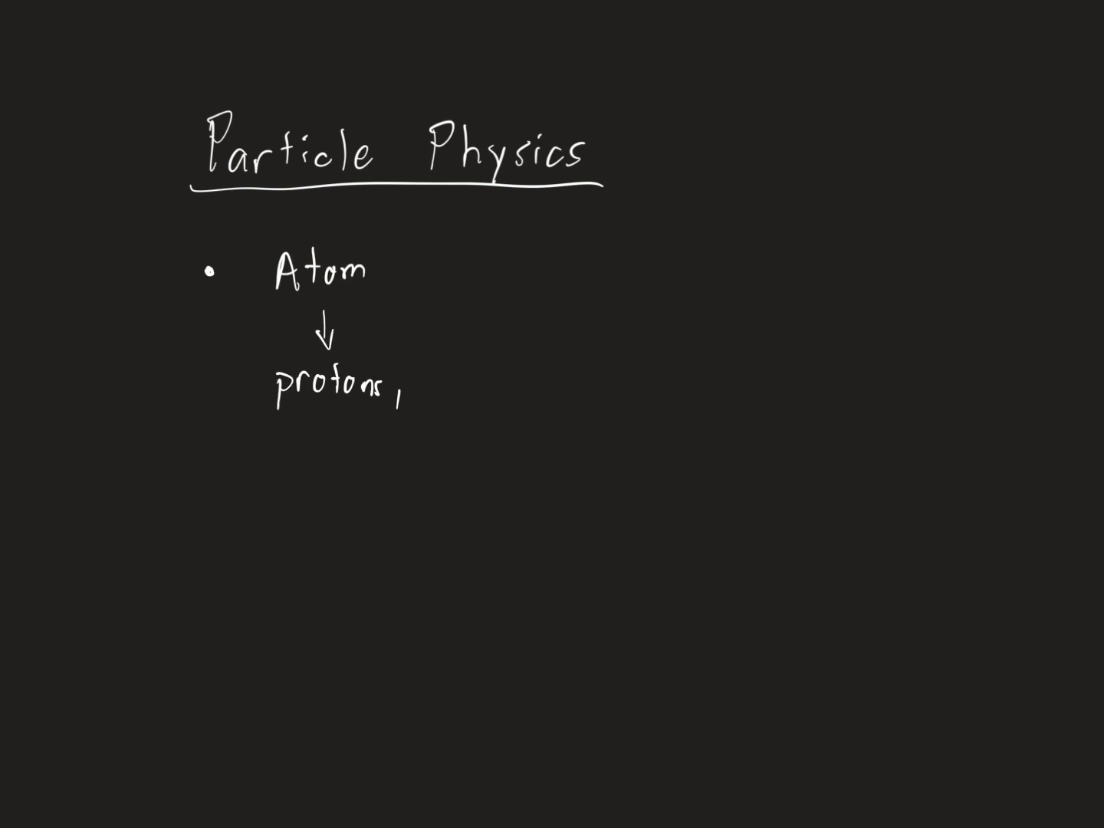
{"action": "type", "text": "neut"}
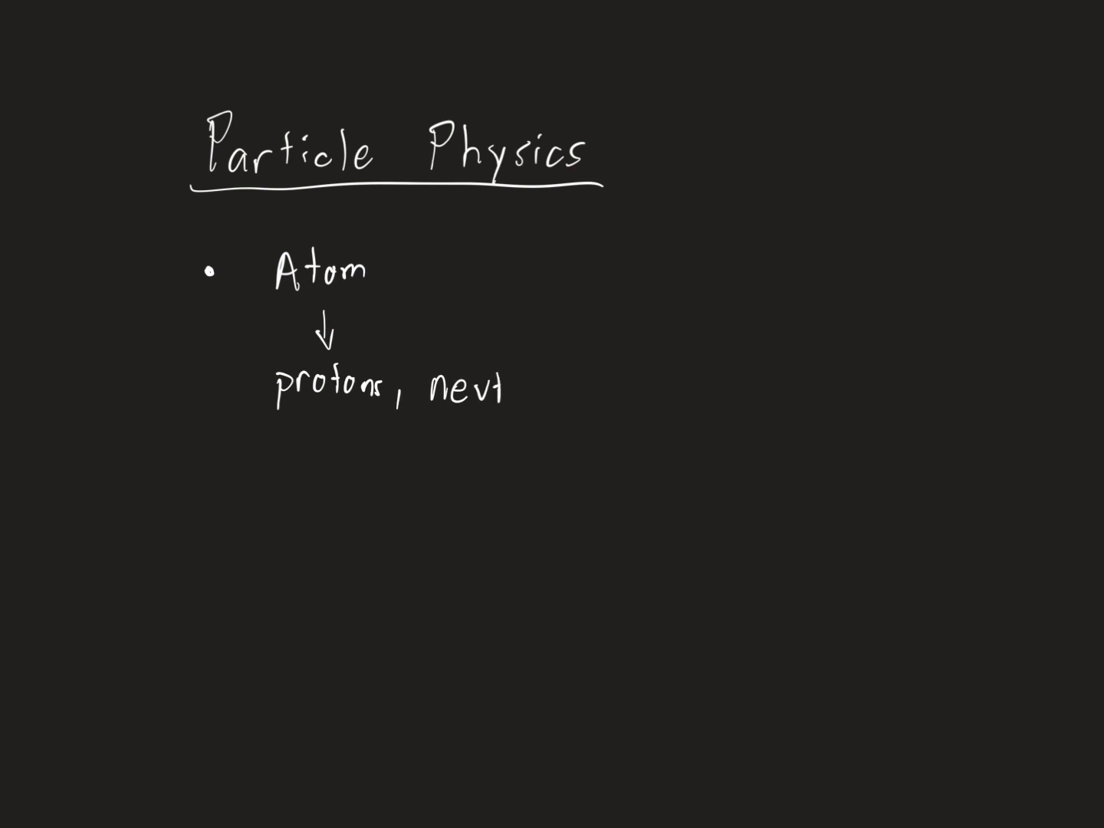
{"action": "type", "text": "rons."}
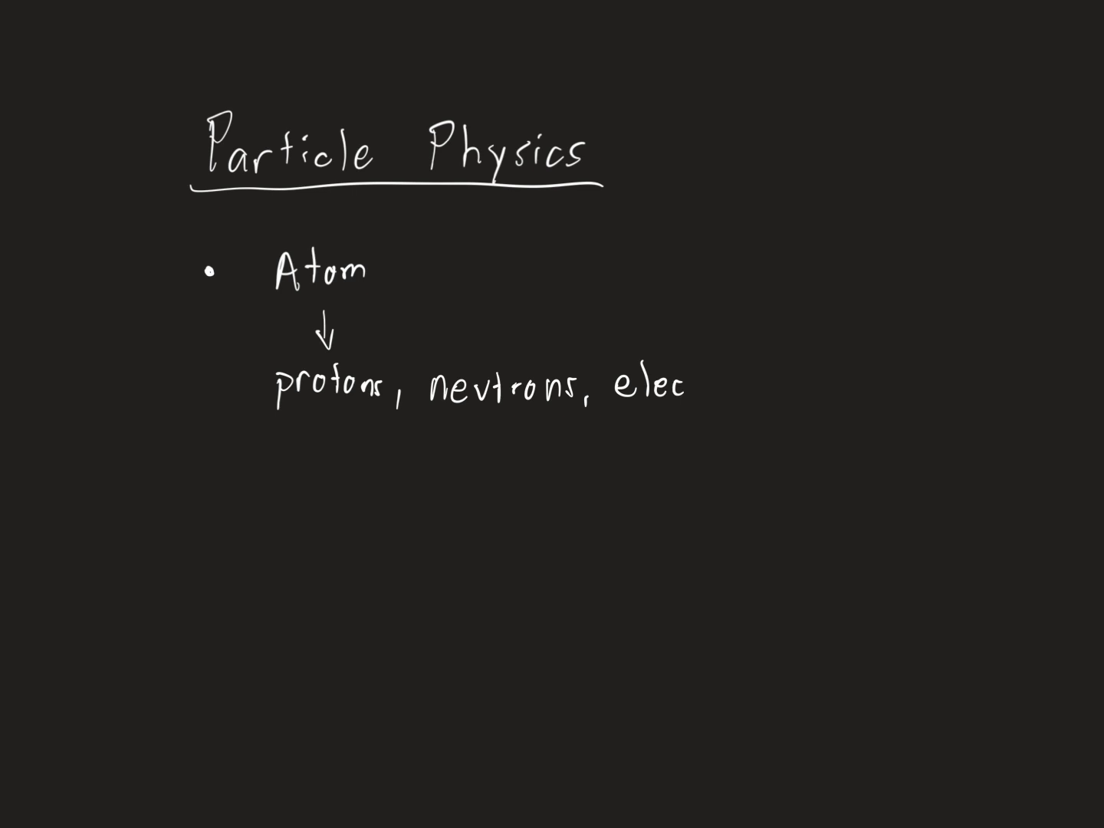
{"action": "type", "text": "tron"}
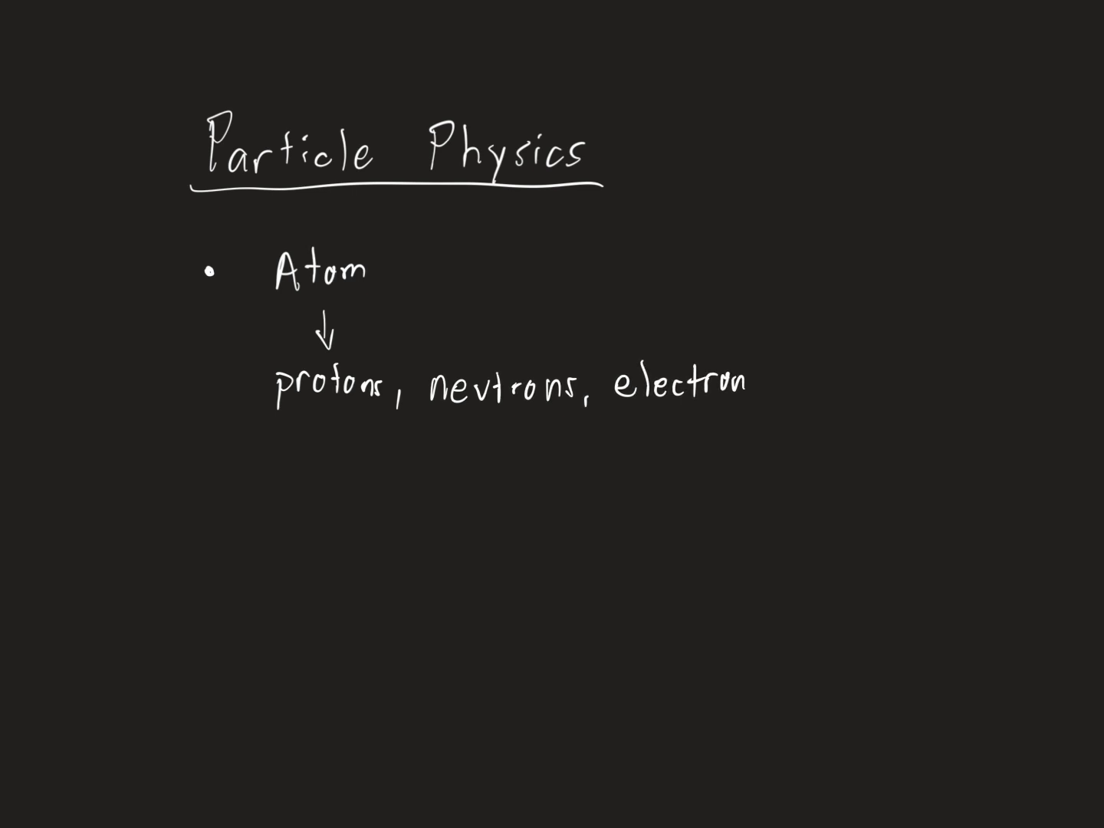
{"action": "type", "text": "s"}
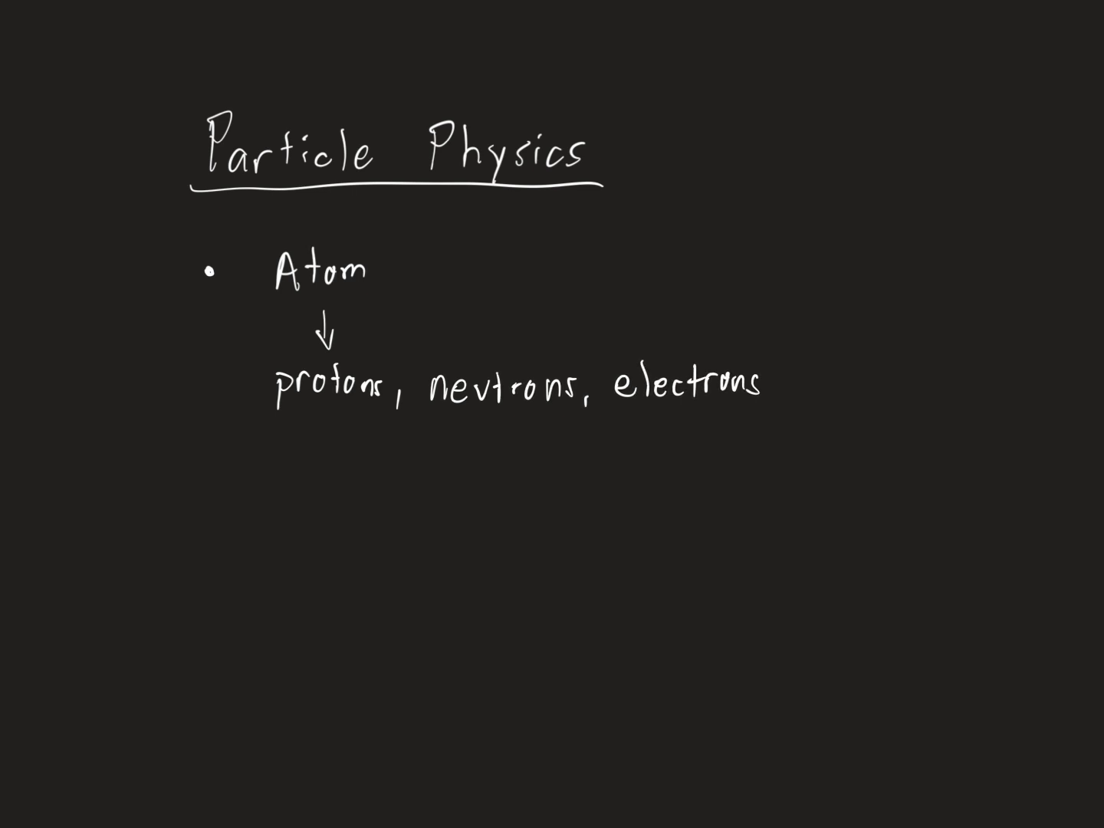
Step: Bracket protons and neutrons with an arrow leading to handwritten 'quarks'
{"action": "left_click_drag", "start_coordinate": [340, 426], "coordinate": [483, 491]}
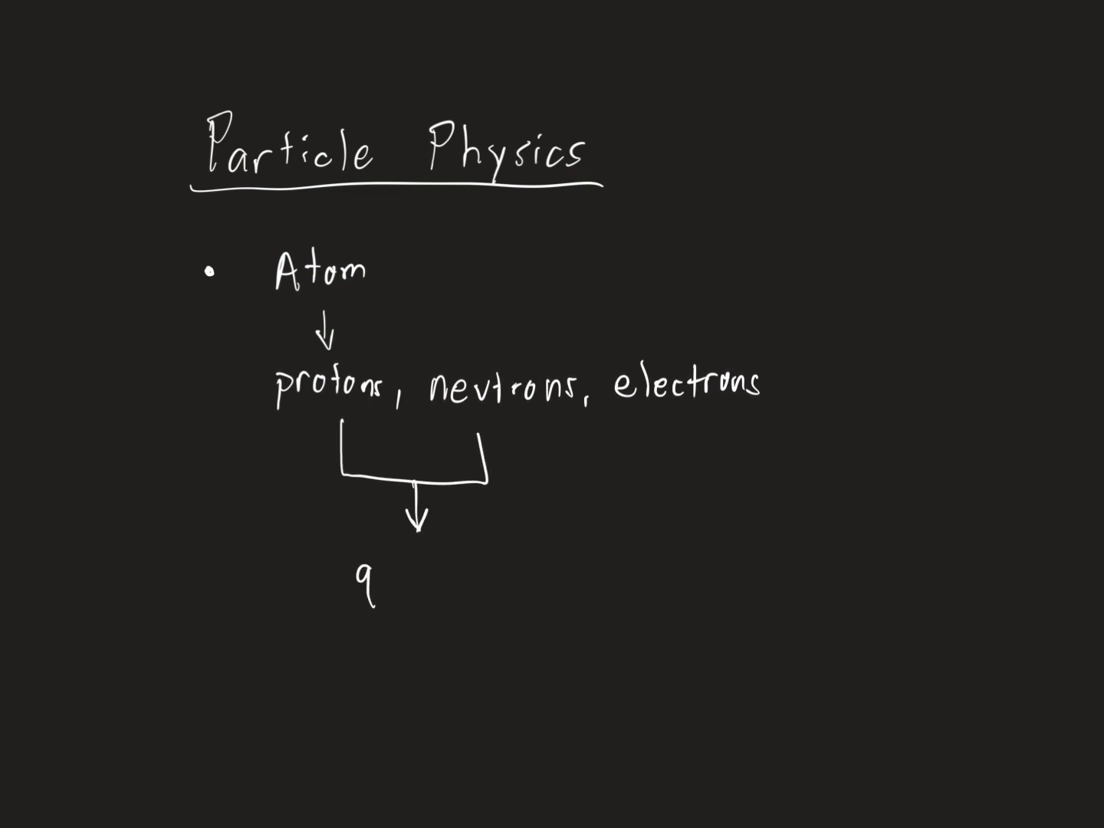
{"action": "type", "text": "uarl"}
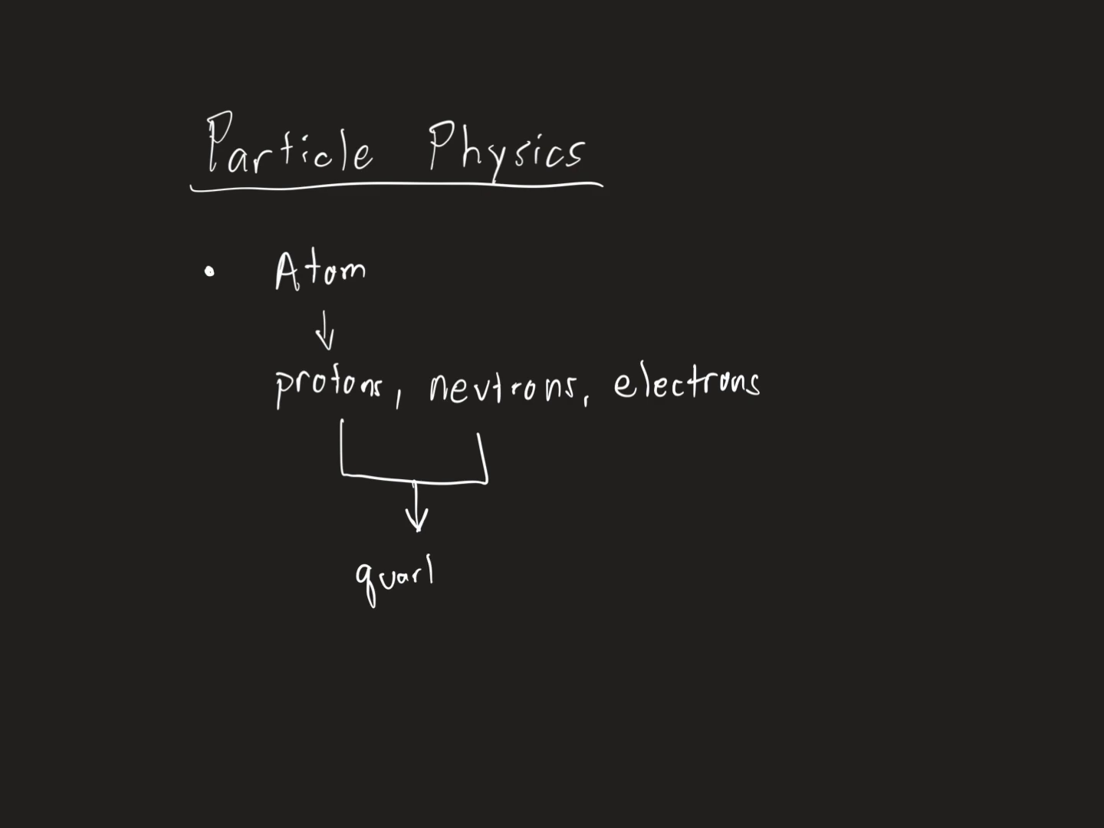
{"action": "type", "text": "ks"}
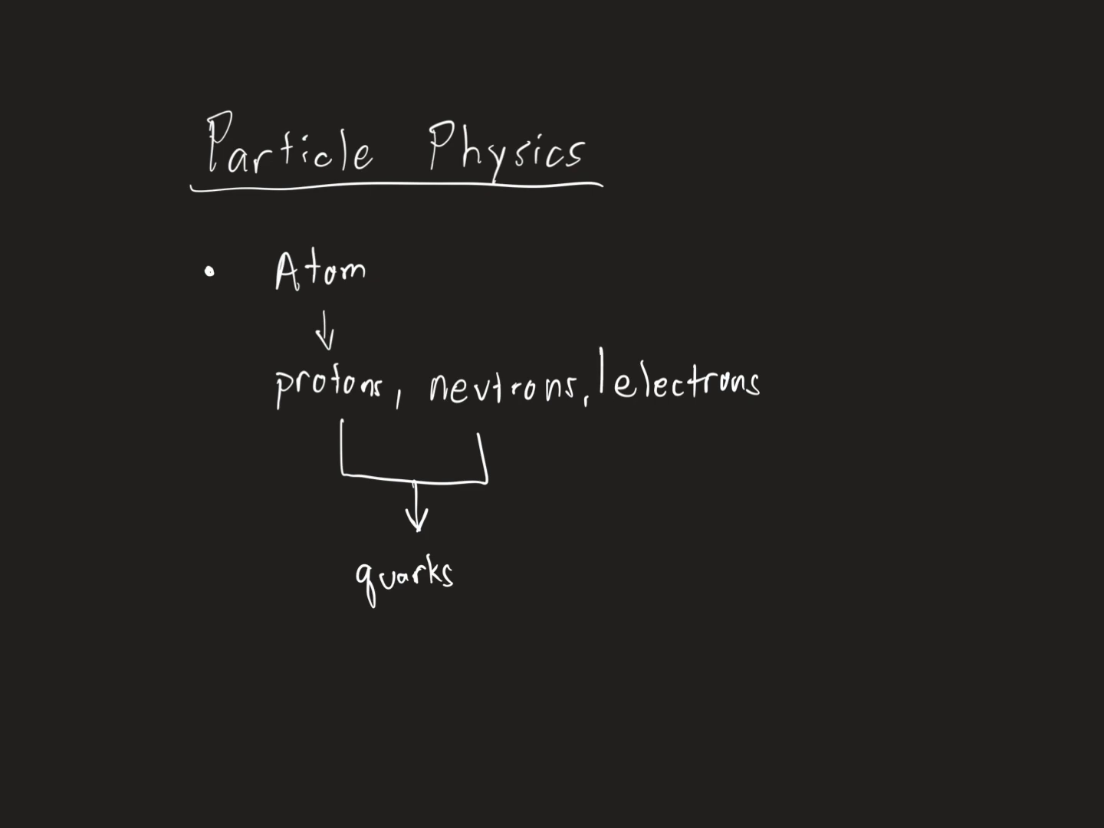
Step: Box 'electrons' and 'quarks' and draw a theories arrow right from quarks
{"action": "left_click_drag", "start_coordinate": [614, 337], "coordinate": [782, 414]}
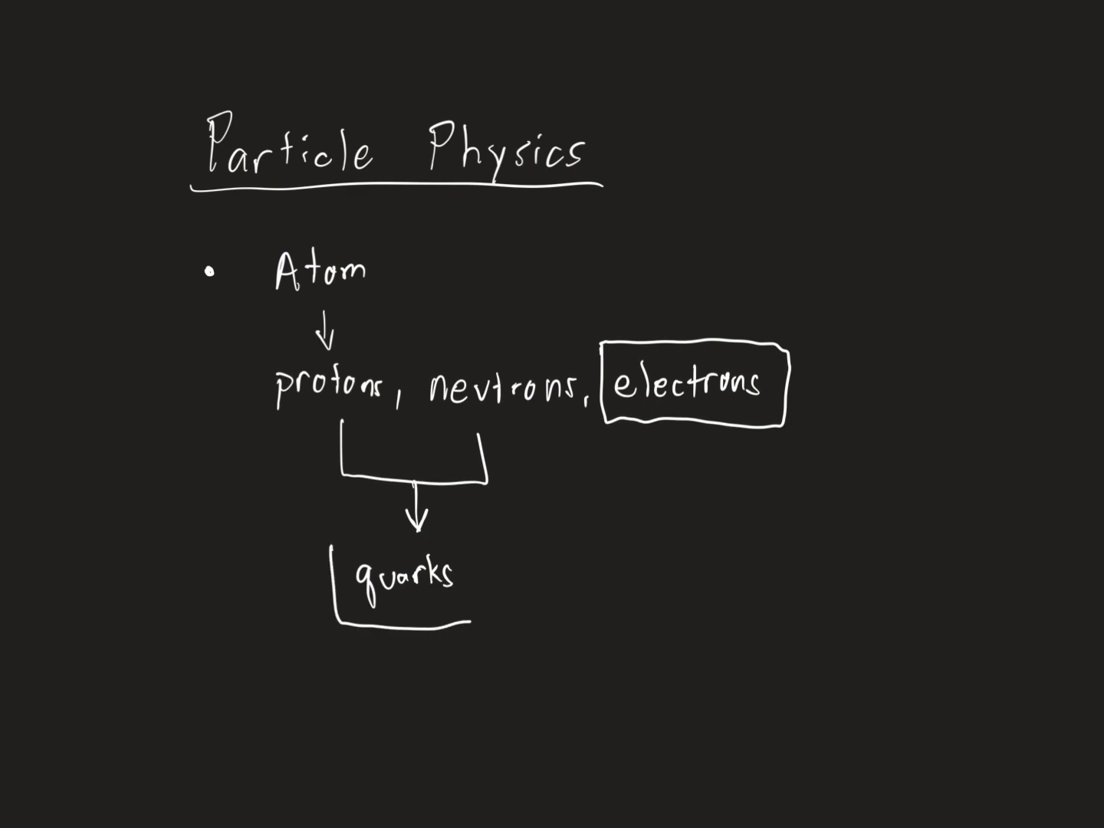
{"action": "left_click_drag", "start_coordinate": [338, 544], "coordinate": [475, 621]}
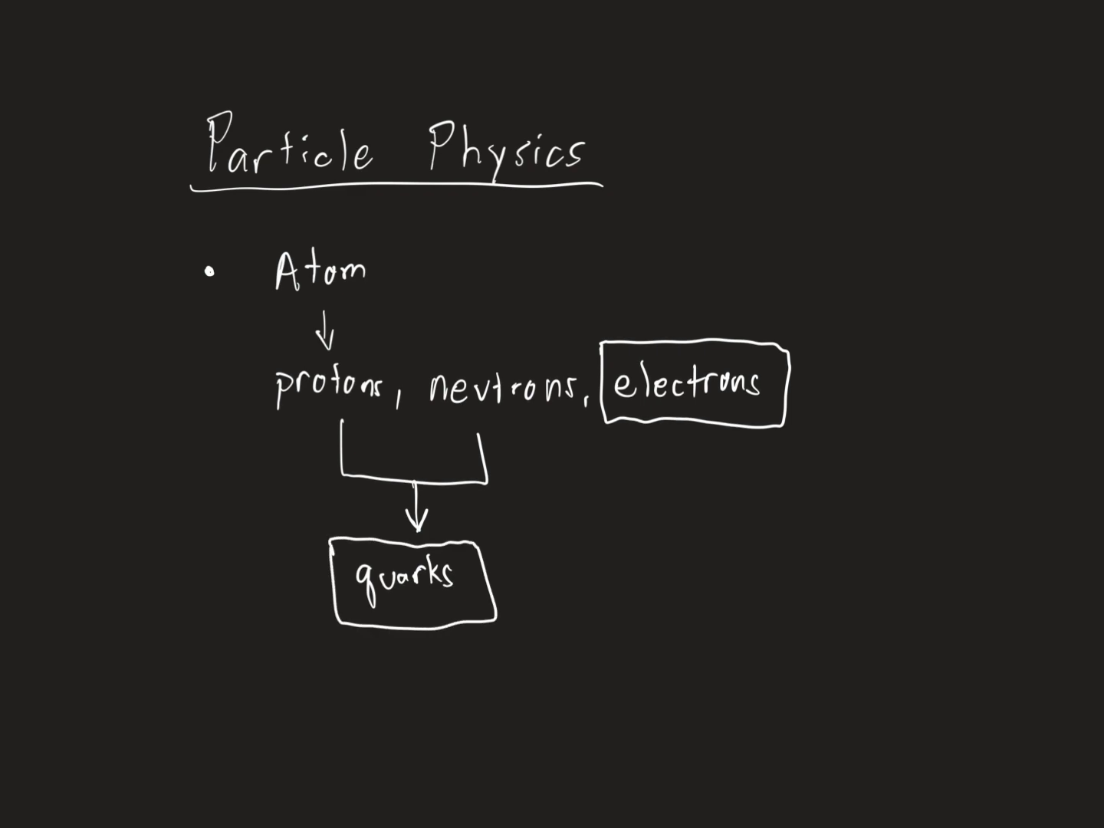
{"action": "left_click_drag", "start_coordinate": [499, 584], "coordinate": [667, 584]}
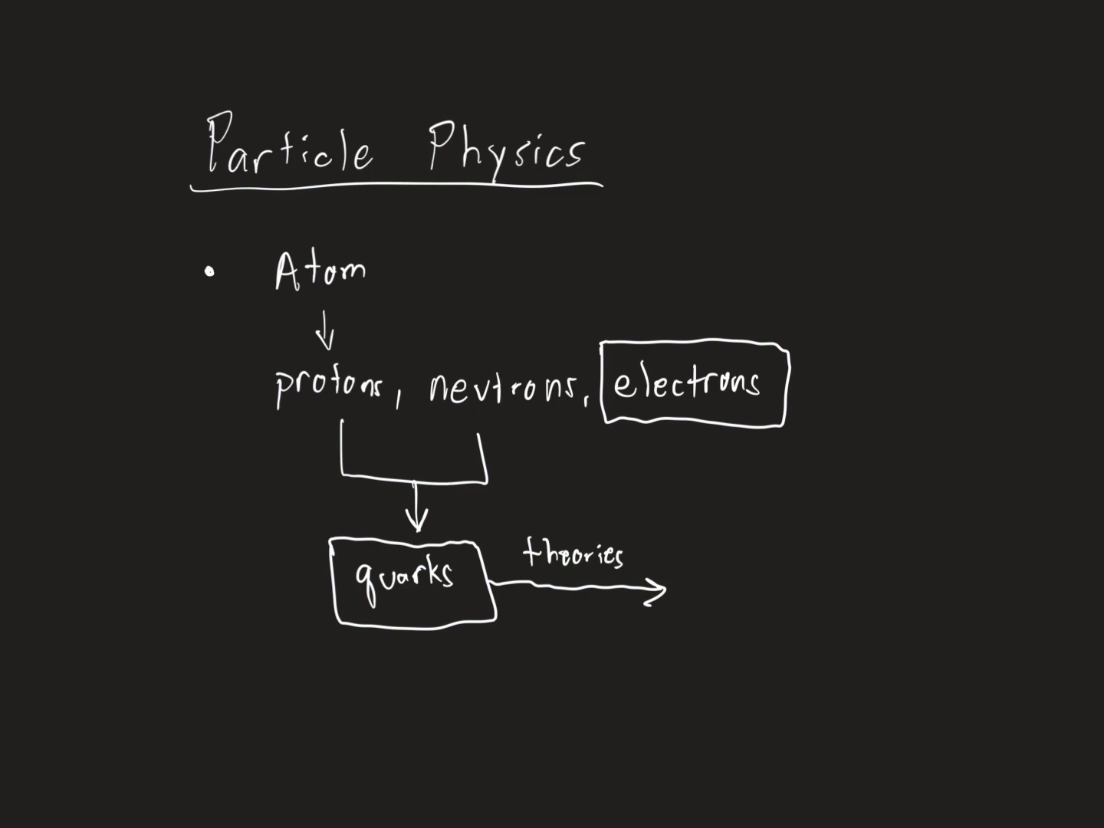
Step: Handwrite 'string', 'M-theory' and '11-dimensions' stacked at the theories arrow tip
{"action": "type", "text": "s'"}
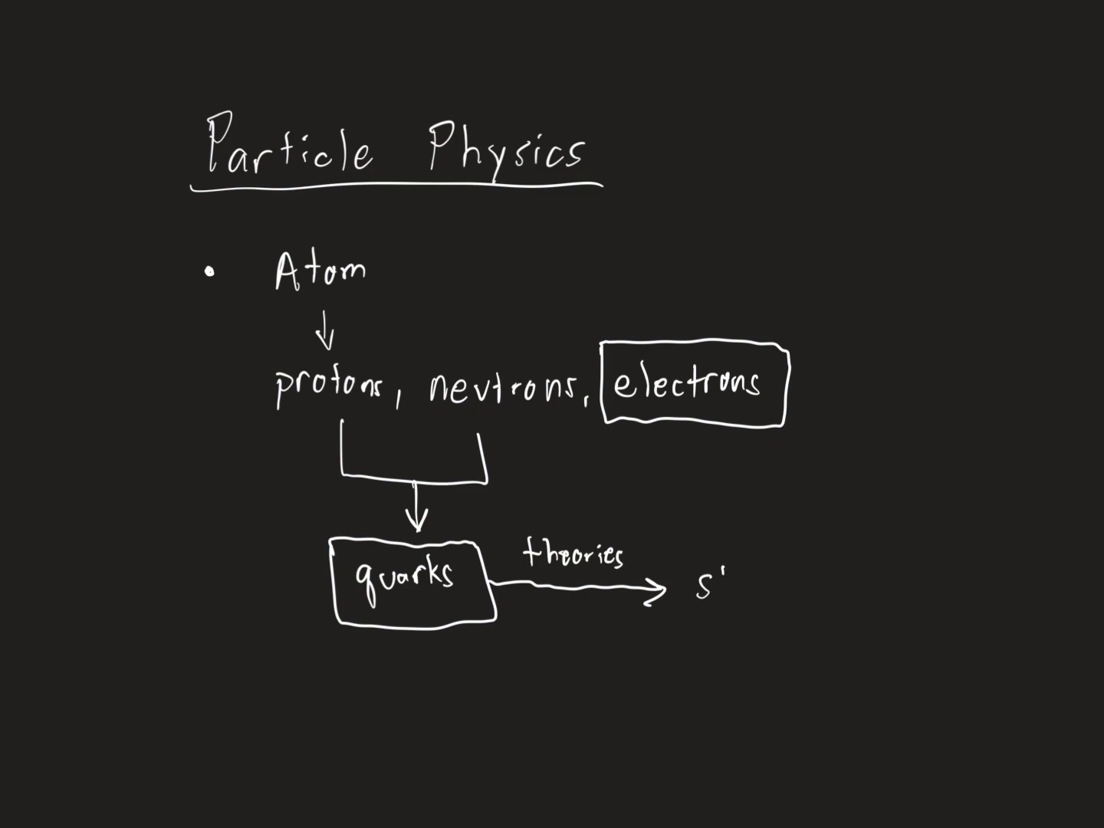
{"action": "type", "text": "string"}
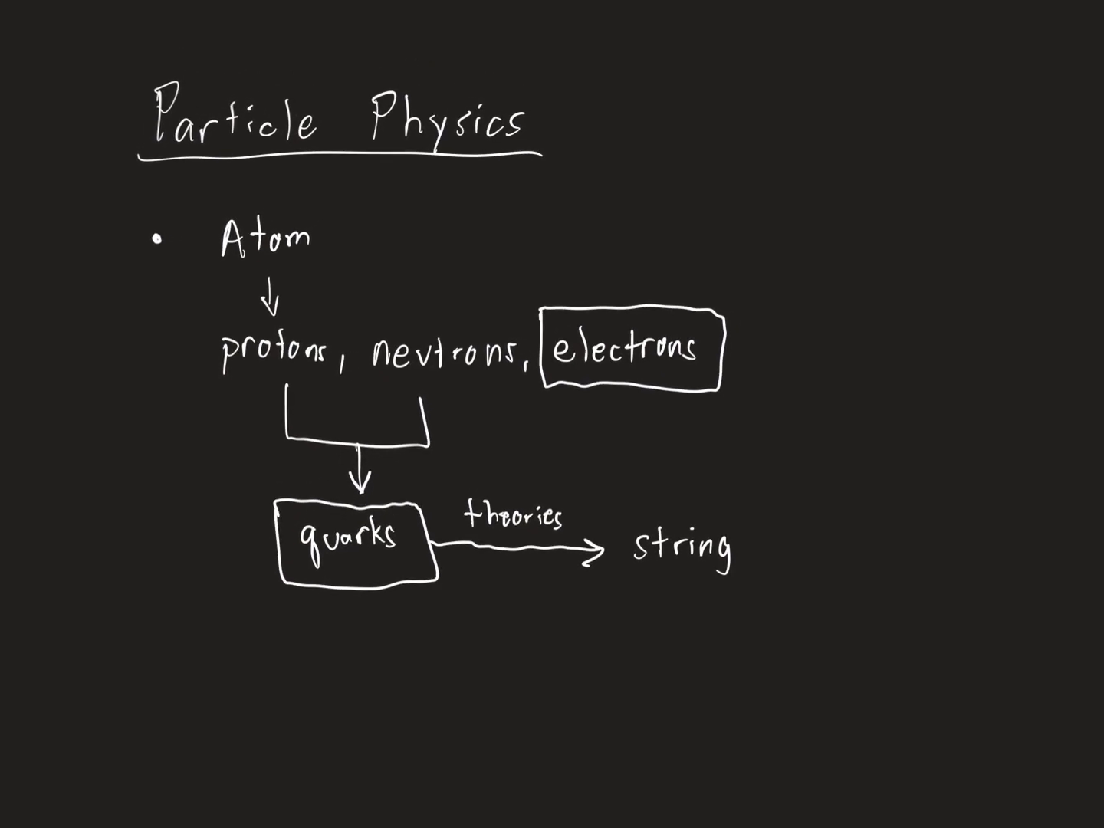
{"action": "type", "text": "M-t"}
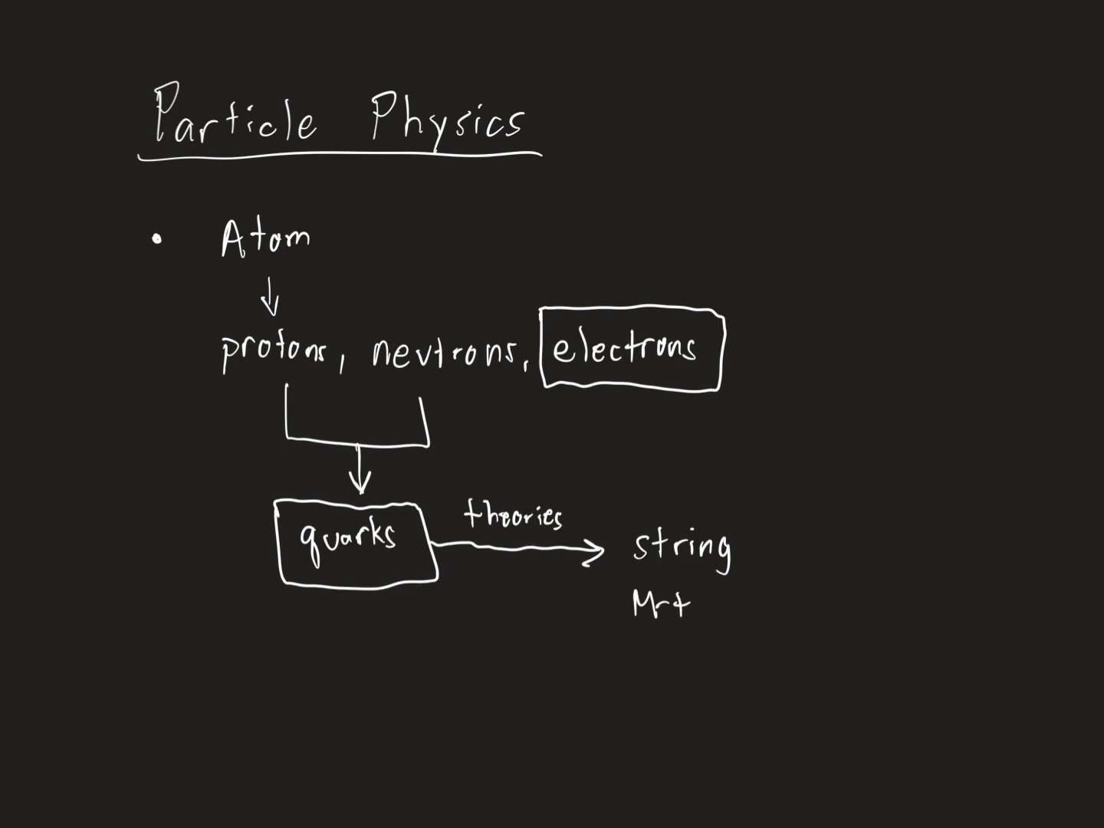
{"action": "type", "text": "theory"}
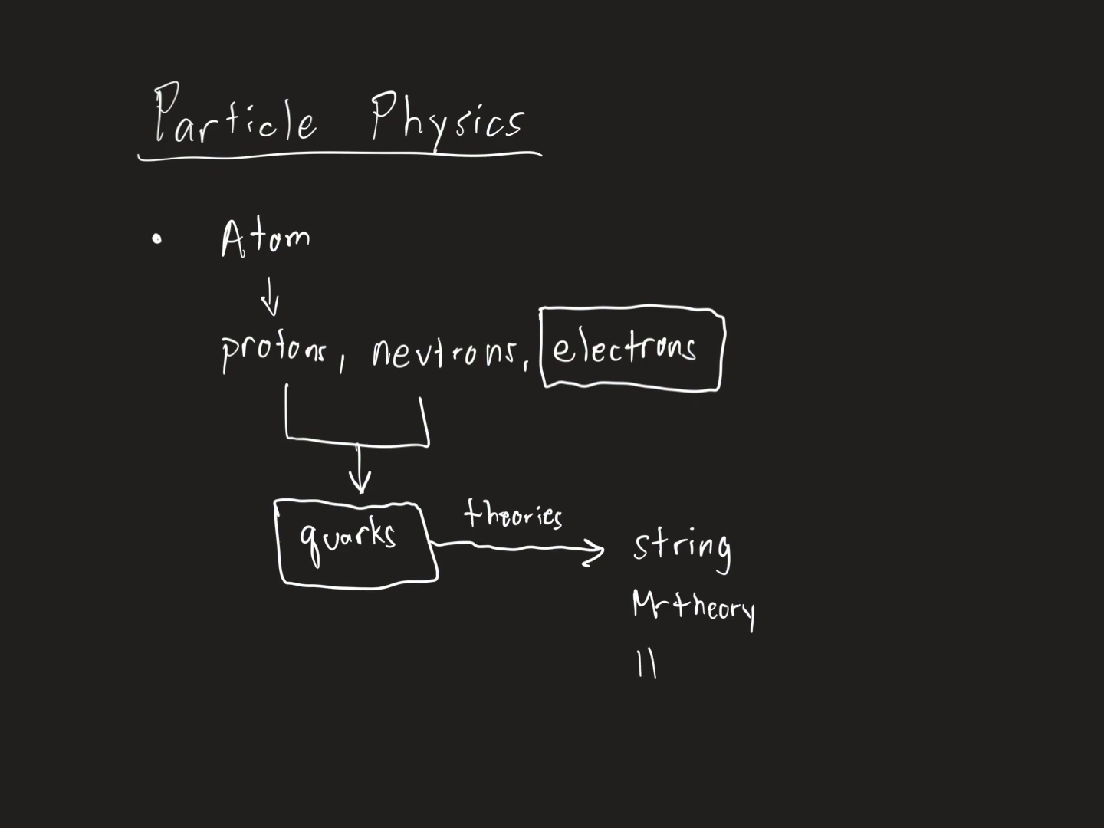
{"action": "type", "text": "-dimensi"}
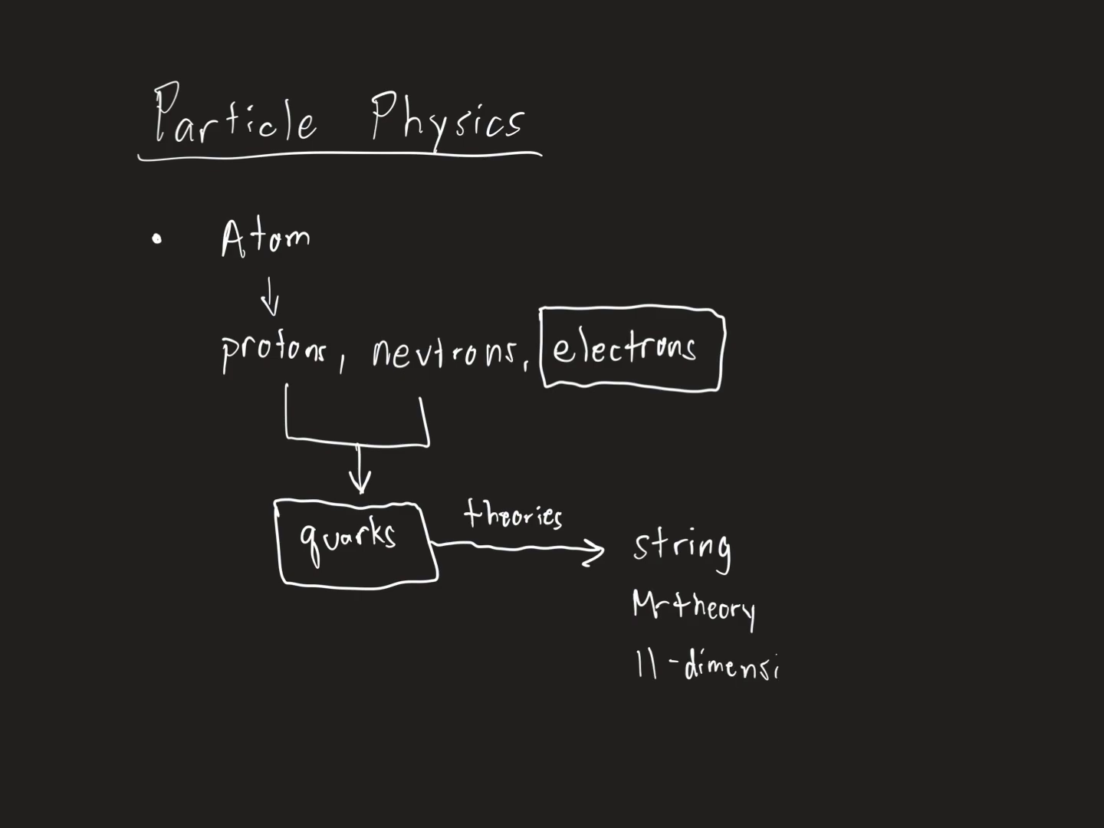
{"action": "type", "text": "ons"}
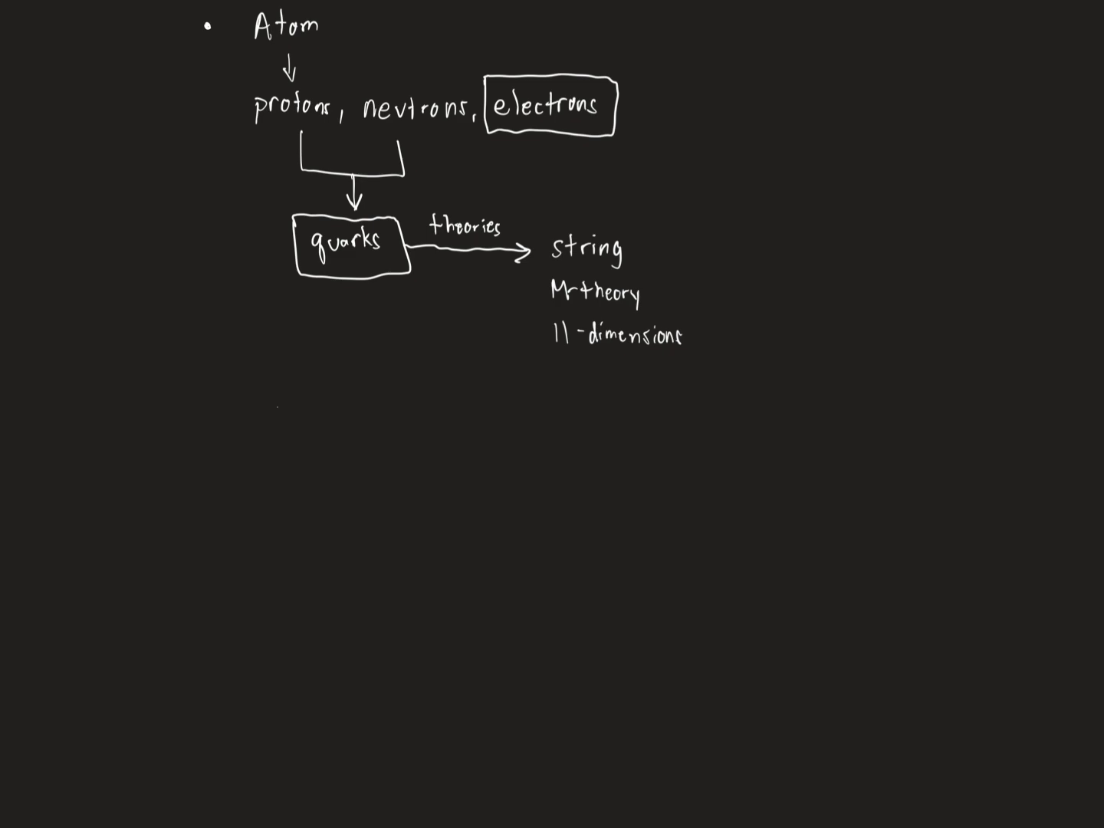
Step: Handwrite the 'Standard Model –' heading with 'Quarks' begun beneath it
{"action": "type", "text": "Standard"}
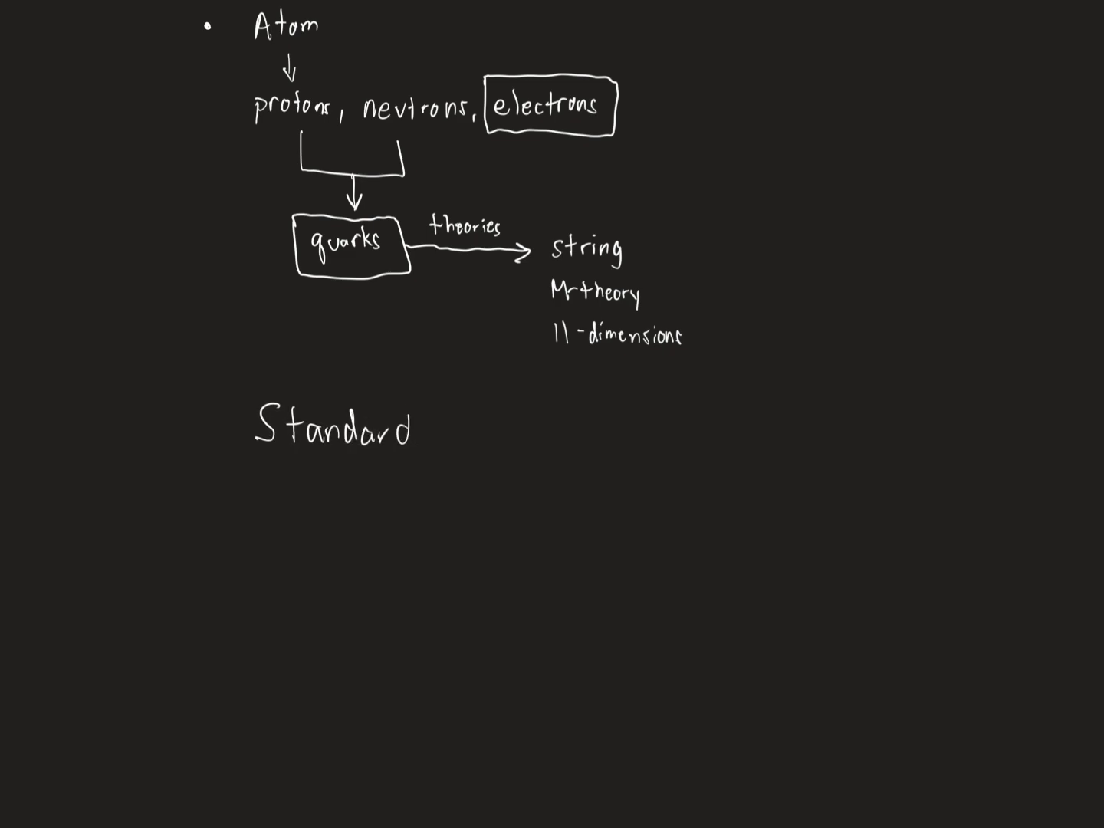
{"action": "type", "text": "Model"}
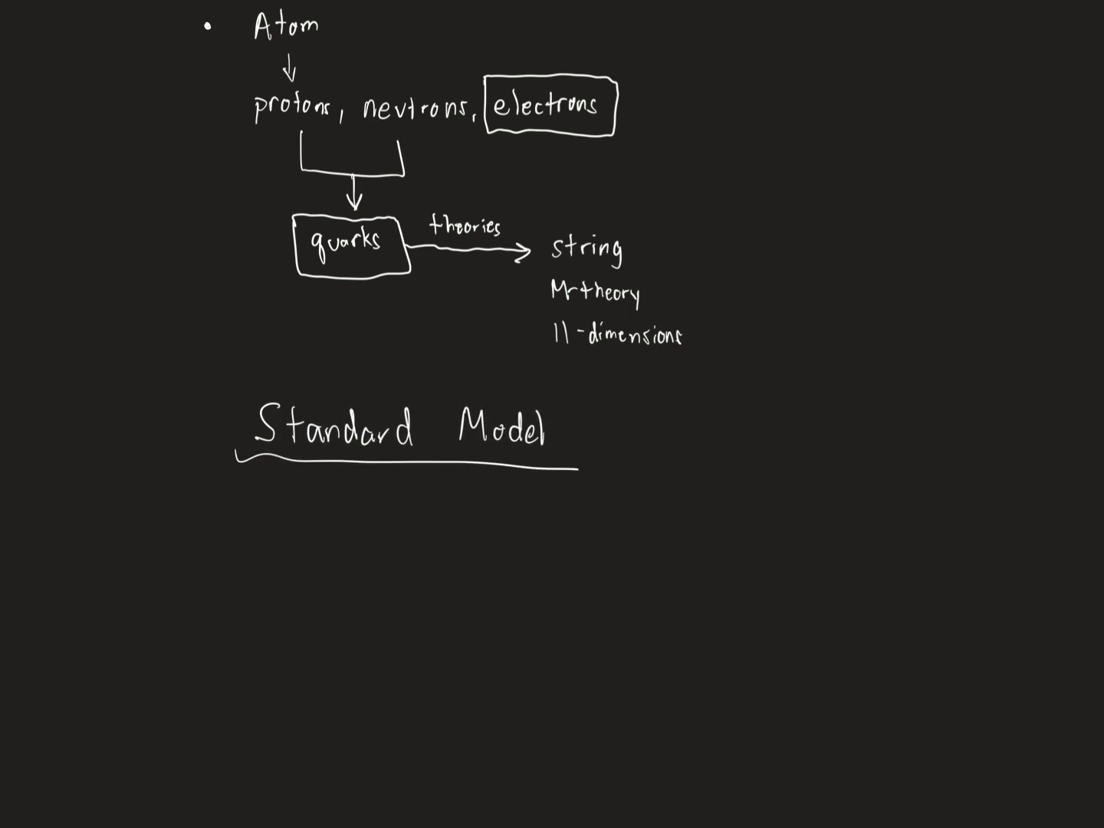
{"action": "left_click", "coordinate": [583, 428]}
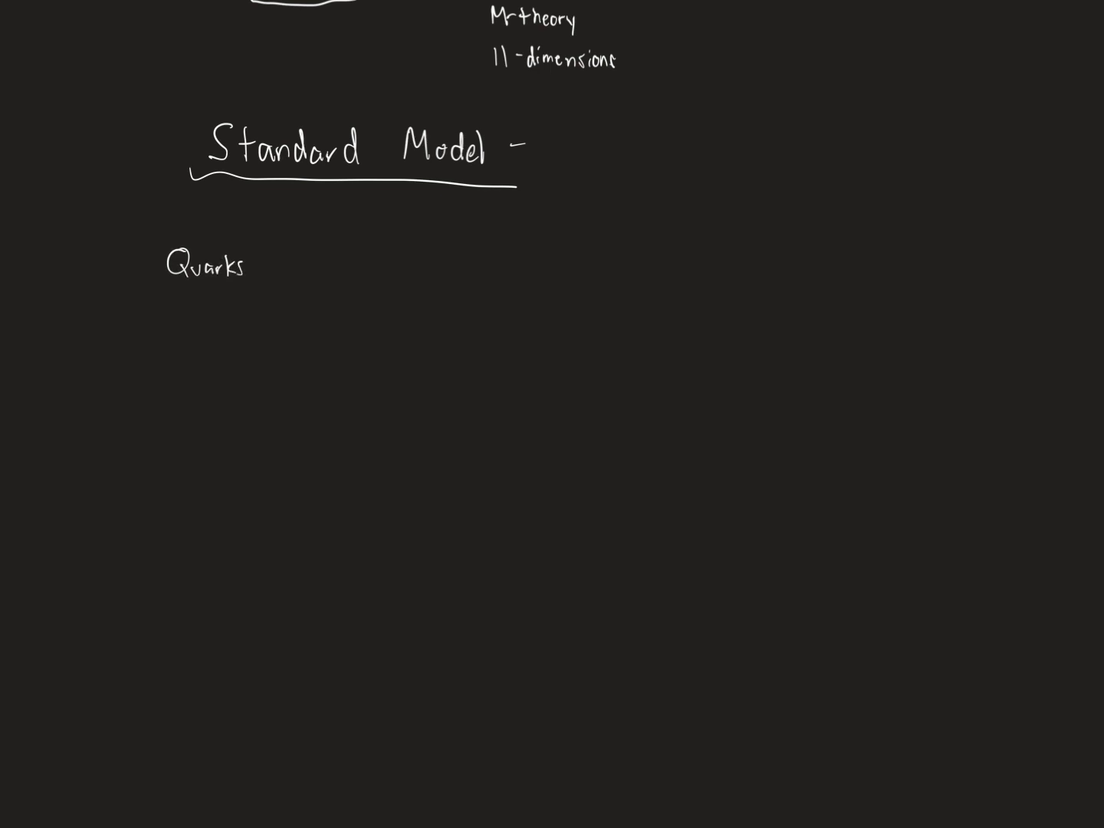
Step: Draw a two-row, three-column grid beside 'Quarks'
{"action": "left_click_drag", "start_coordinate": [305, 238], "coordinate": [306, 371]}
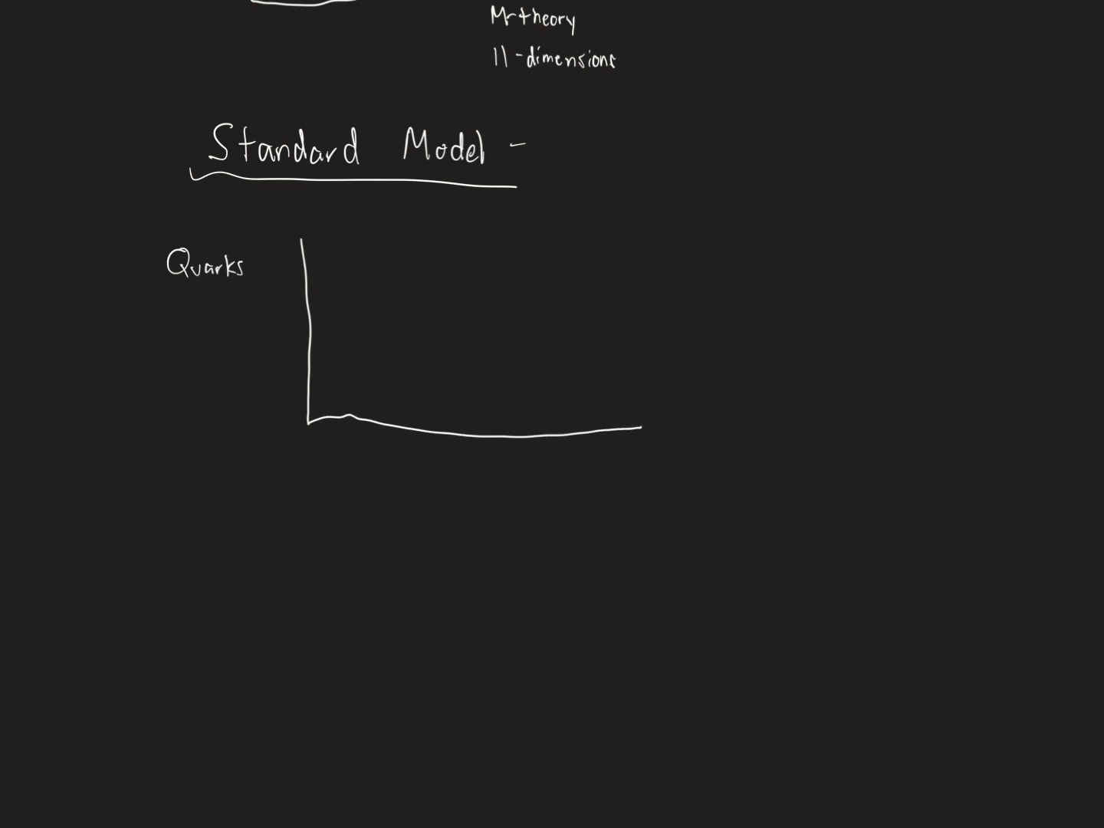
{"action": "left_click_drag", "start_coordinate": [429, 218], "coordinate": [635, 423]}
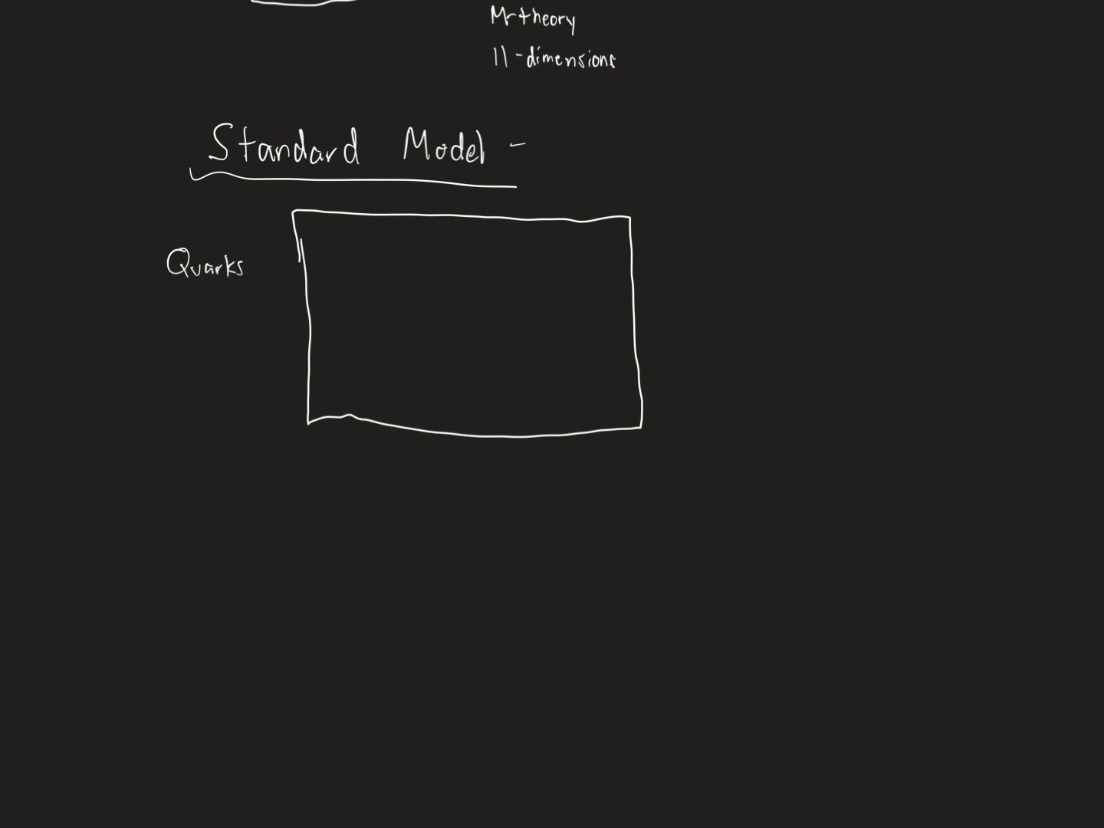
{"action": "left_click_drag", "start_coordinate": [411, 216], "coordinate": [414, 429]}
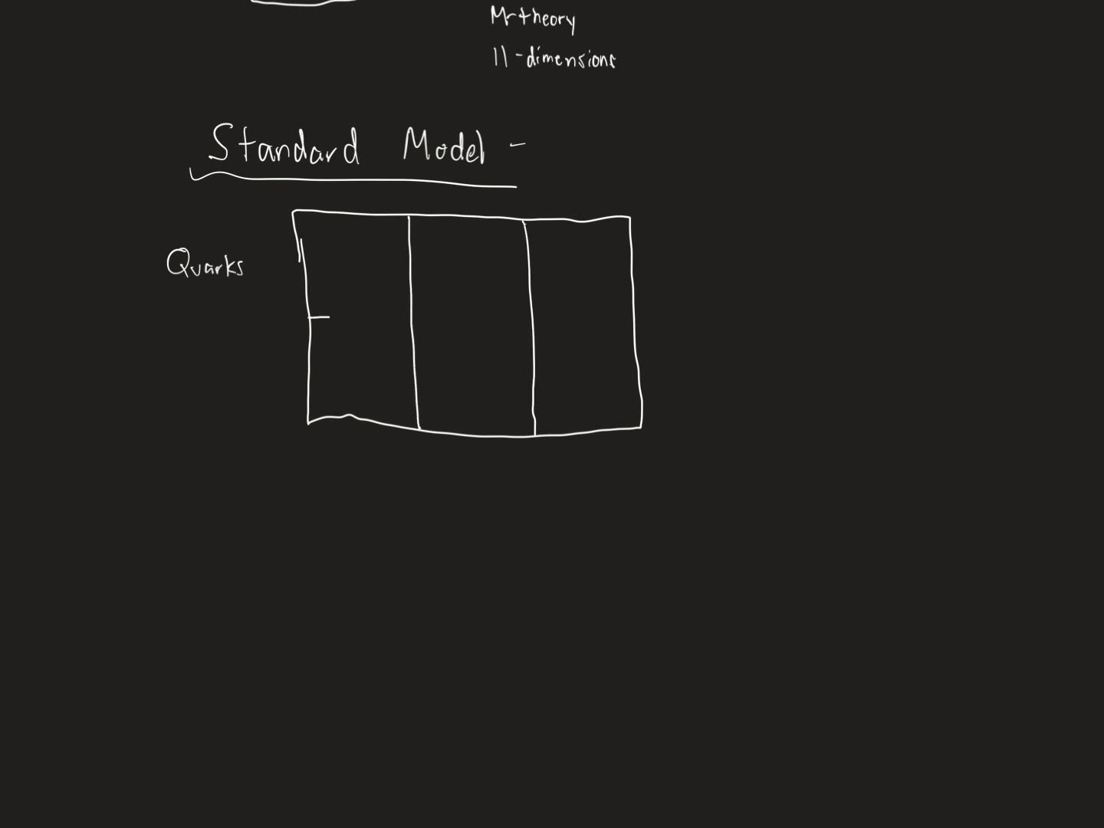
{"action": "left_click_drag", "start_coordinate": [307, 321], "coordinate": [636, 321]}
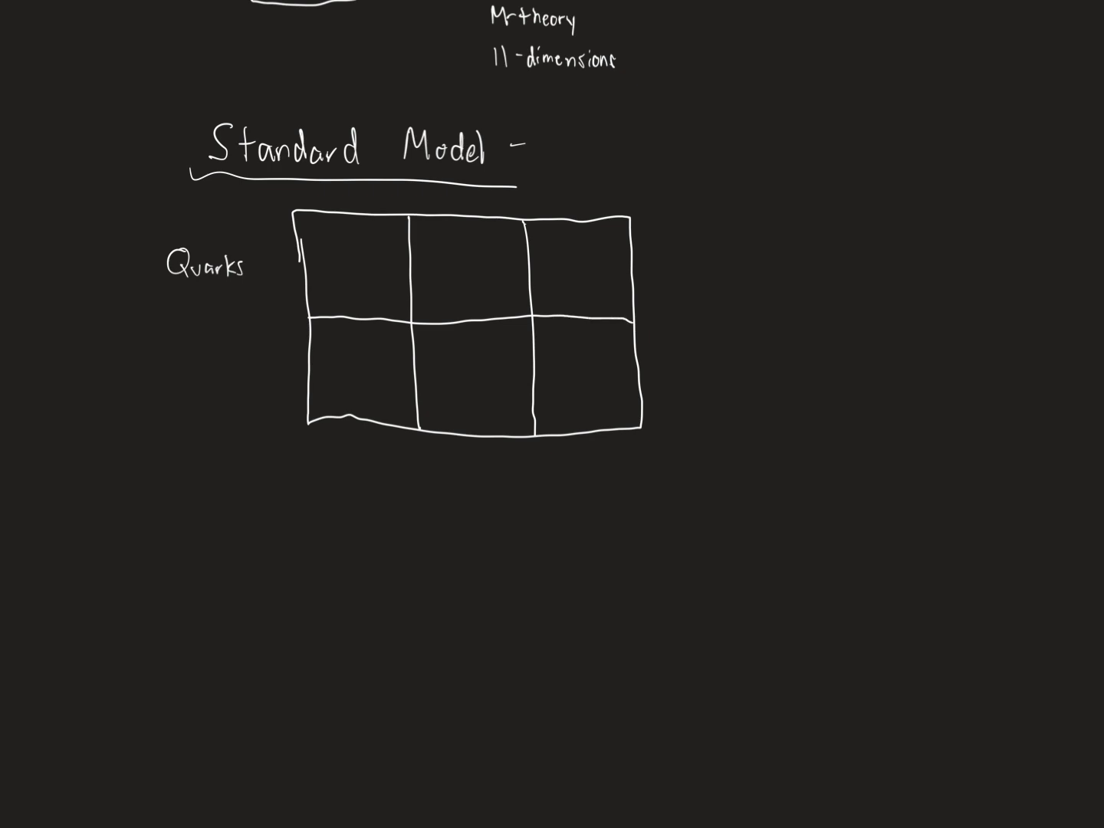
Step: Fill the first two columns with u/up, d/down, t/top/truth and b/bottom/beauty
{"action": "left_click", "coordinate": [349, 244]}
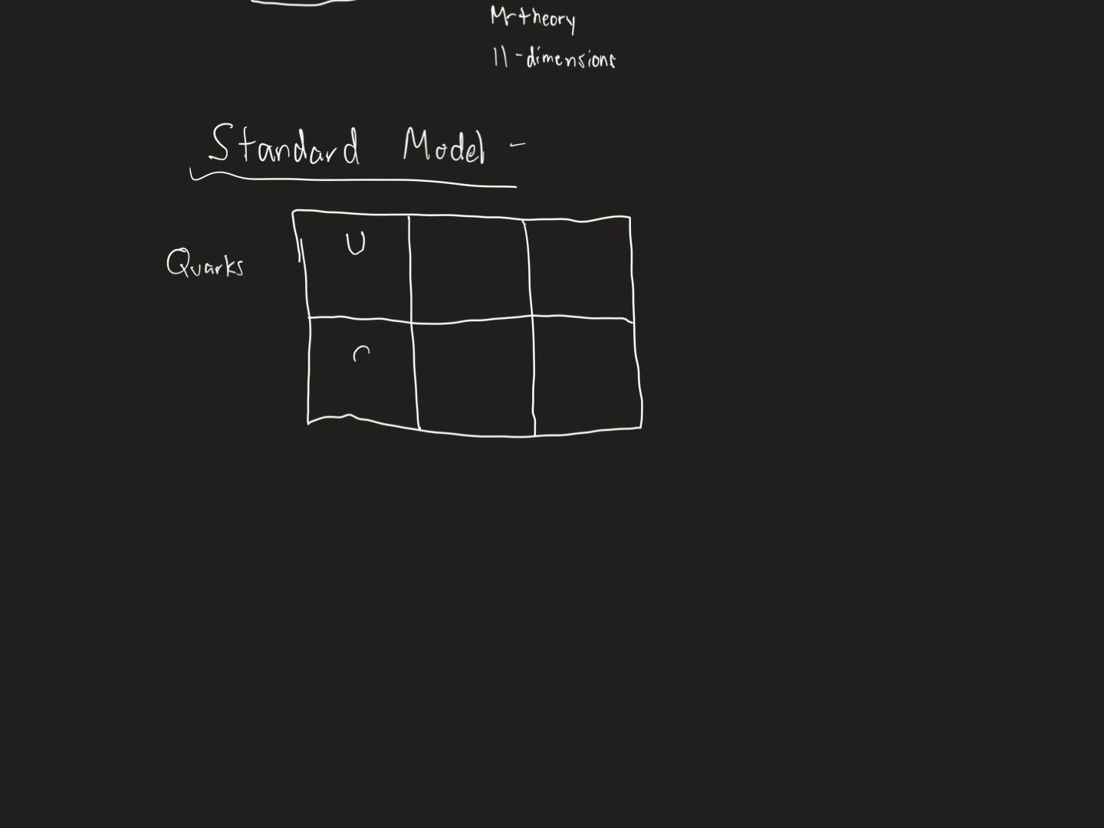
{"action": "type", "text": "up"}
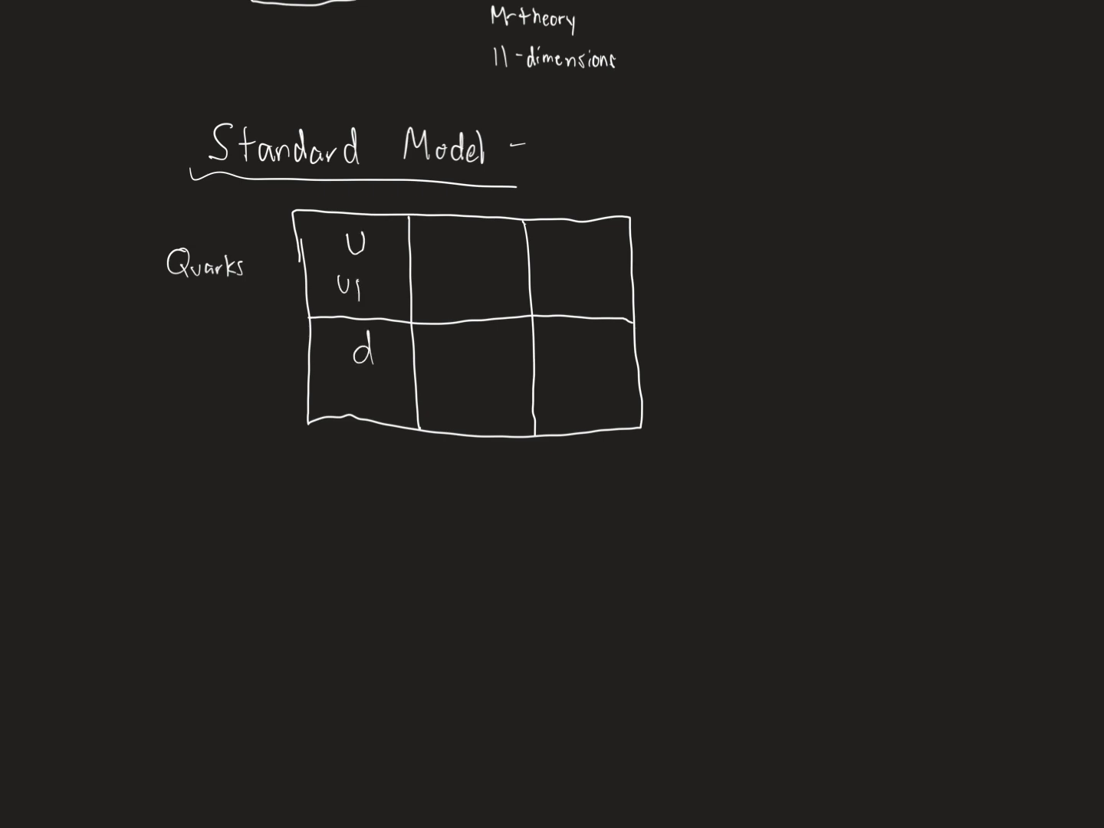
{"action": "type", "text": "down"}
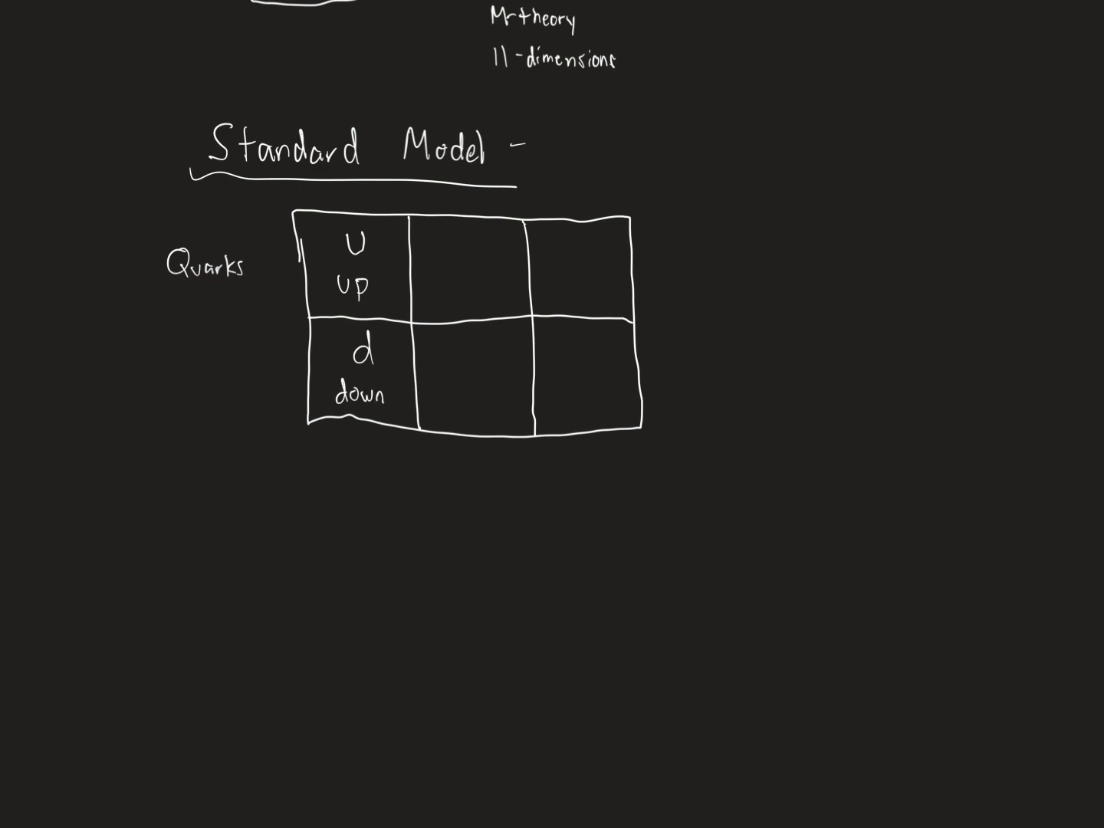
{"action": "type", "text": "t"}
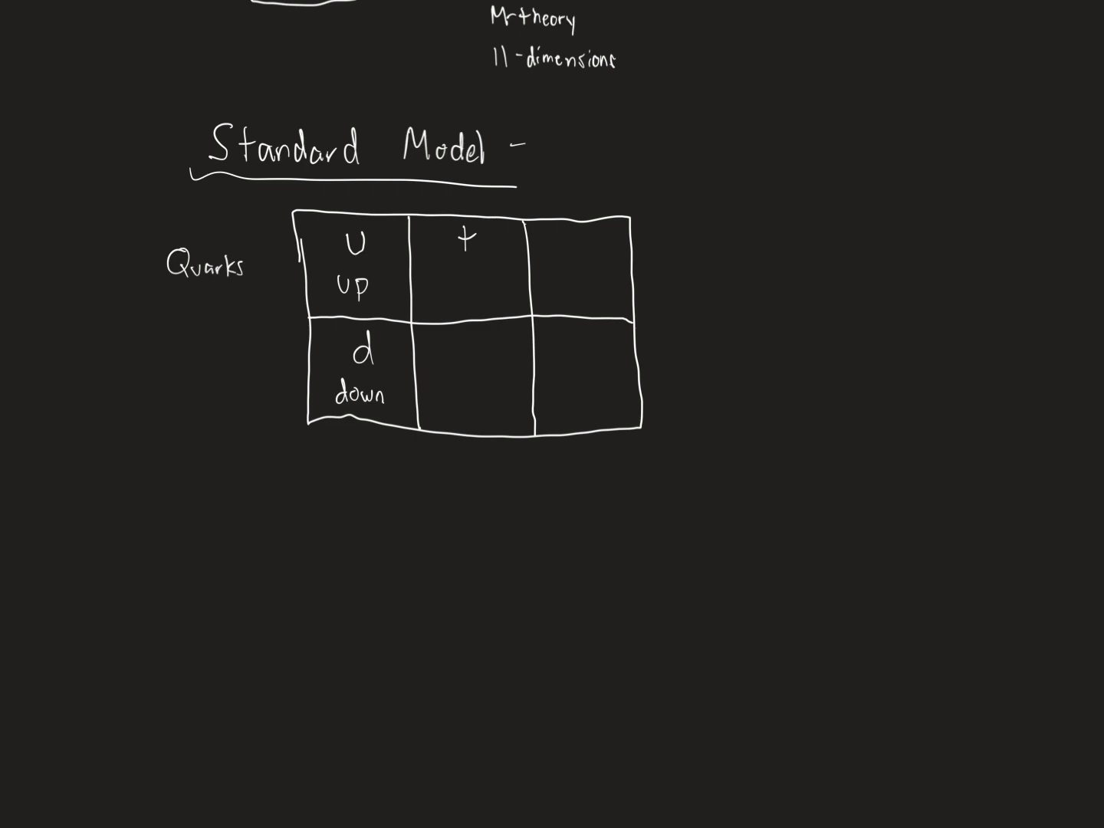
{"action": "type", "text": "b"}
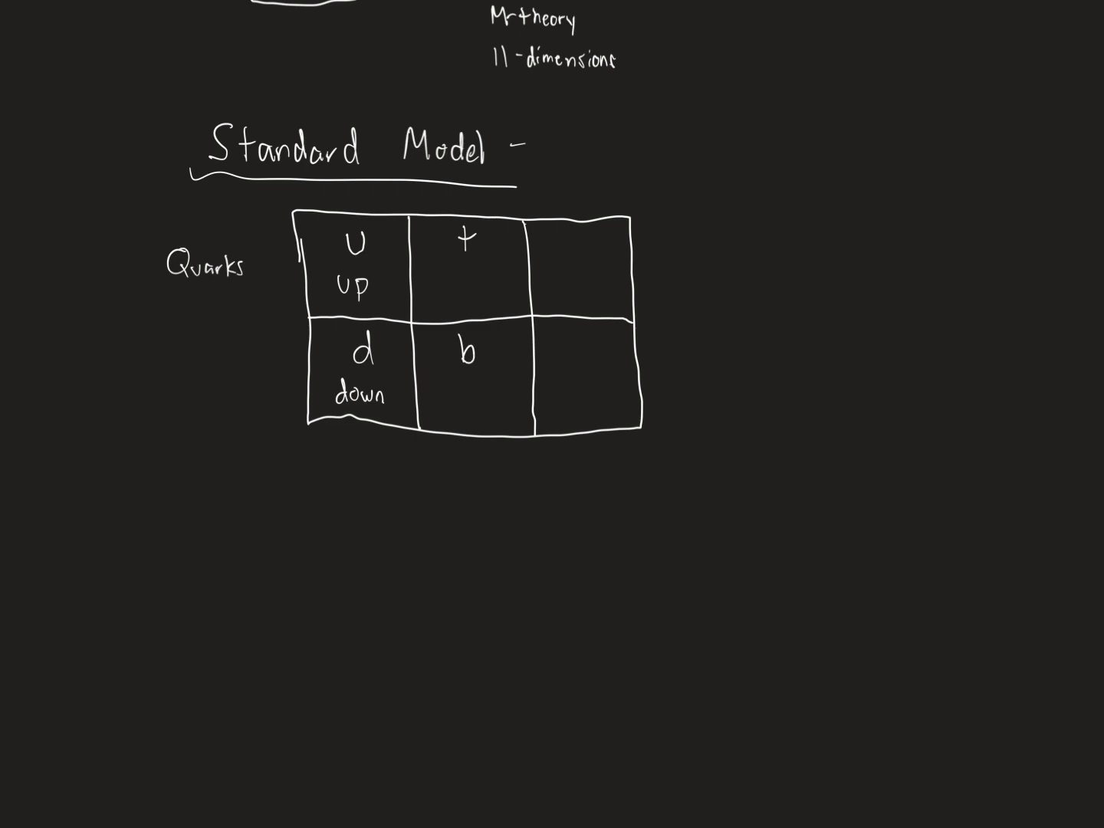
{"action": "type", "text": "tr"}
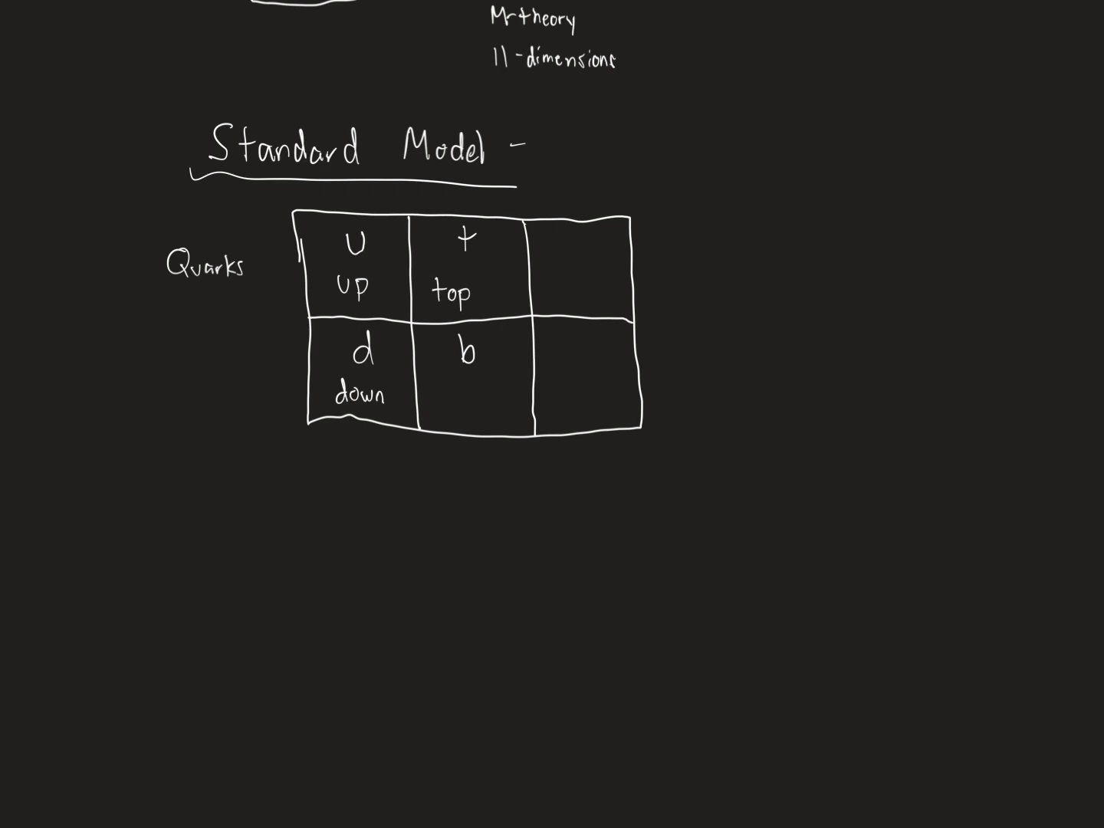
{"action": "type", "text": "botl"}
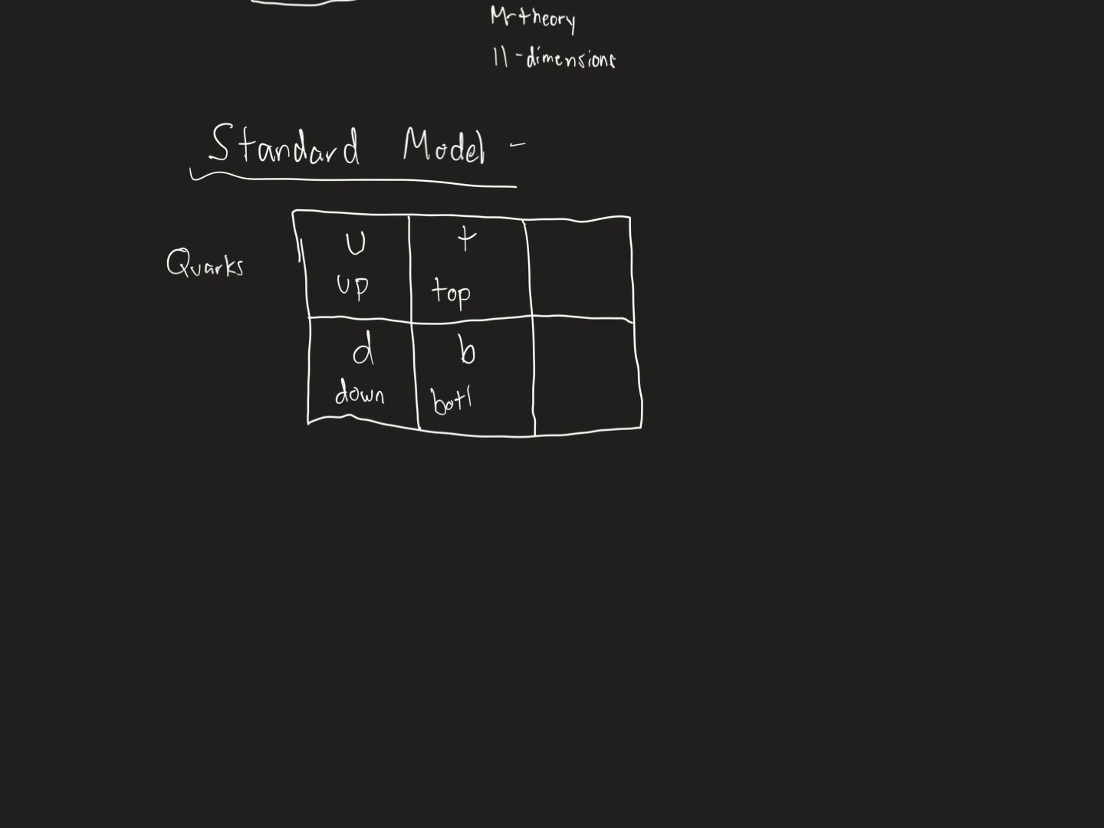
{"action": "type", "text": "bottom"}
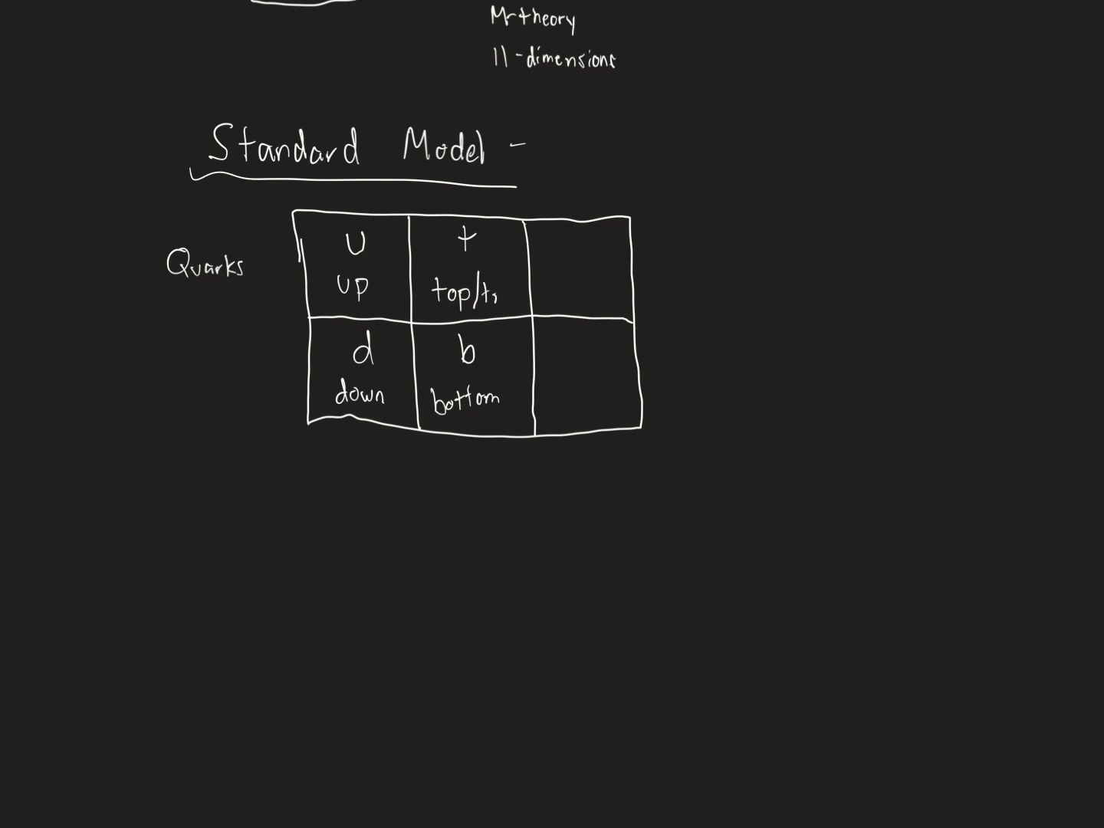
{"action": "type", "text": "truth"}
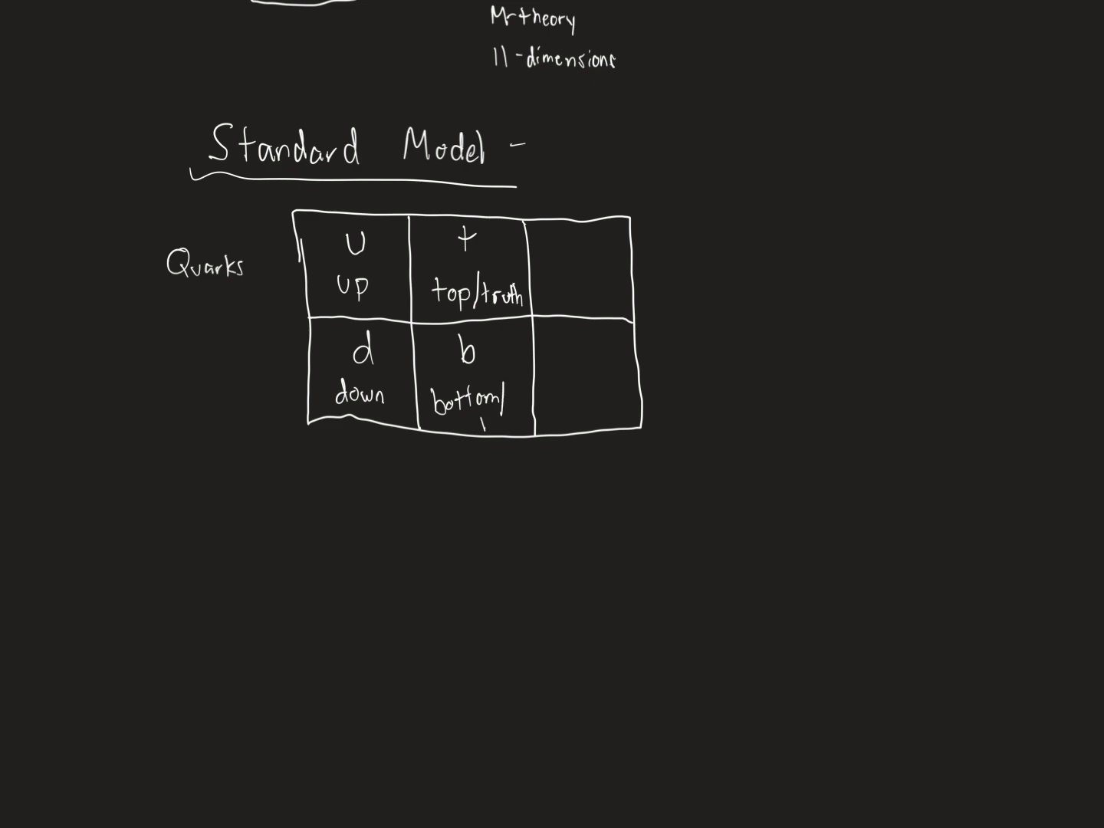
{"action": "type", "text": "beauty"}
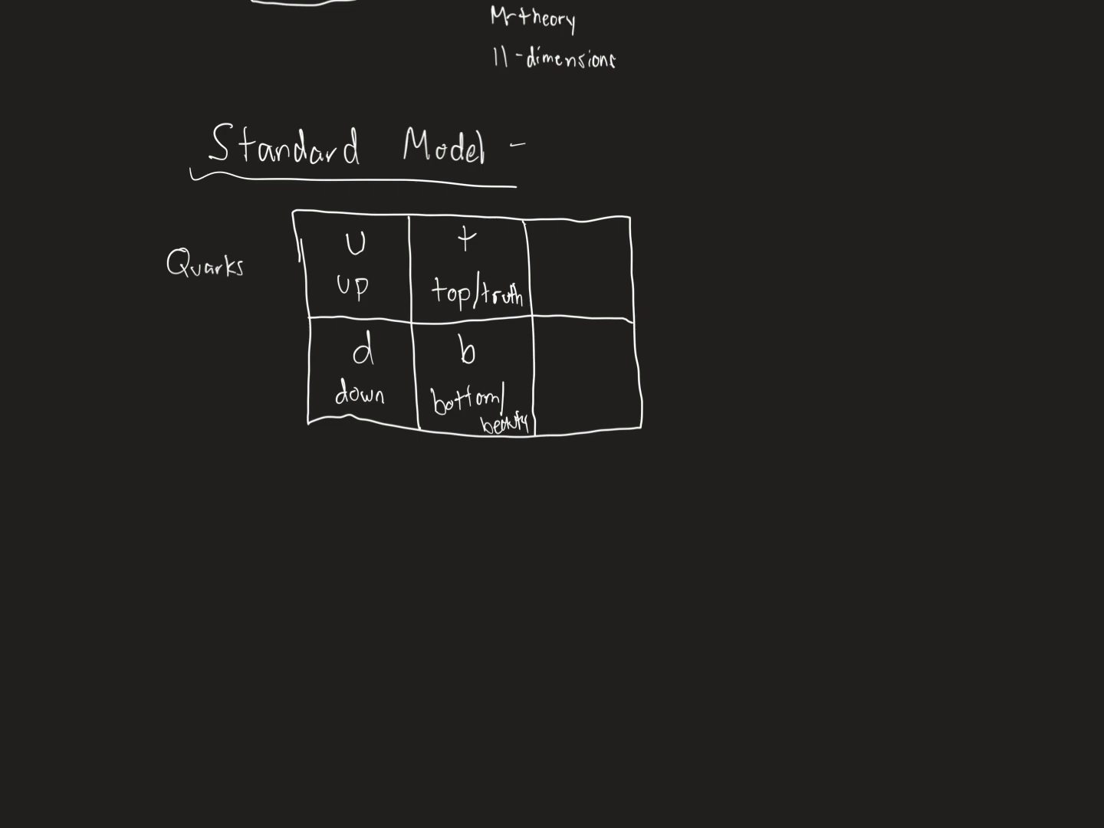
Step: Write 's strange' and 'c charm' in the last column, then begin 'Anti' below Quarks
{"action": "type", "text": "s"}
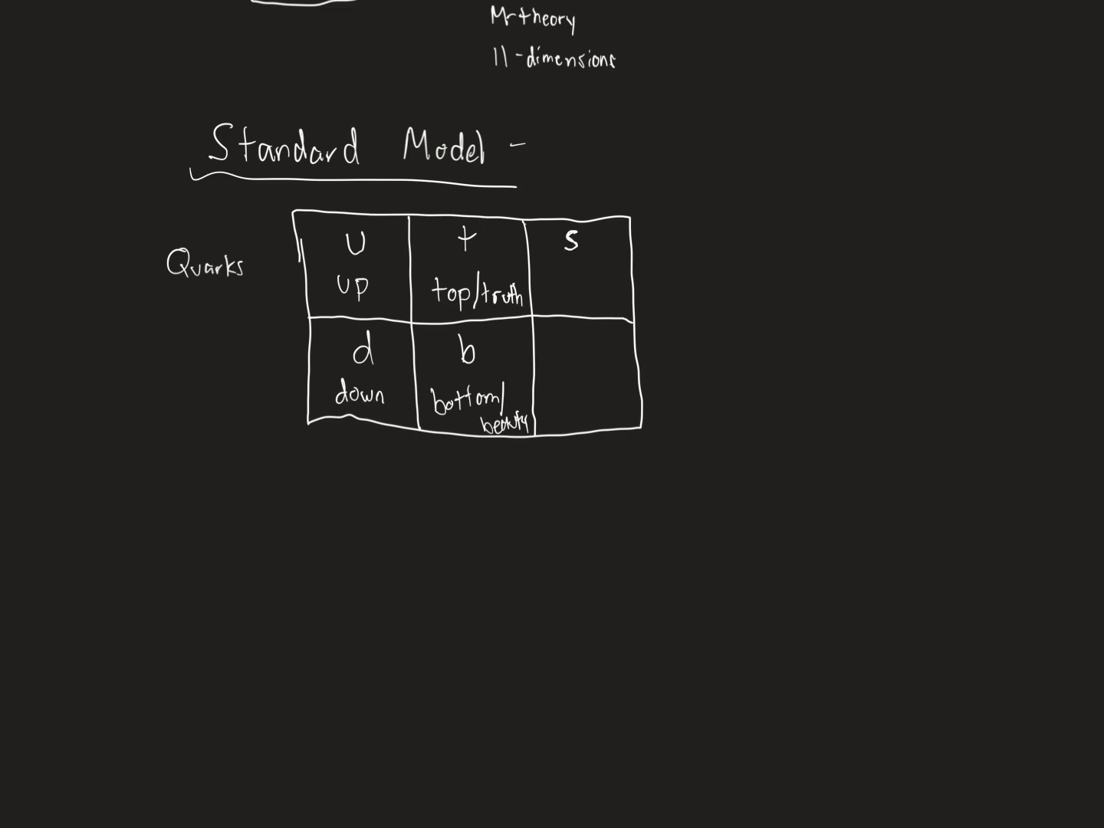
{"action": "type", "text": "sl"}
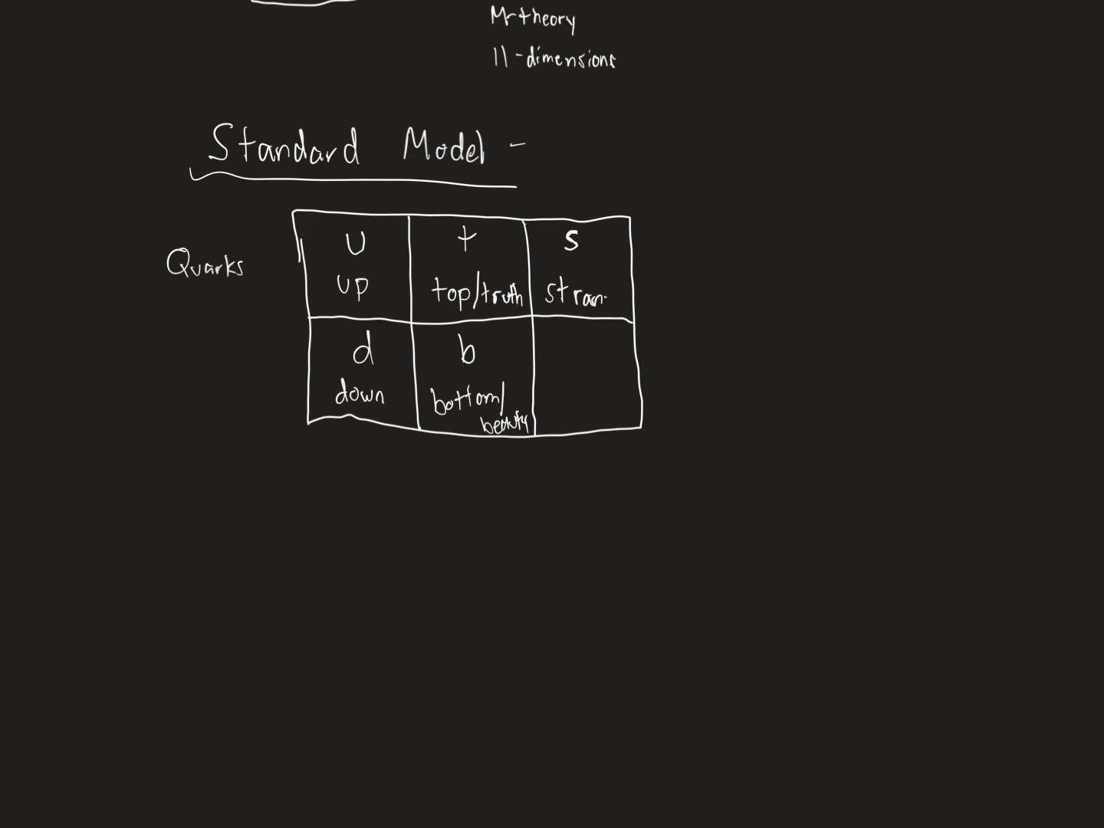
{"action": "type", "text": "ge"}
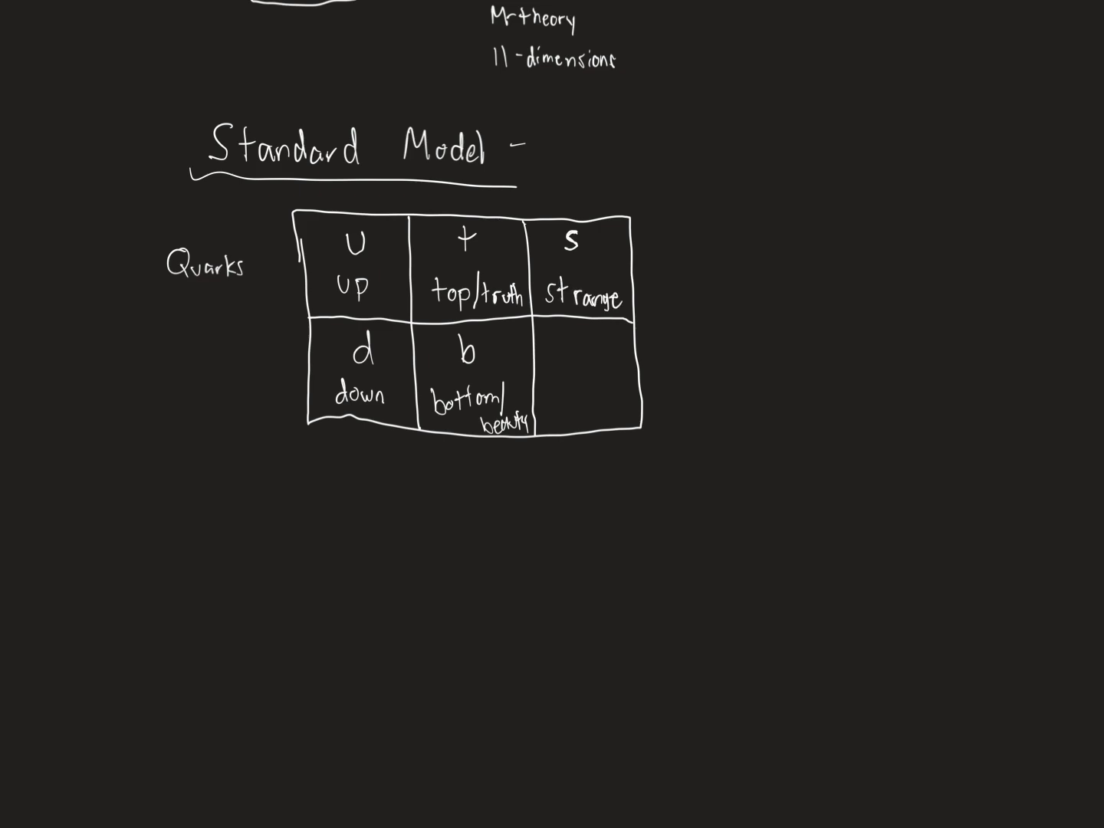
{"action": "type", "text": "c"}
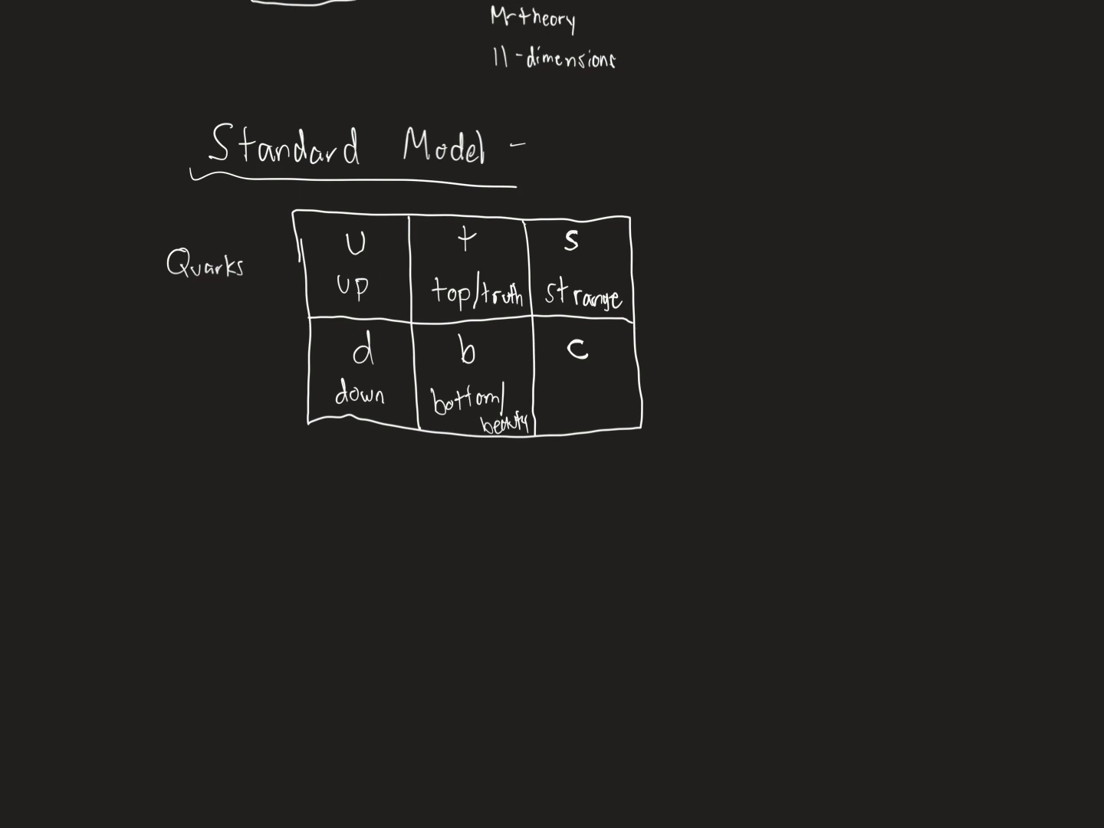
{"action": "type", "text": "char"}
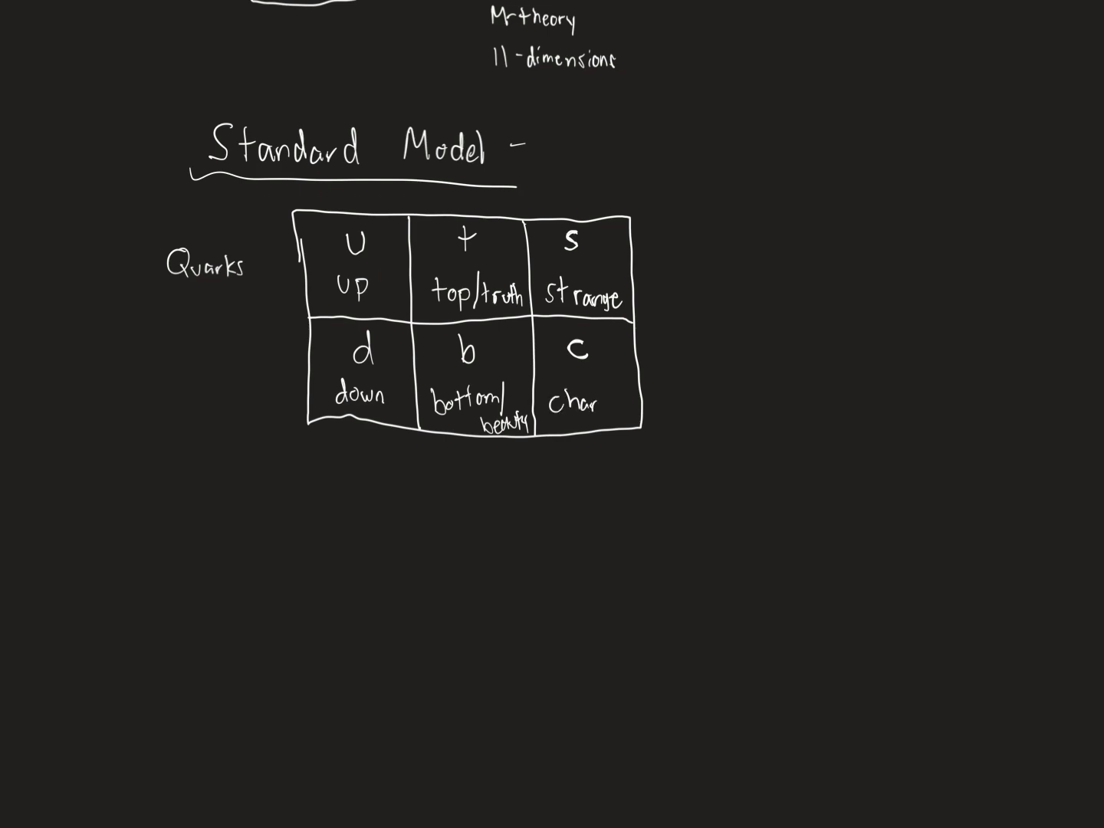
{"action": "type", "text": "m"}
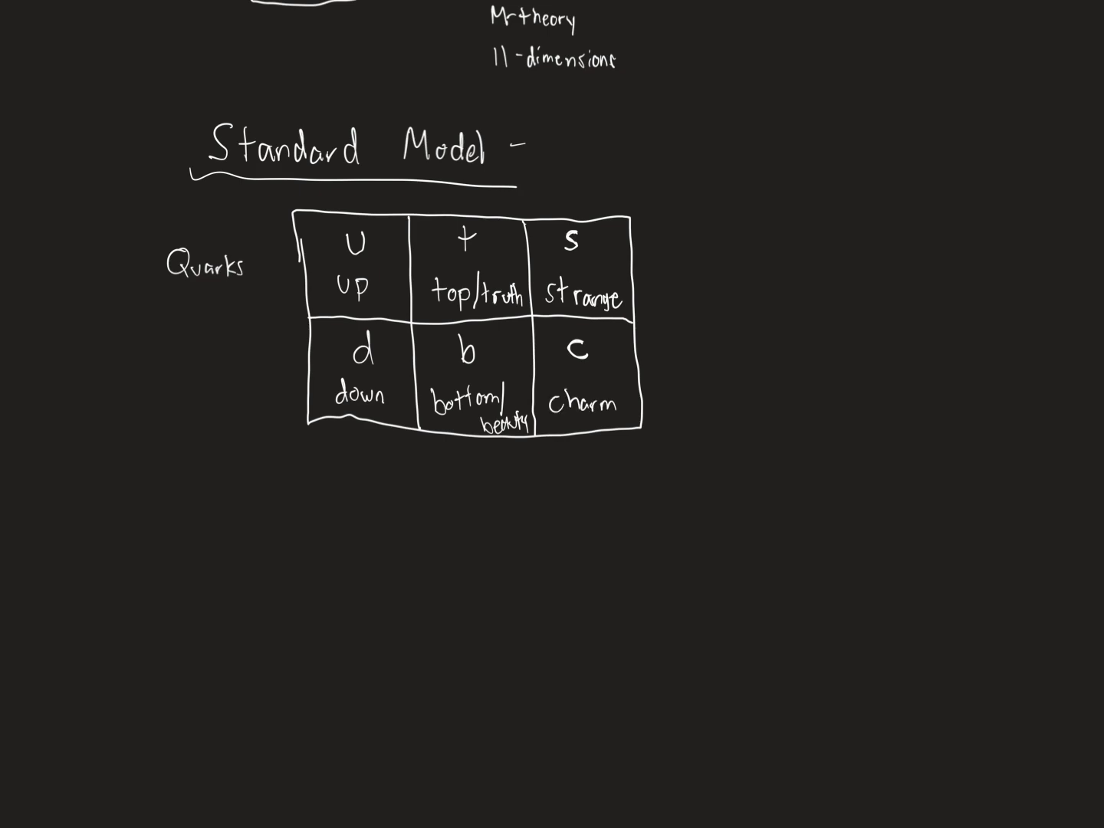
{"action": "type", "text": "Anti"}
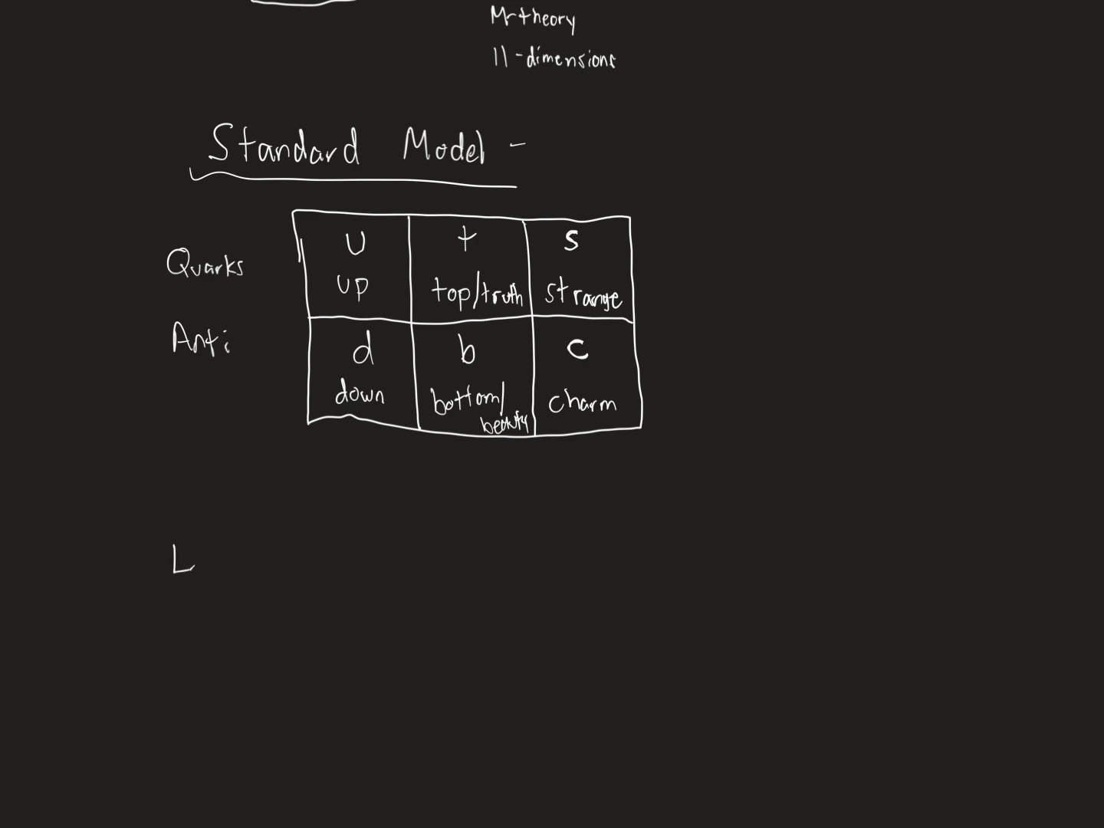
Step: Handwrite 'Leptons', draw a 2×3 grid beside it and begin 'electron' in its first cell
{"action": "type", "text": "epto."}
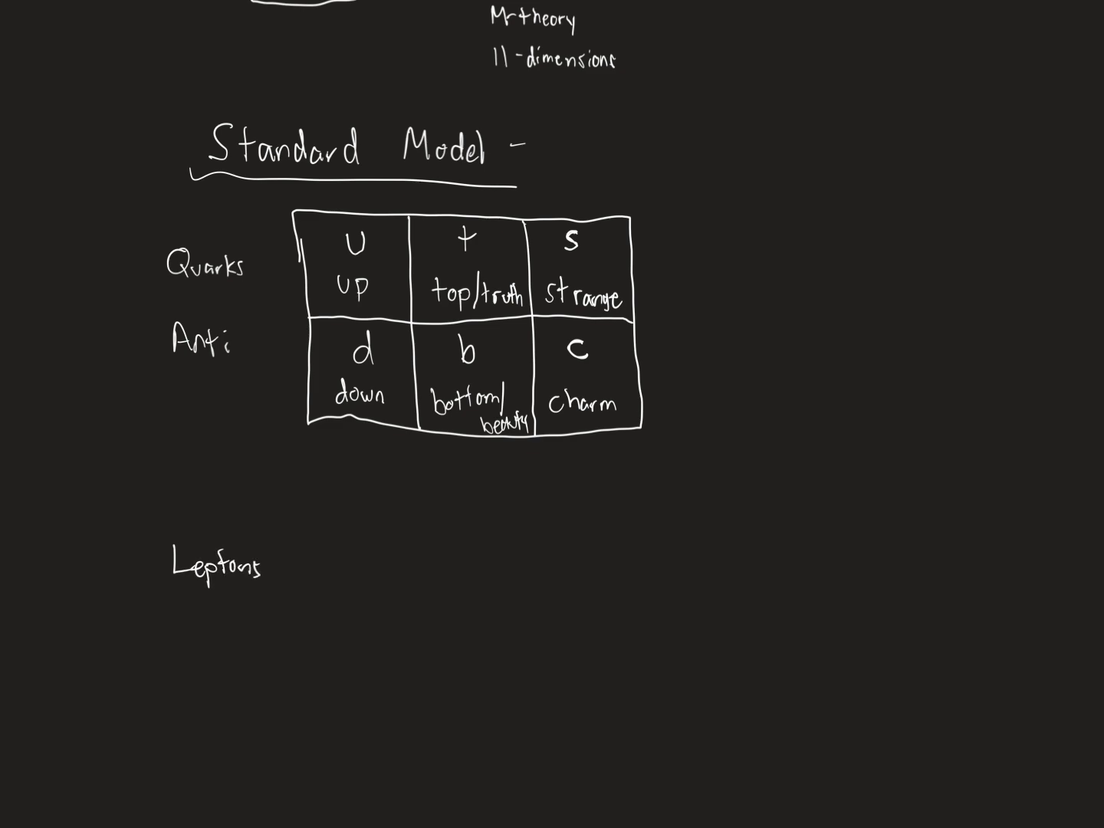
{"action": "left_click_drag", "start_coordinate": [321, 521], "coordinate": [345, 698]}
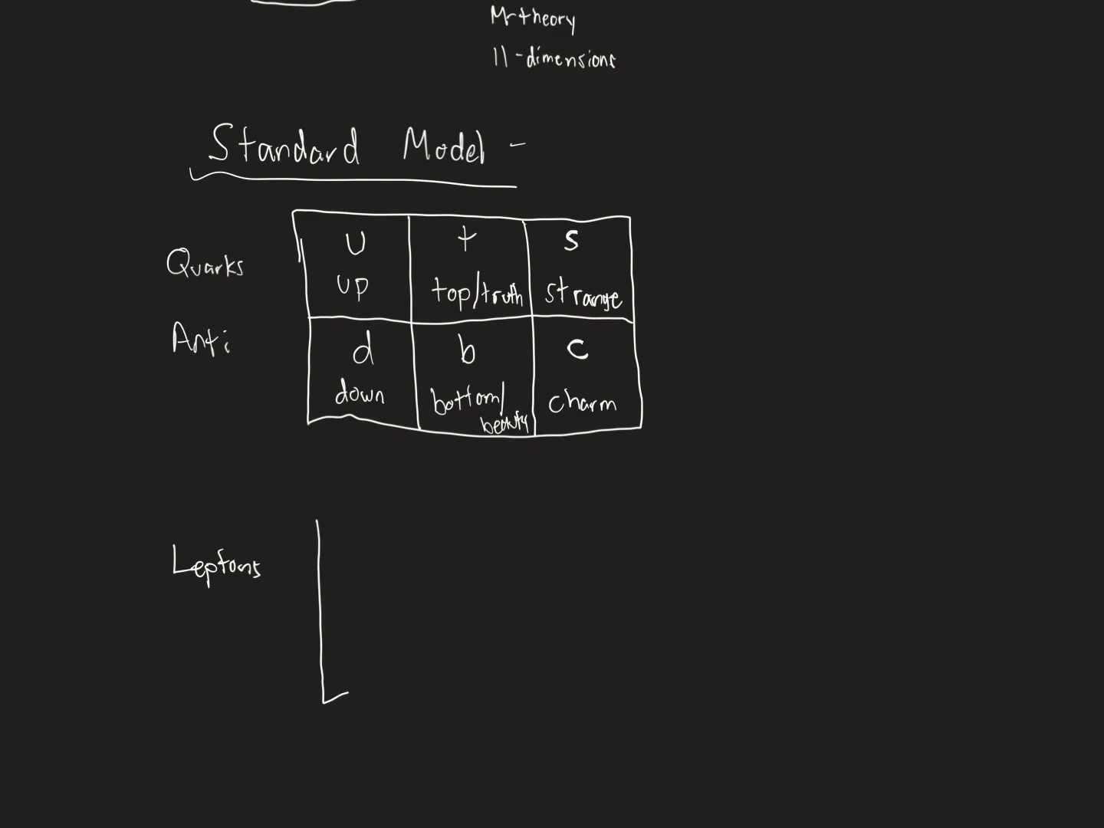
{"action": "left_click_drag", "start_coordinate": [322, 529], "coordinate": [652, 690]}
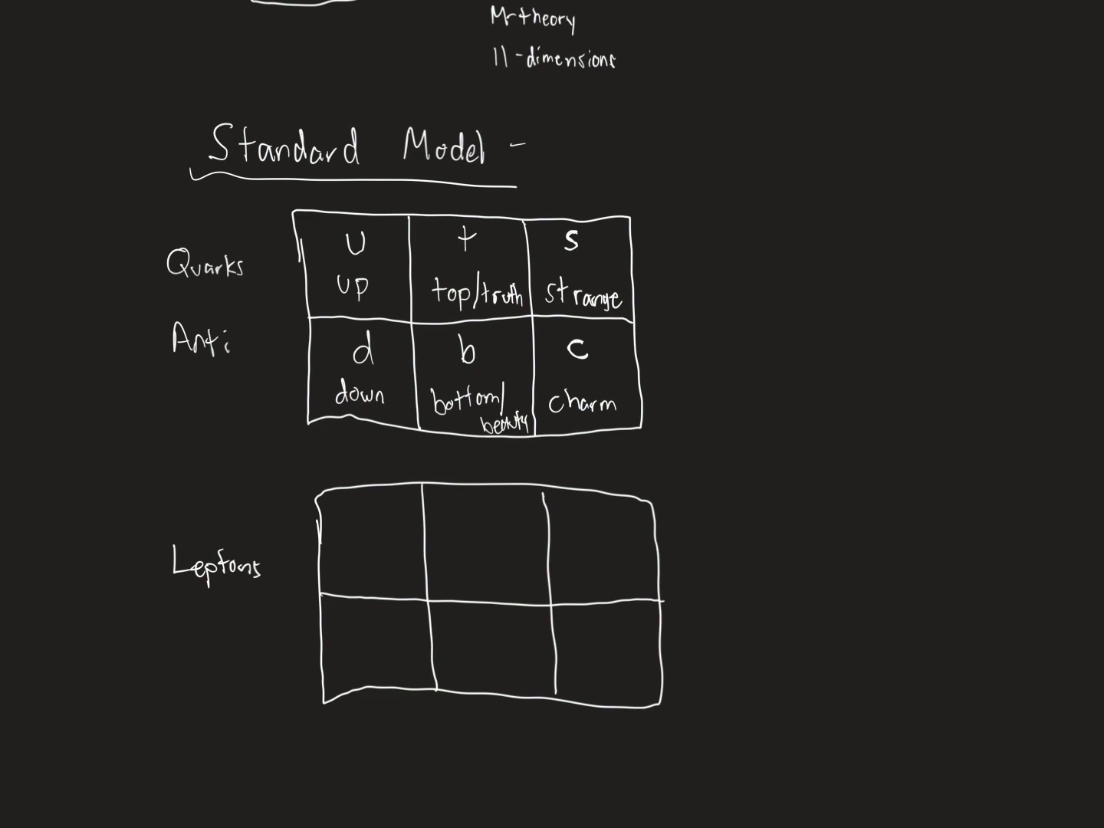
{"action": "type", "text": "electron"}
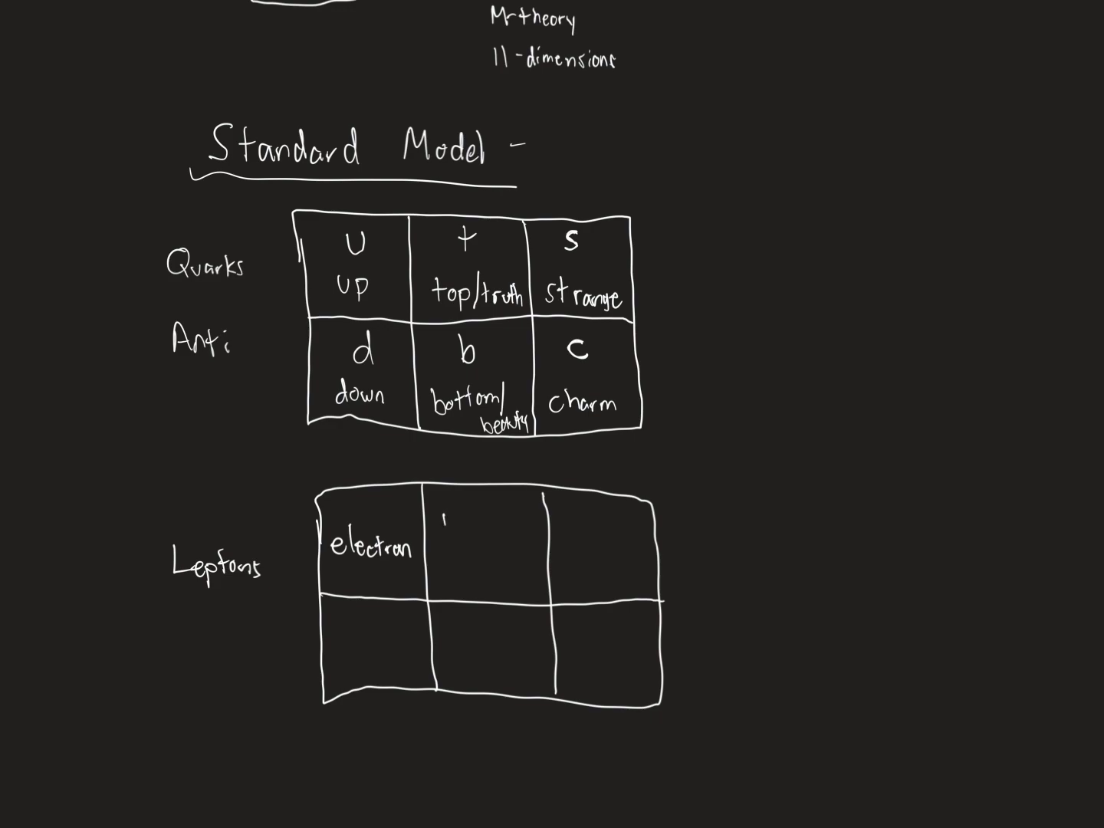
Step: Write 'muon' and 'tau' with symbols μ and τ in the top row, starting 'el' below
{"action": "type", "text": "muon"}
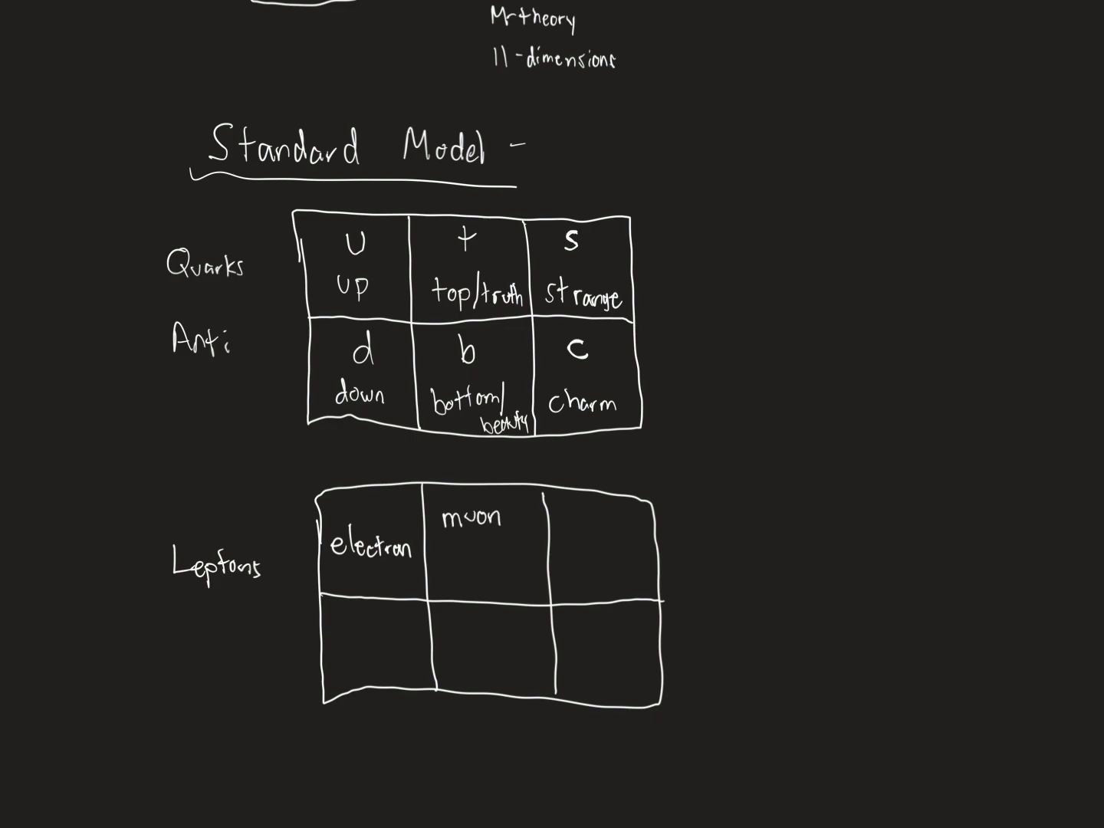
{"action": "type", "text": "tau"}
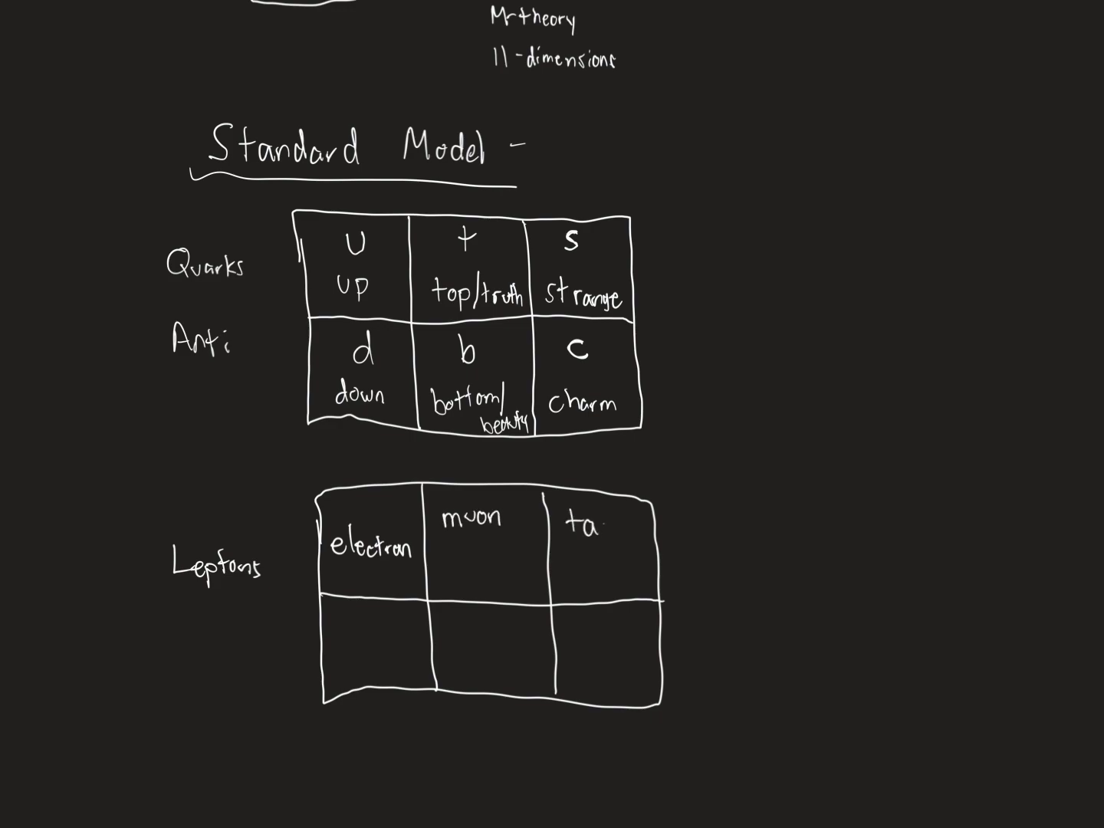
{"action": "type", "text": "u"}
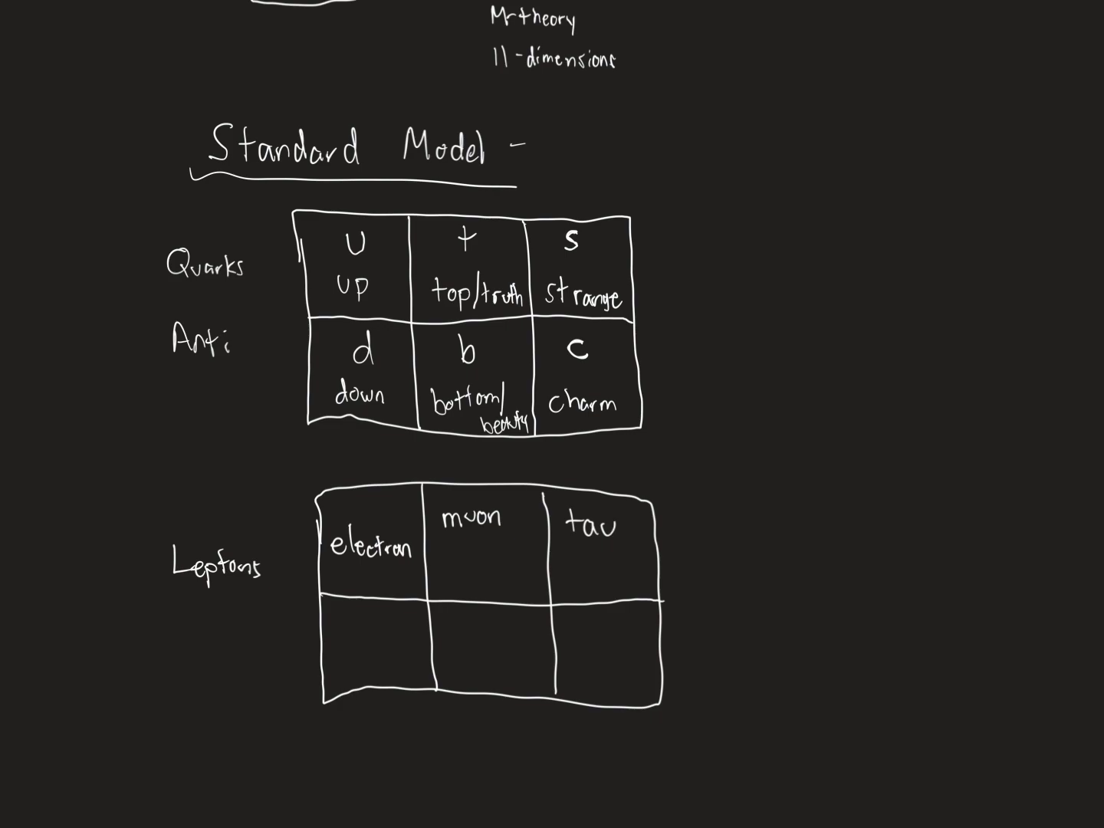
{"action": "type", "text": "μ"}
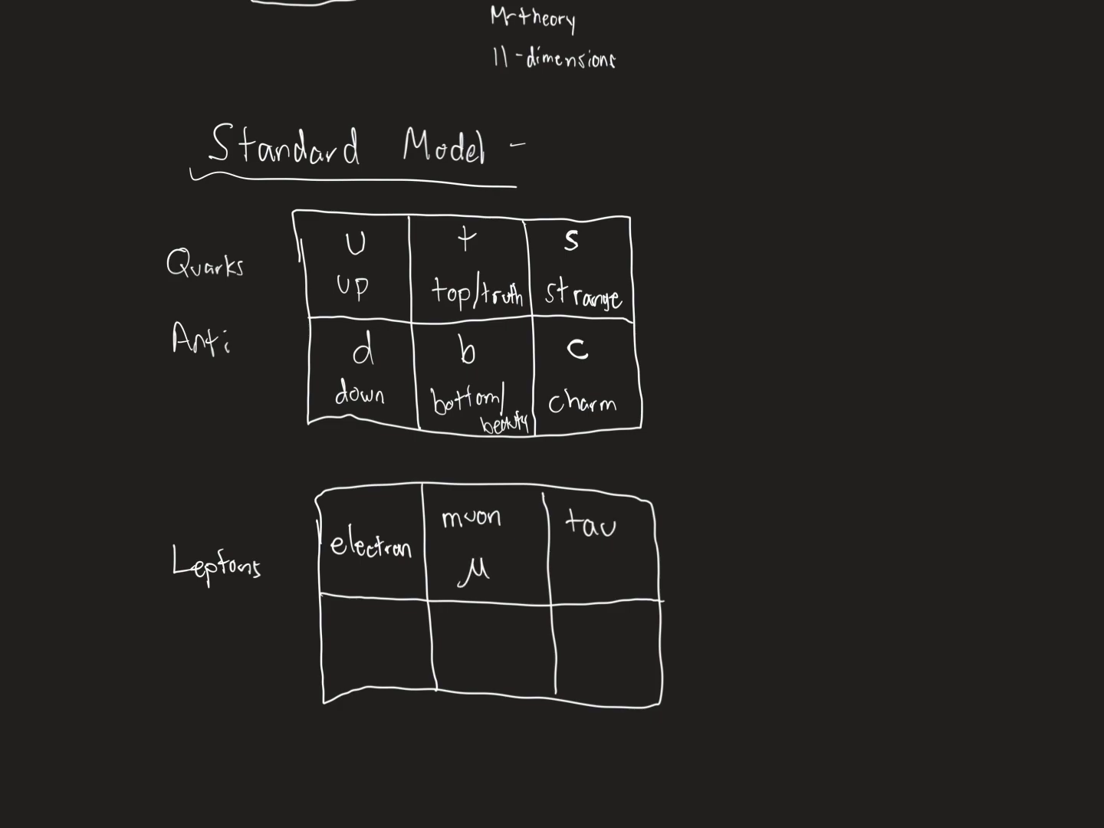
{"action": "type", "text": "τ"}
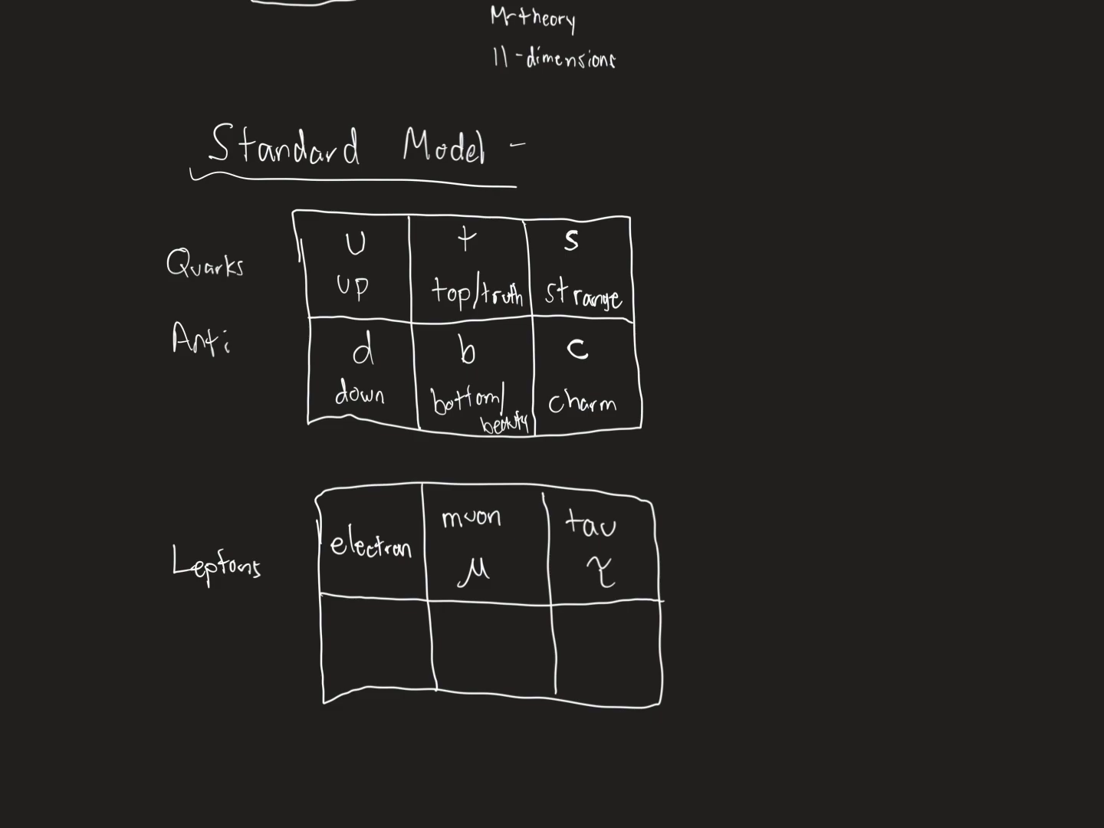
{"action": "type", "text": "el"}
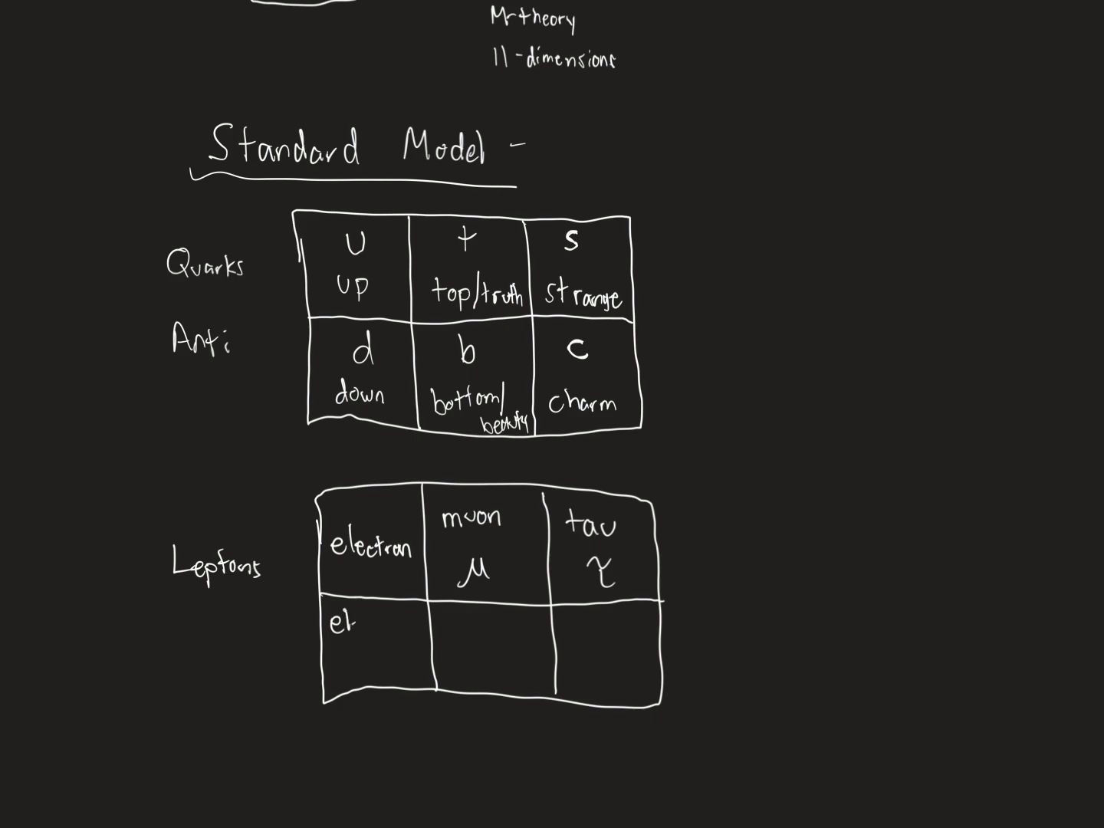
Step: Write electron, muon and tau neutrino across the bottom row and label it 'Anti'
{"action": "type", "text": "ectro"}
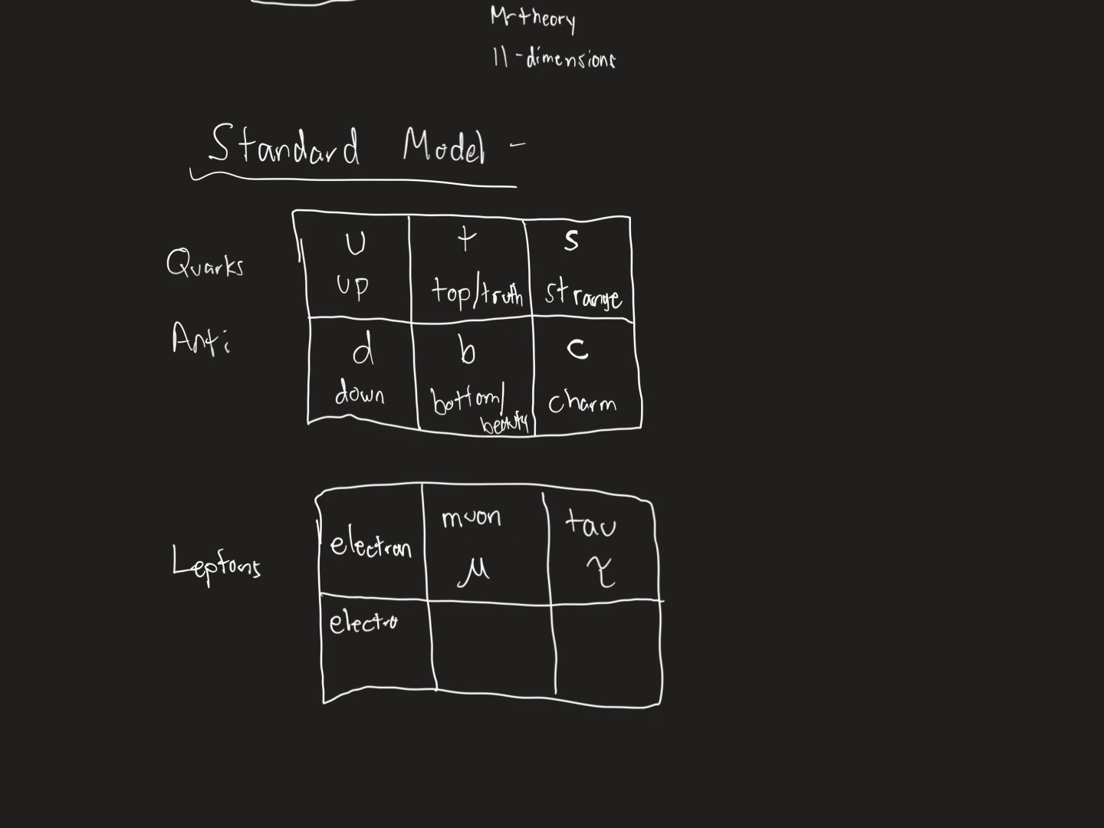
{"action": "type", "text": "electron ne"}
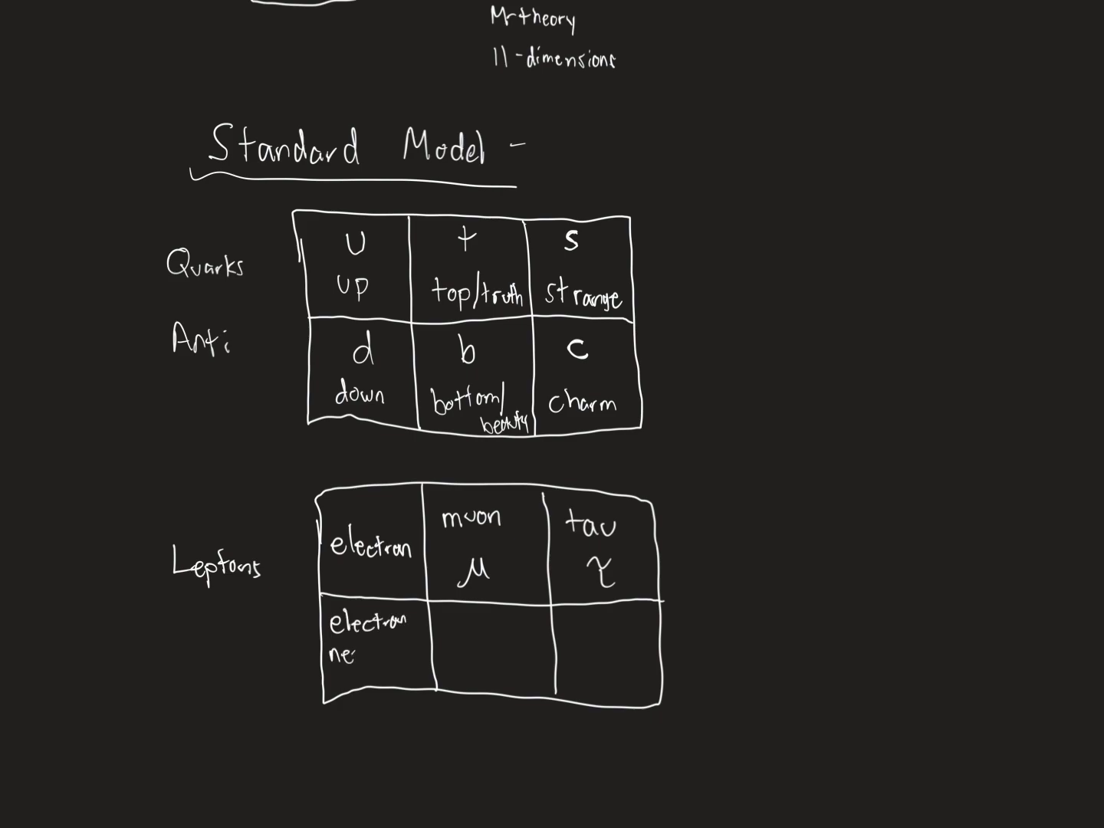
{"action": "type", "text": "neutrino"}
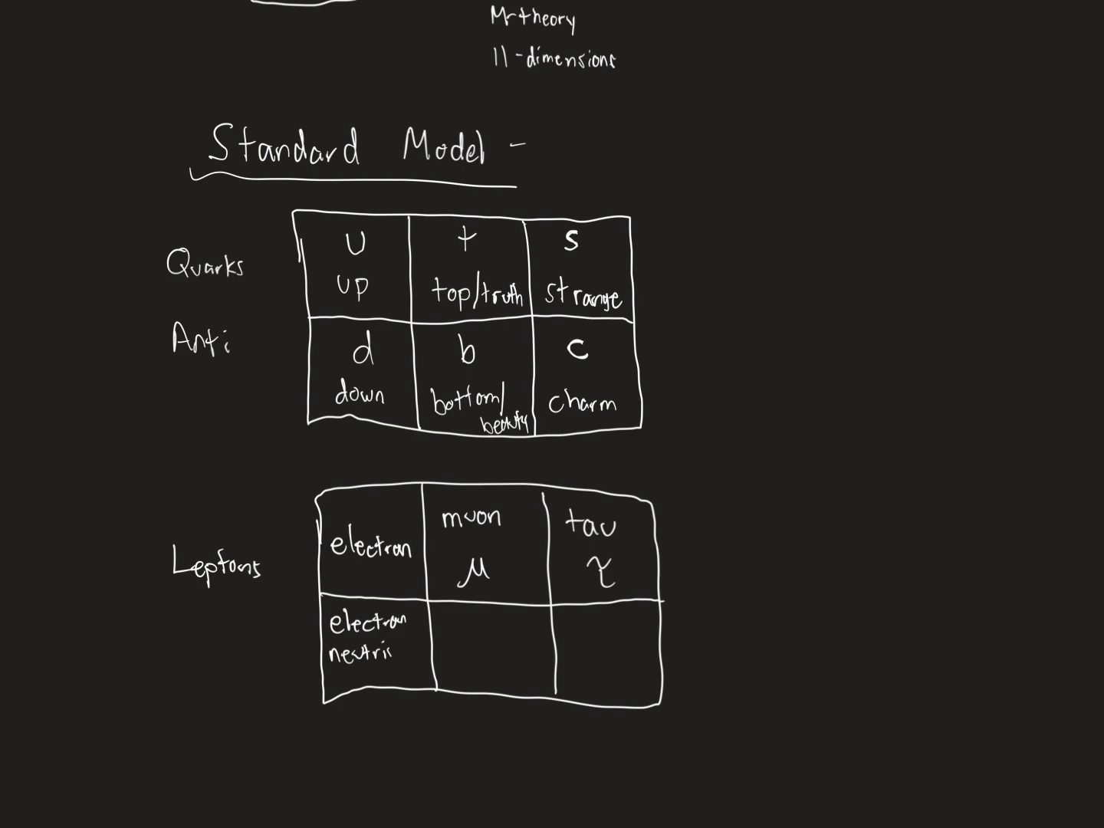
{"action": "type", "text": "muo"}
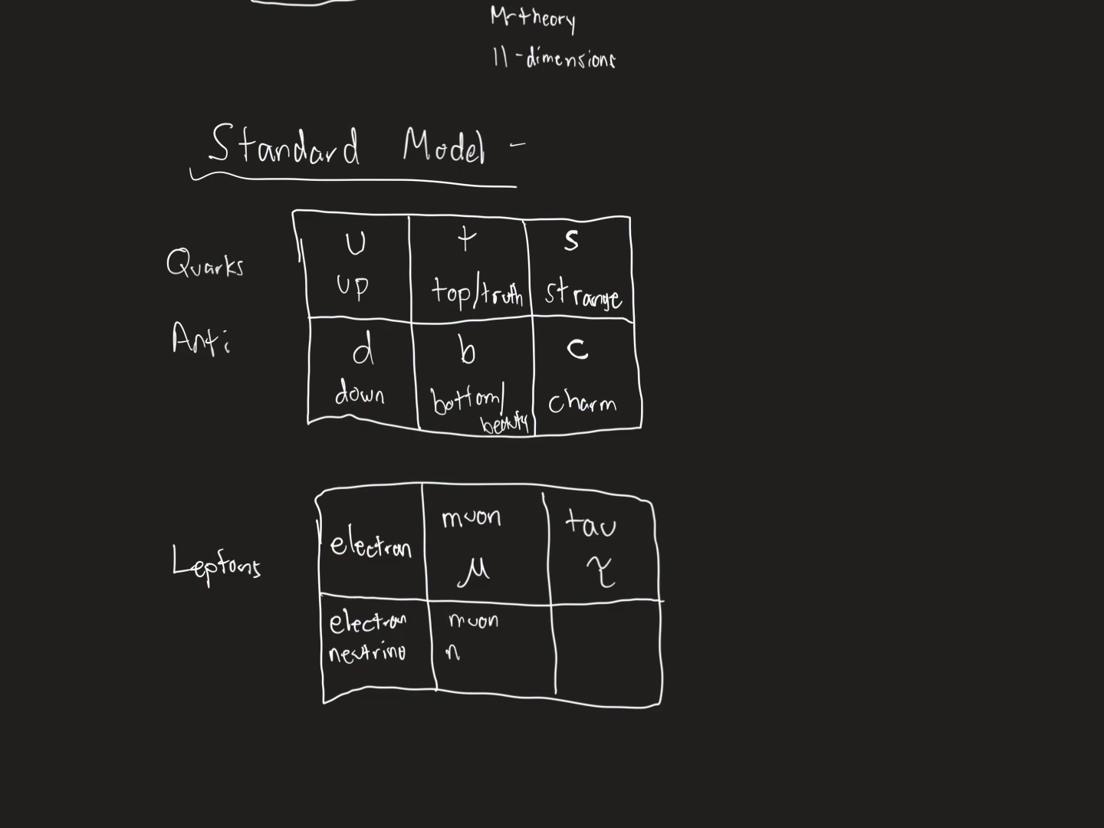
{"action": "type", "text": "neutrino"}
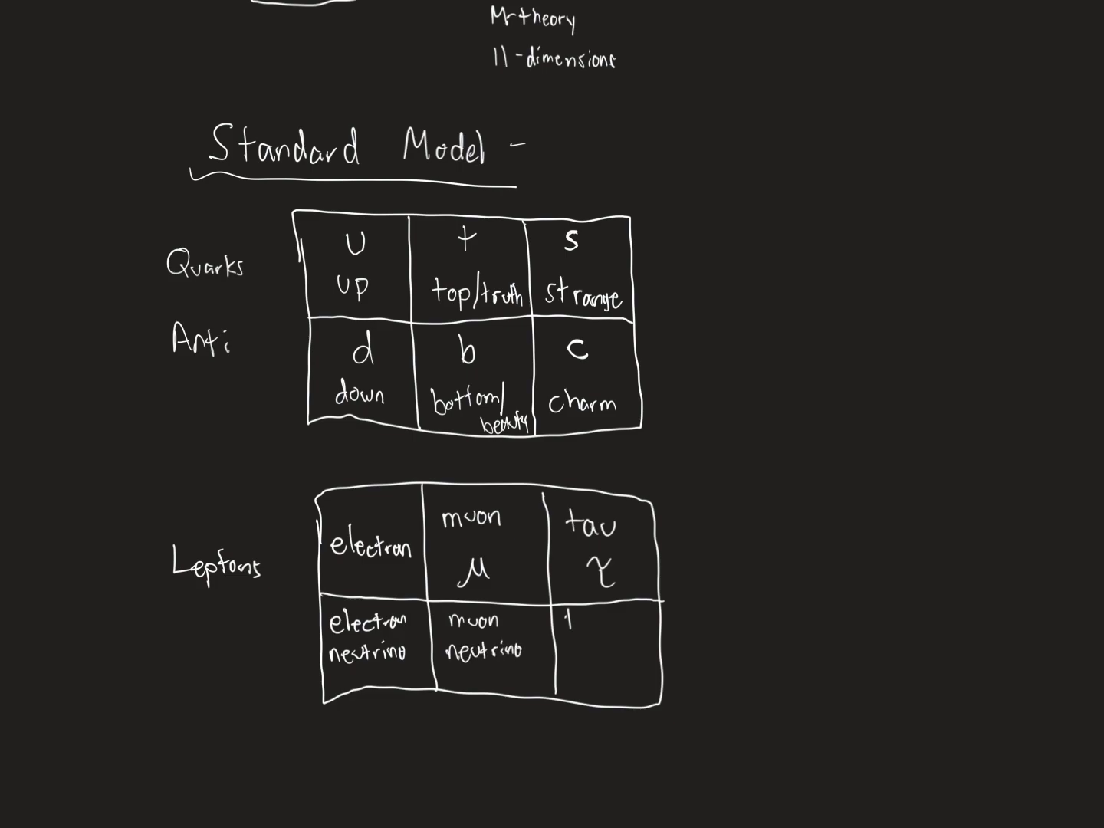
{"action": "type", "text": "tau no"}
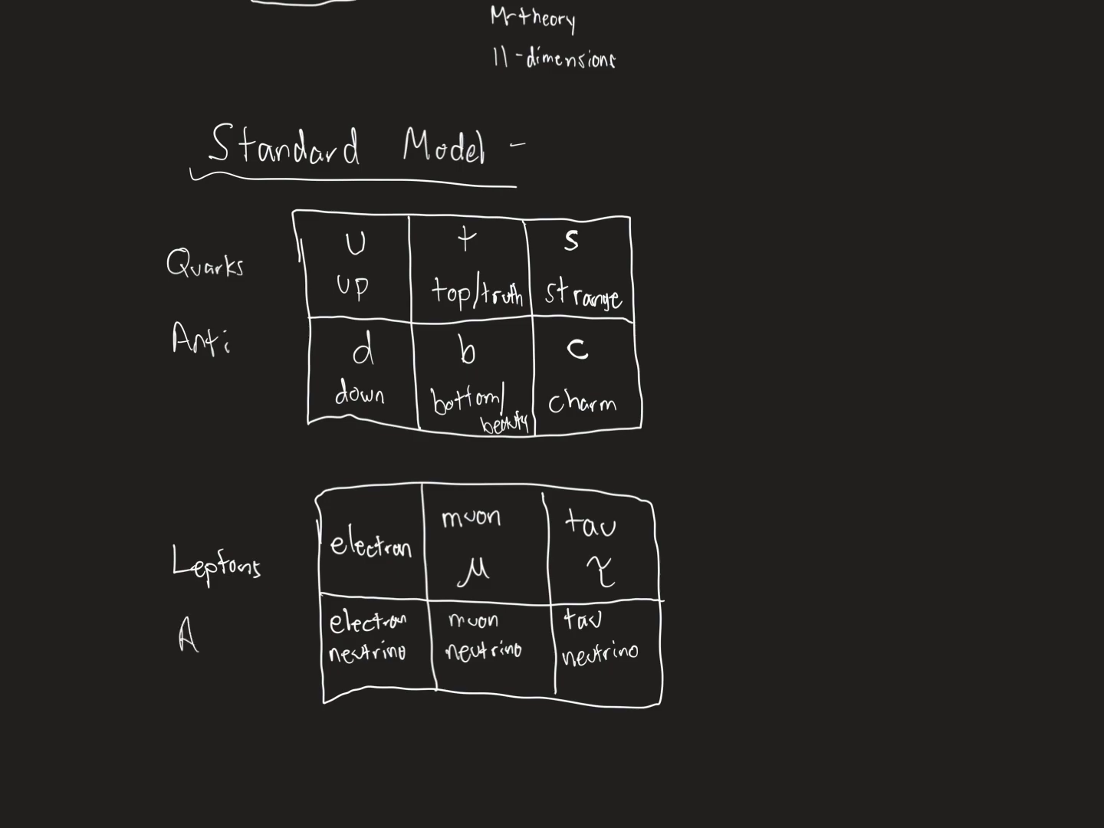
{"action": "type", "text": "Anti"}
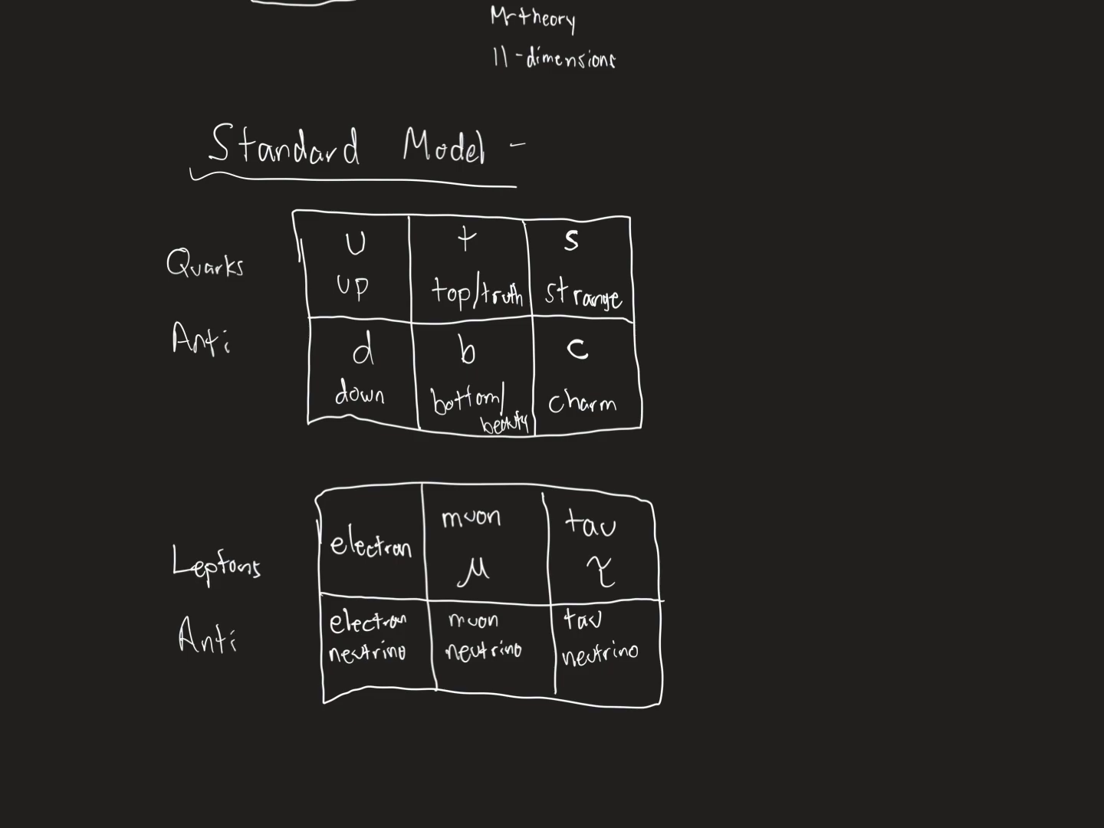
Step: Draw a long vertical pen stroke right of the tables as the new column's left side
{"action": "left_click_drag", "start_coordinate": [789, 168], "coordinate": [812, 536]}
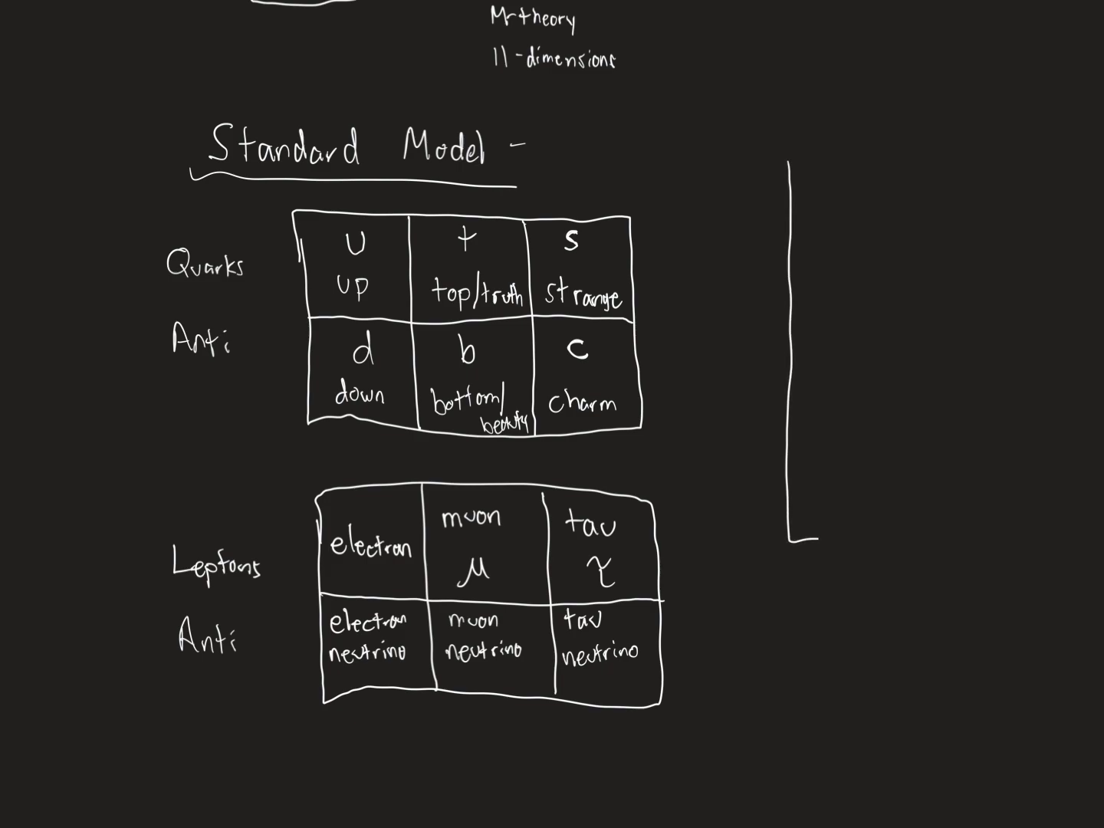
Step: Close the tall box, divide it into four rows, and add a small box beneath it
{"action": "left_click_drag", "start_coordinate": [794, 176], "coordinate": [939, 536]}
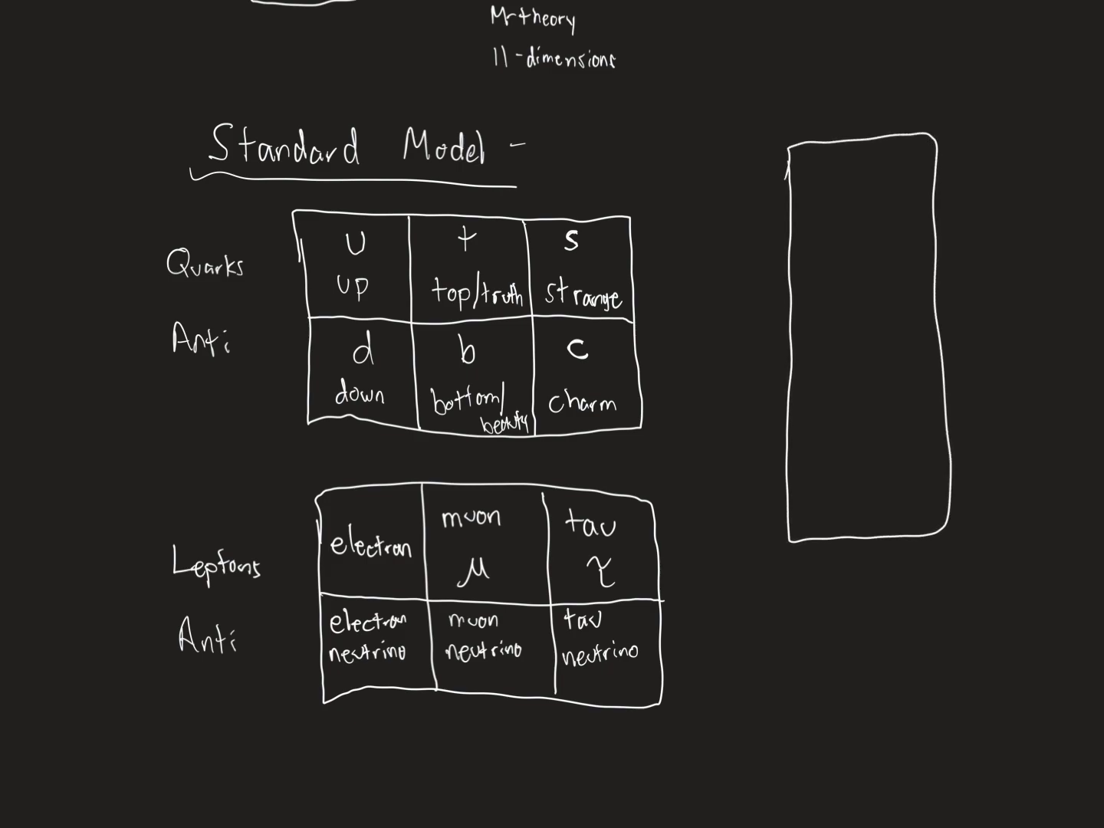
{"action": "left_click_drag", "start_coordinate": [797, 346], "coordinate": [936, 344]}
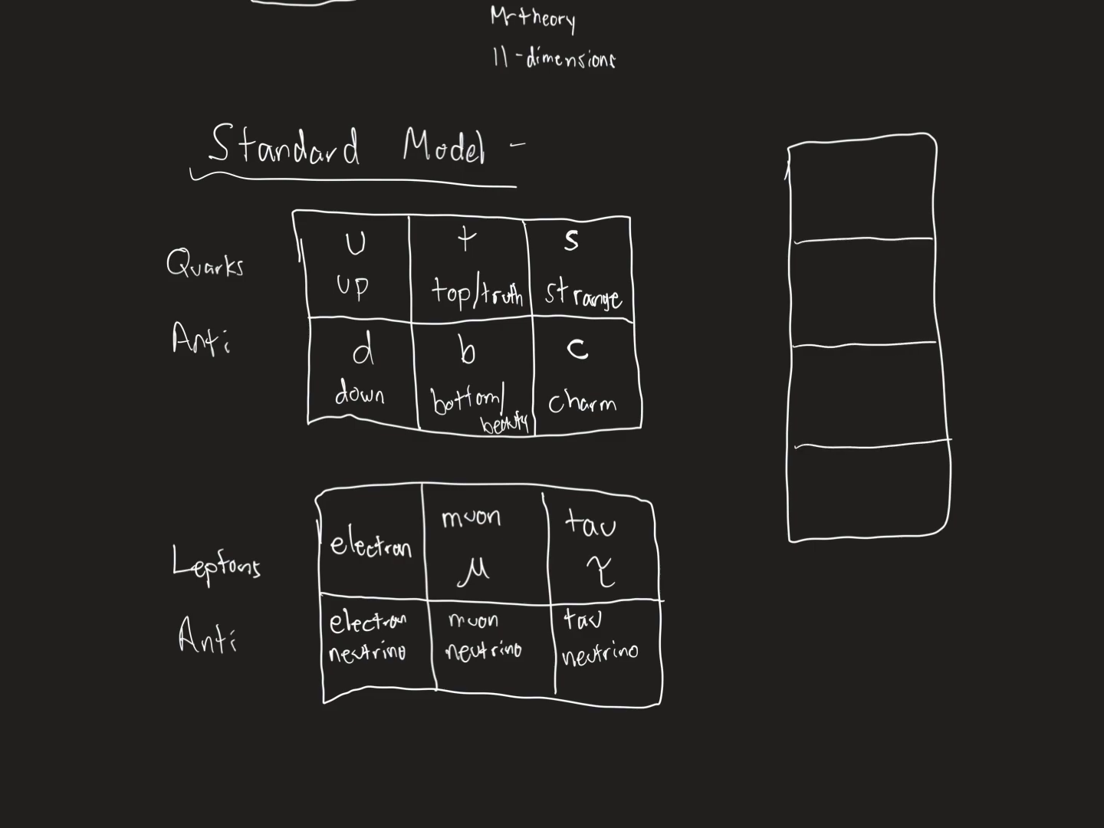
{"action": "left_click_drag", "start_coordinate": [805, 621], "coordinate": [974, 721]}
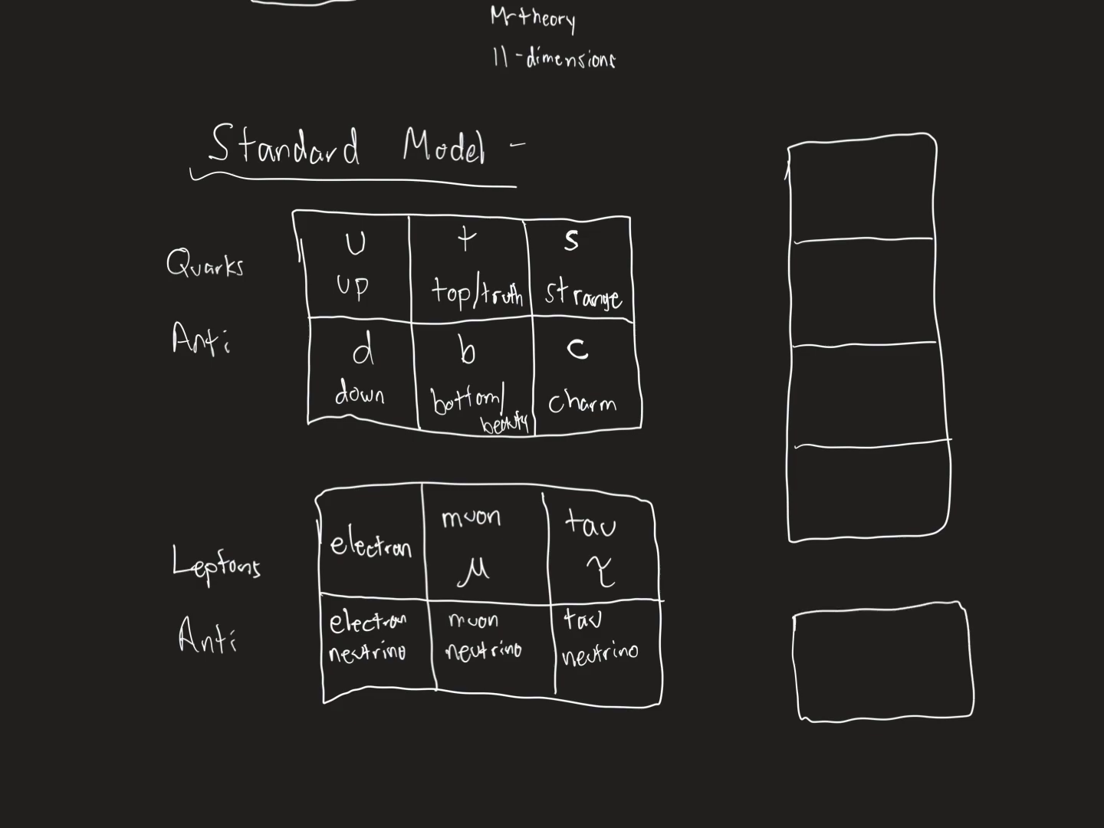
Step: Handwrite the heading 'Forces' above the tall column
{"action": "type", "text": "For"}
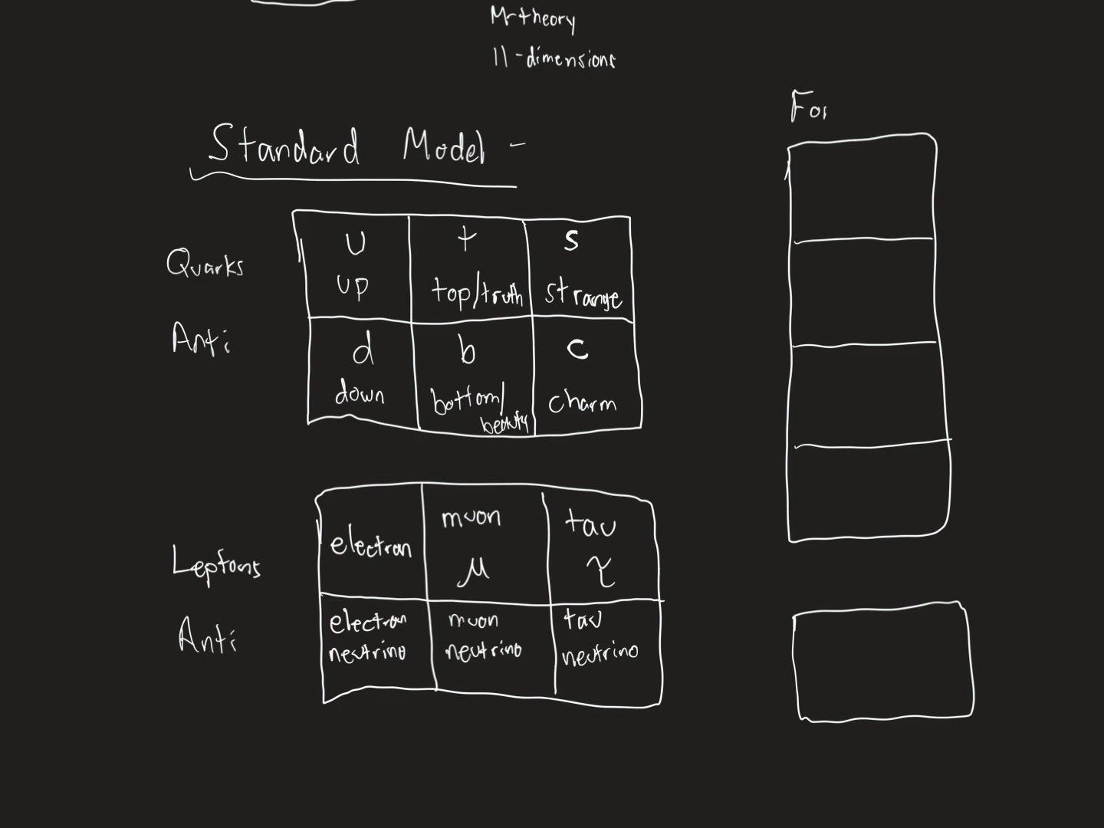
{"action": "type", "text": "ces"}
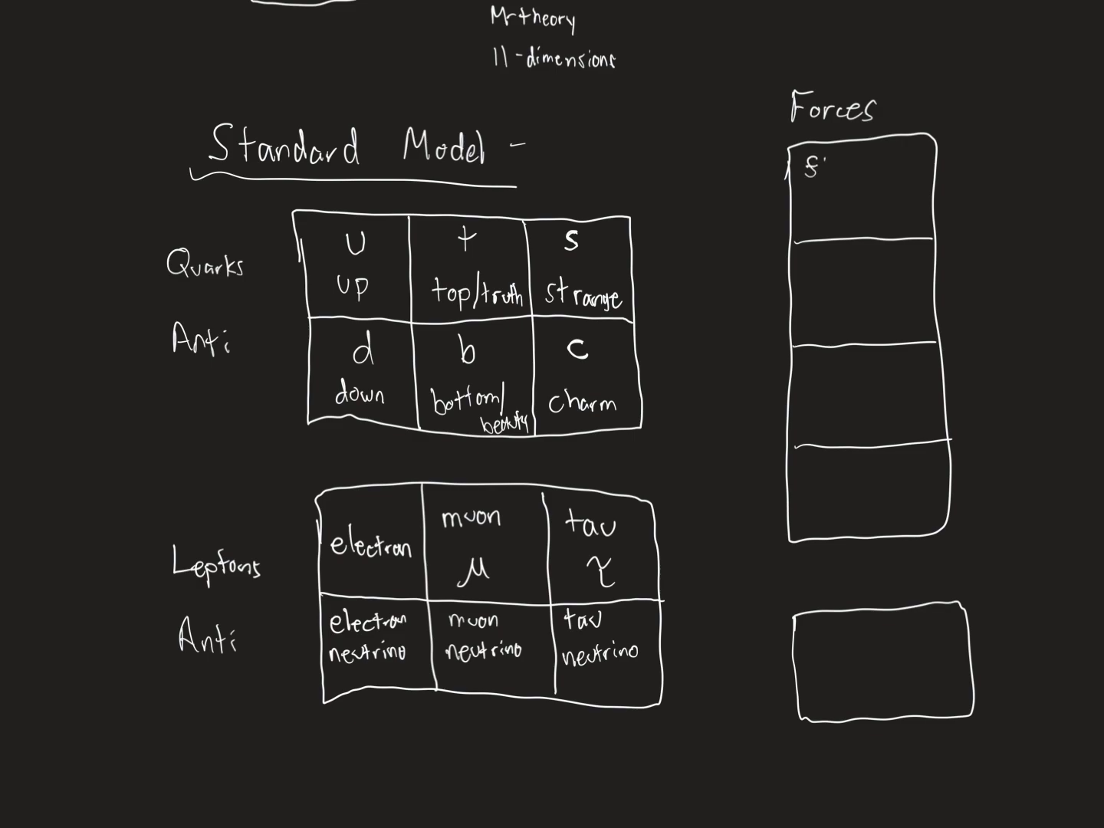
Step: Handwrite 'Strong' with 'gluon' beneath in the top cell, then begin 'E' in the second
{"action": "type", "text": "Strong"}
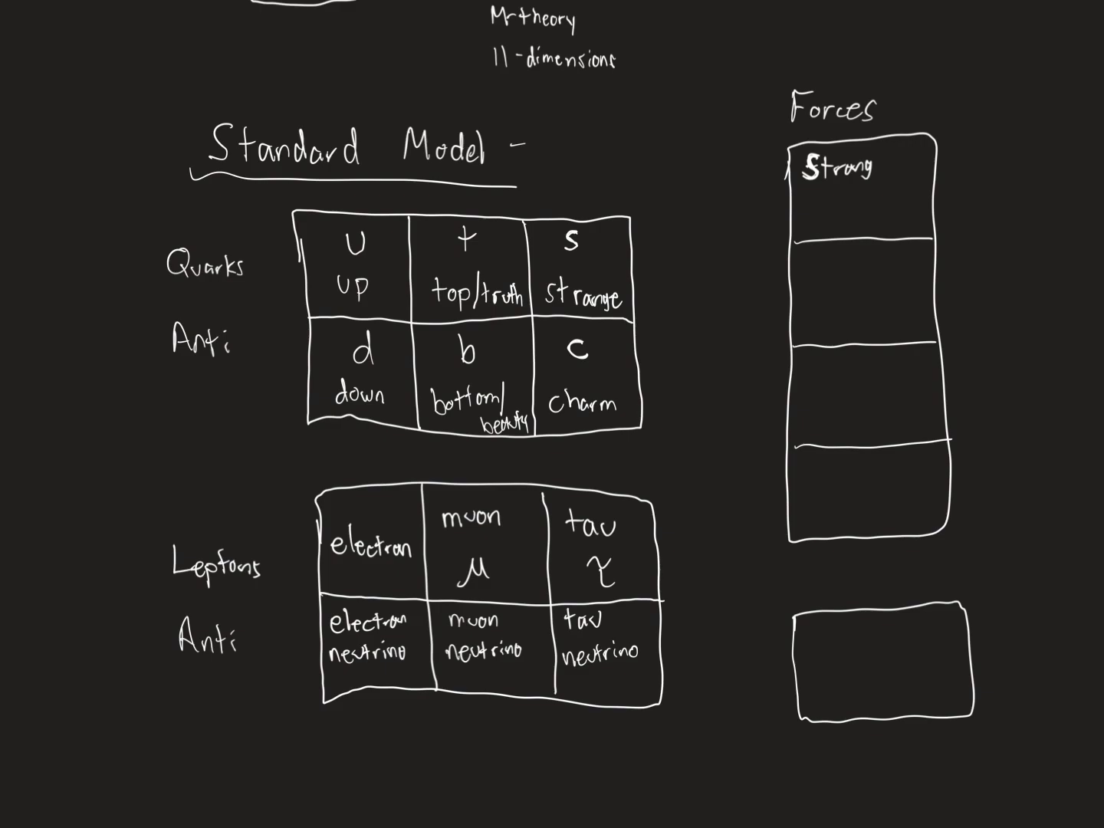
{"action": "type", "text": "g"}
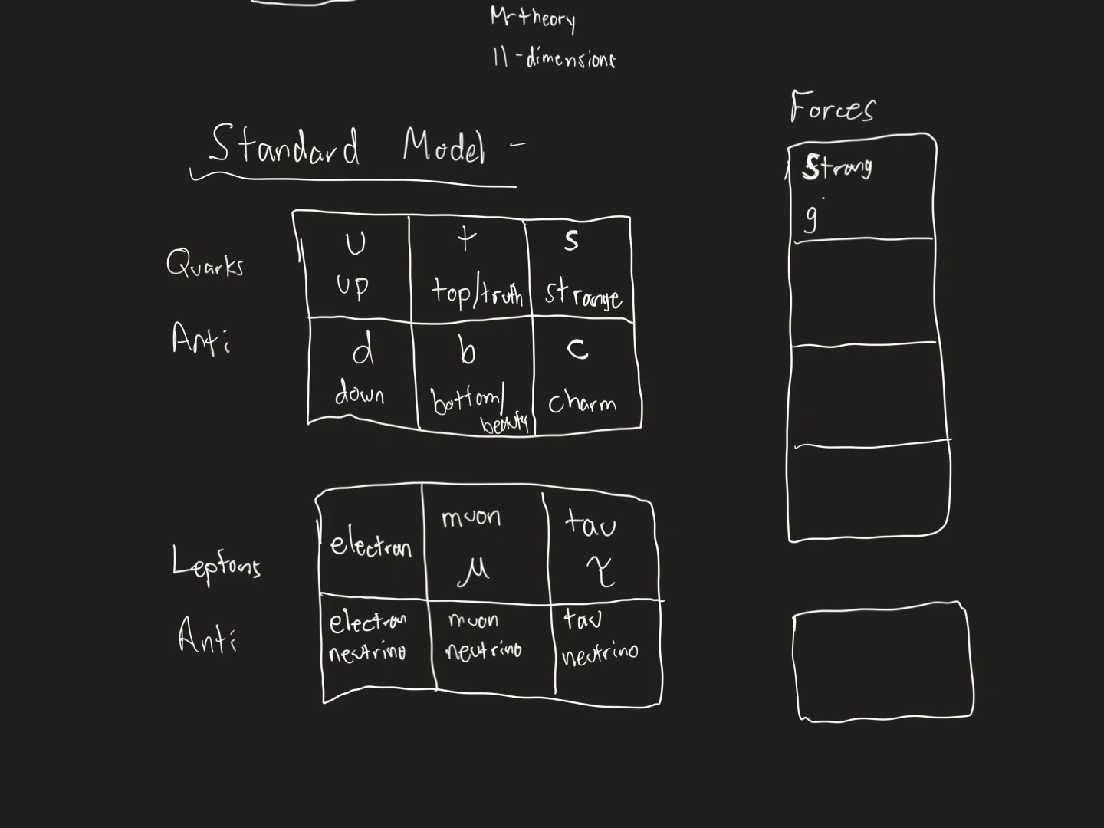
{"action": "type", "text": "luon"}
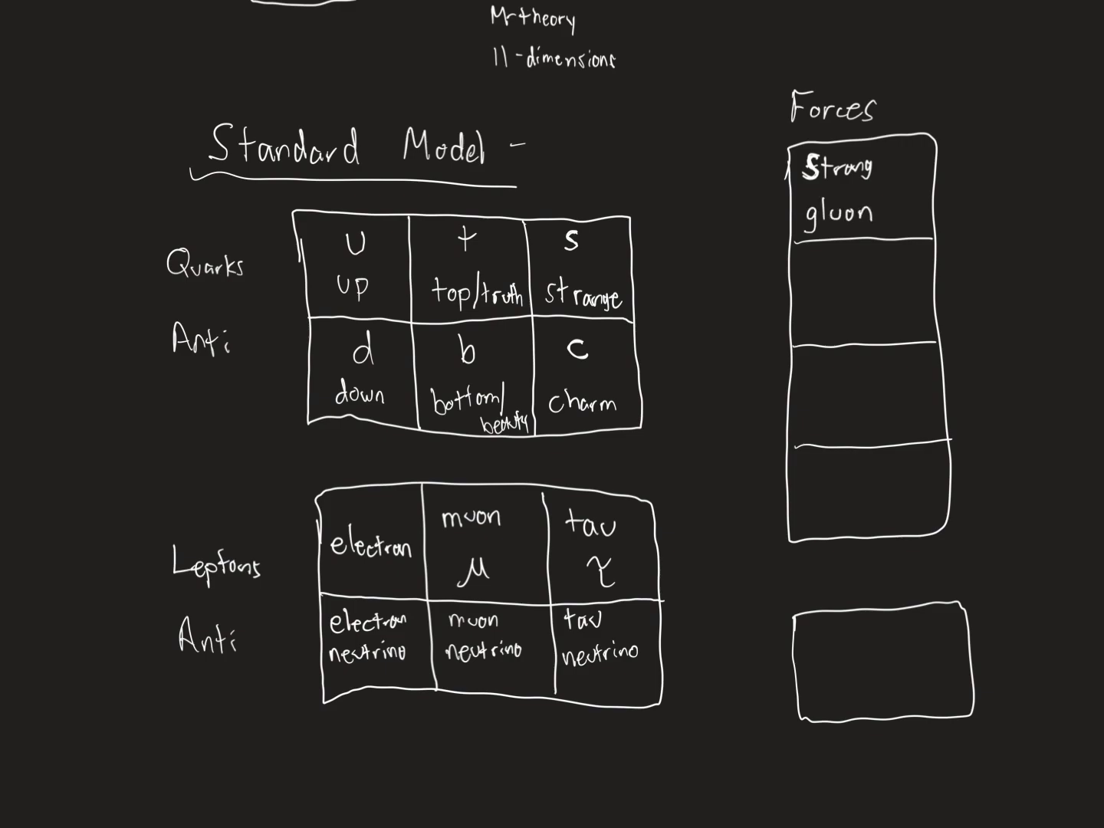
{"action": "type", "text": "E"}
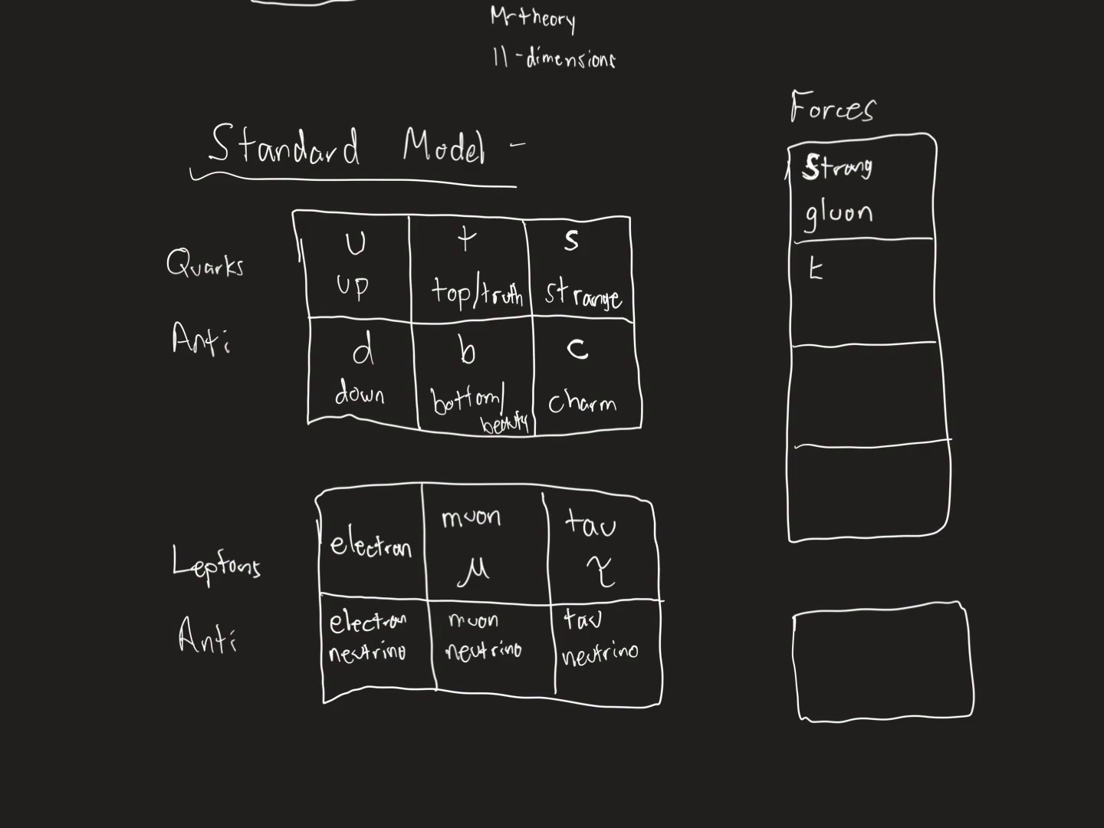
Step: Finish 'EM' with 'photon' beneath in the second cell, then begin 'Wea' in the third
{"action": "type", "text": "M"}
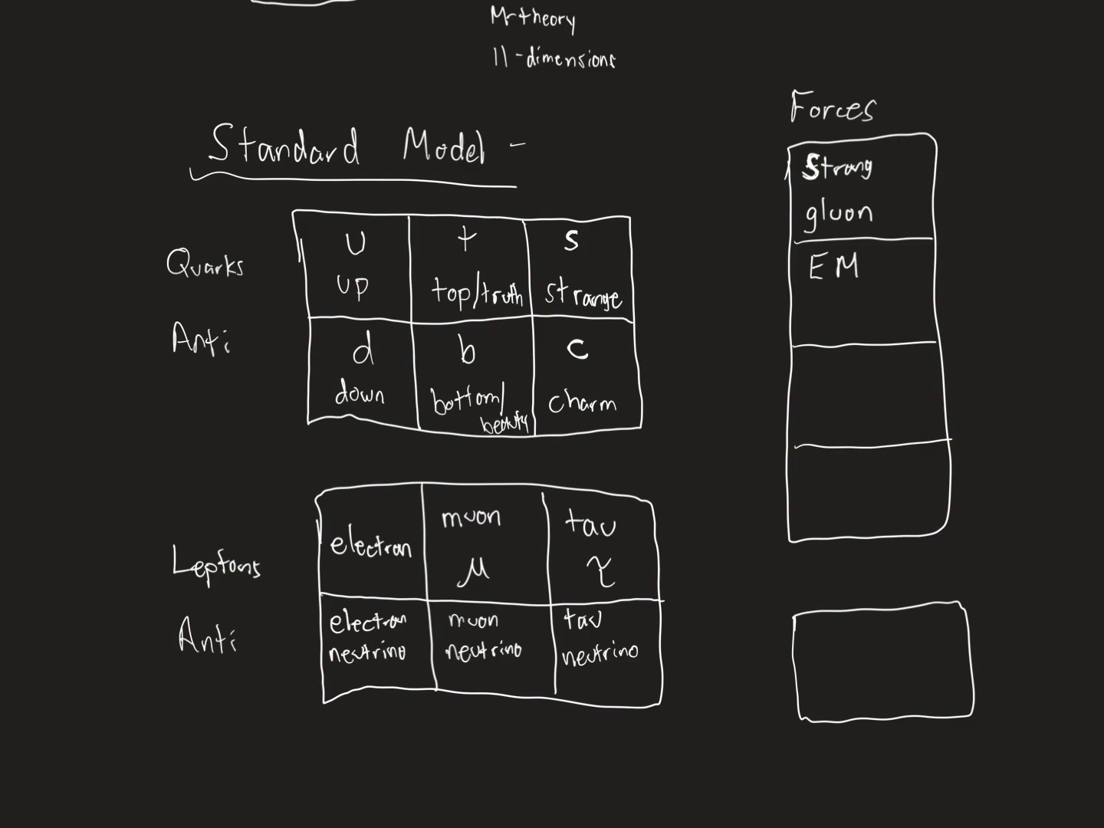
{"action": "type", "text": "ph."}
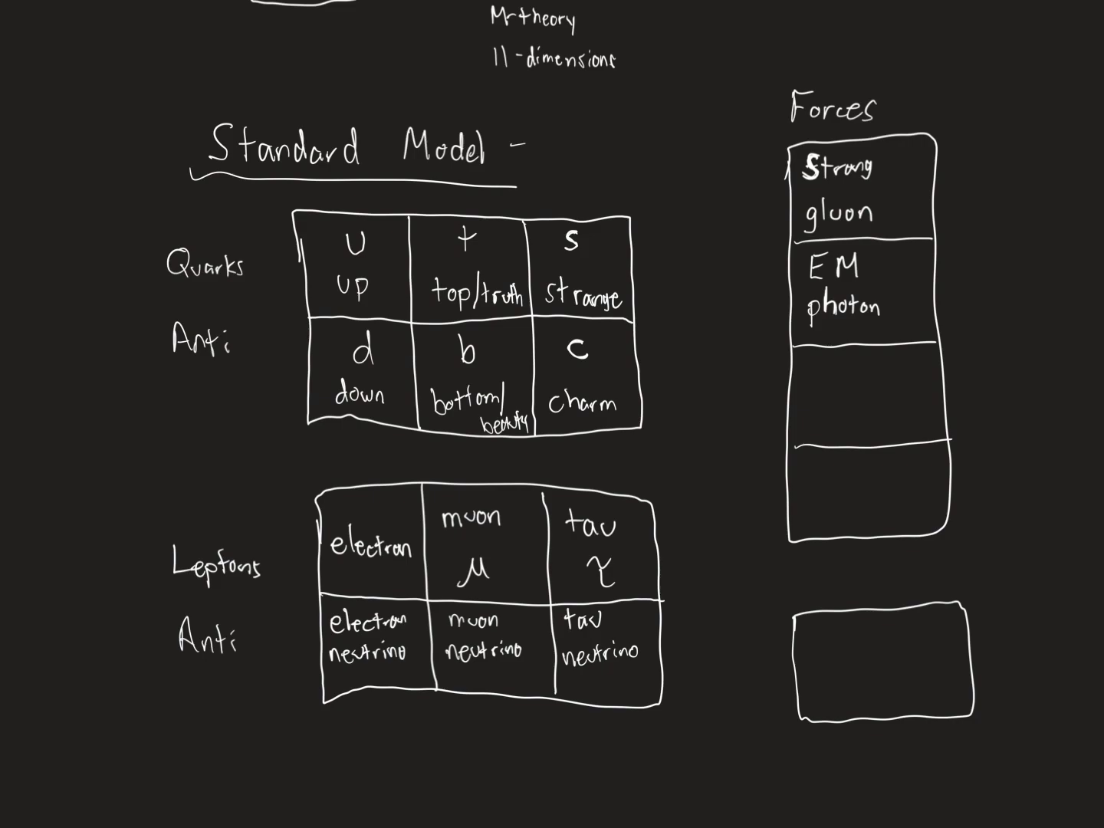
{"action": "type", "text": "Weak"}
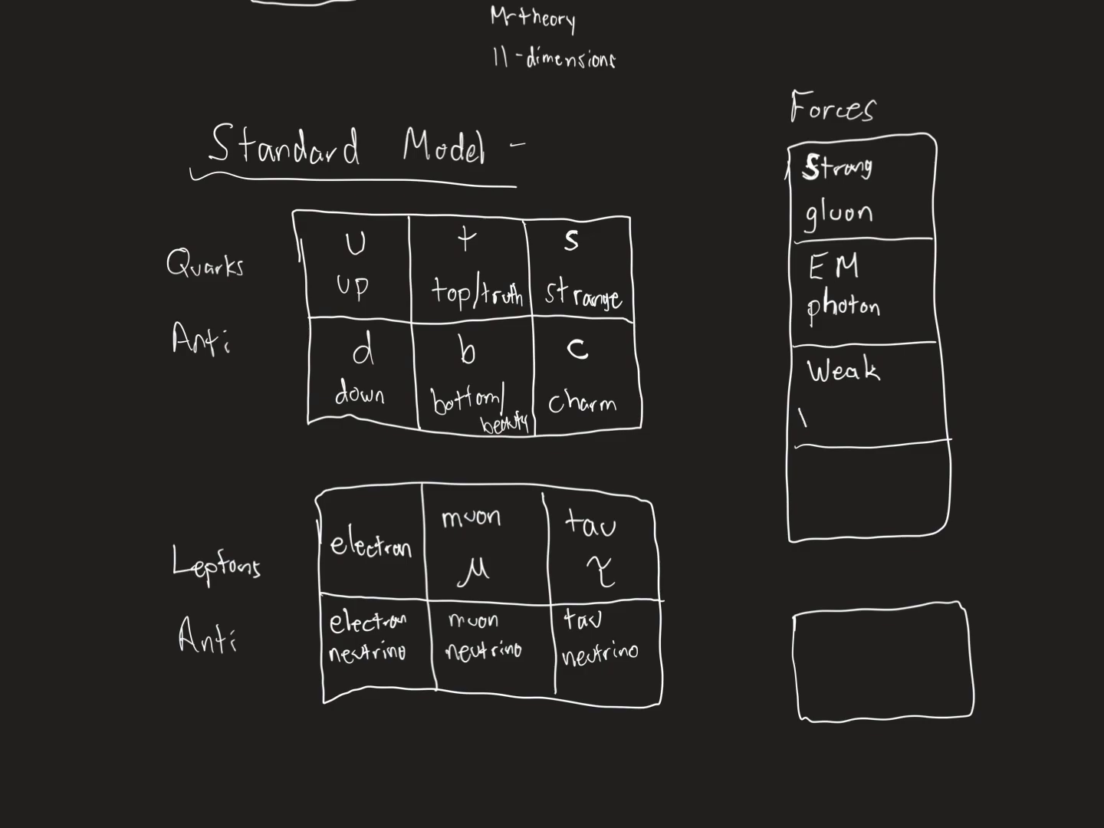
Step: Write 'W&Z bosons' under 'Weak' in the third cell, then begin 'Gra' in the fourth
{"action": "type", "text": "W+-"}
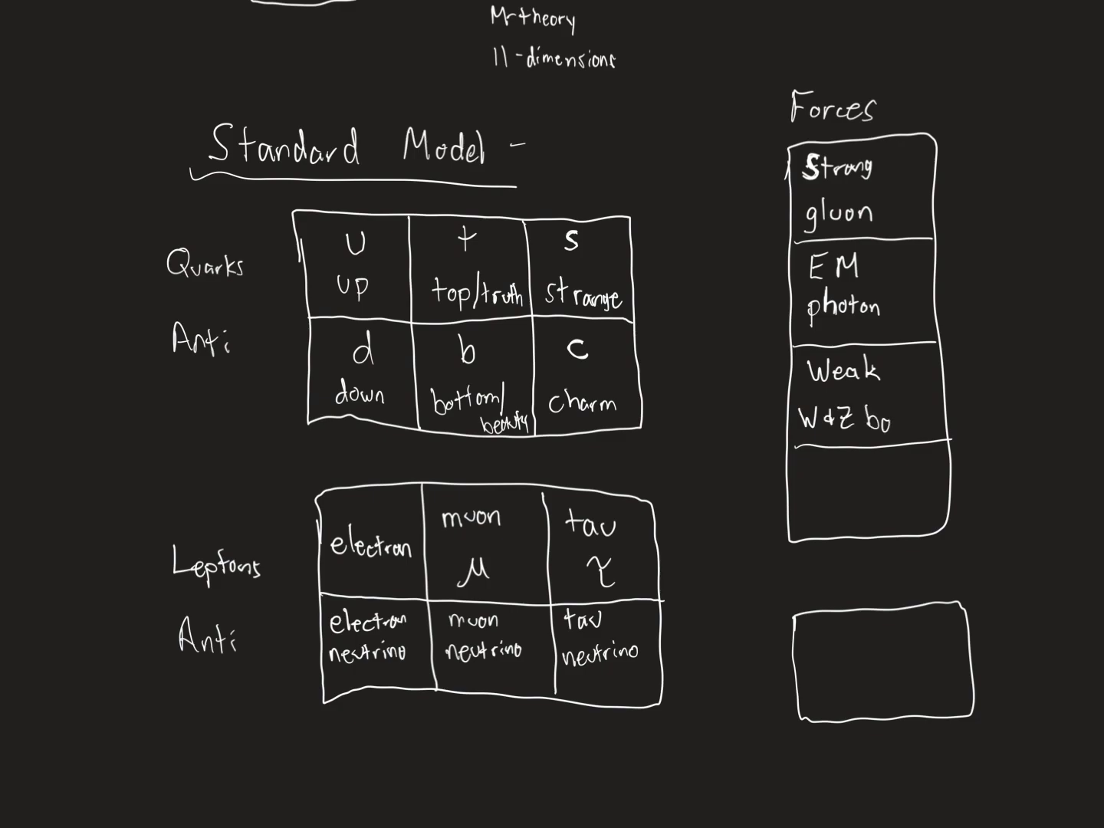
{"action": "type", "text": "sons"}
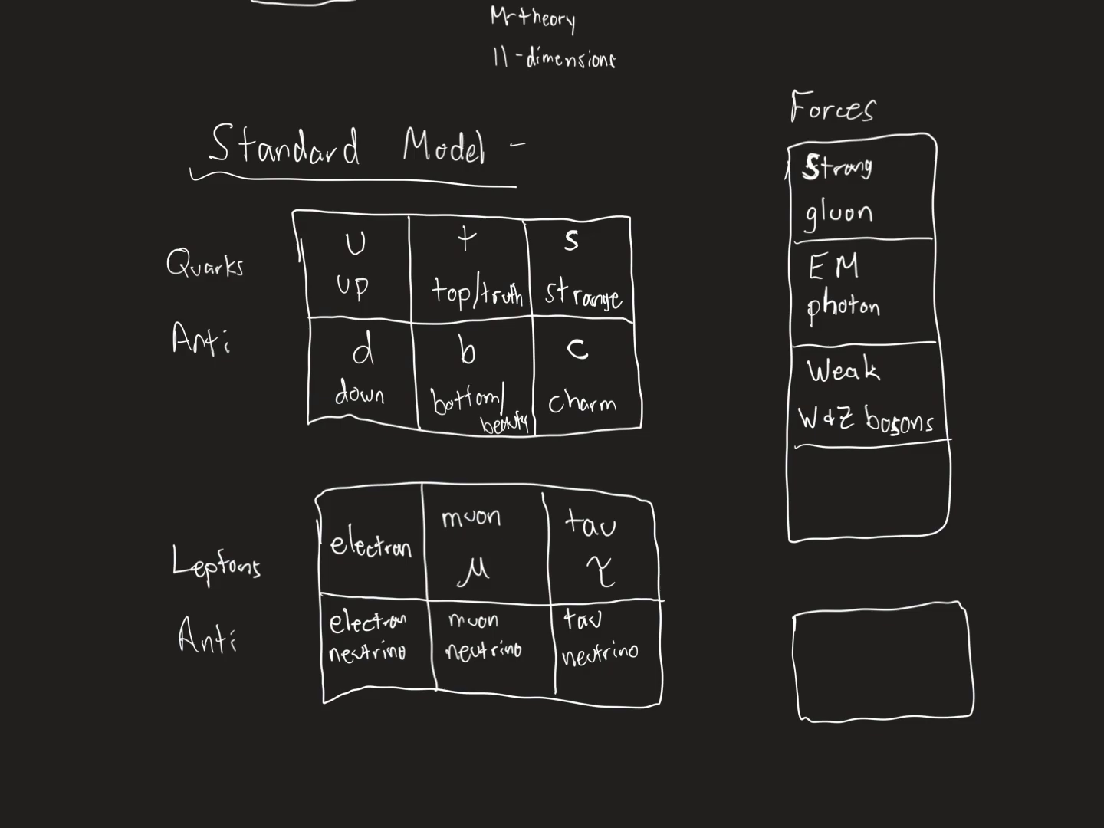
{"action": "type", "text": "Gro"}
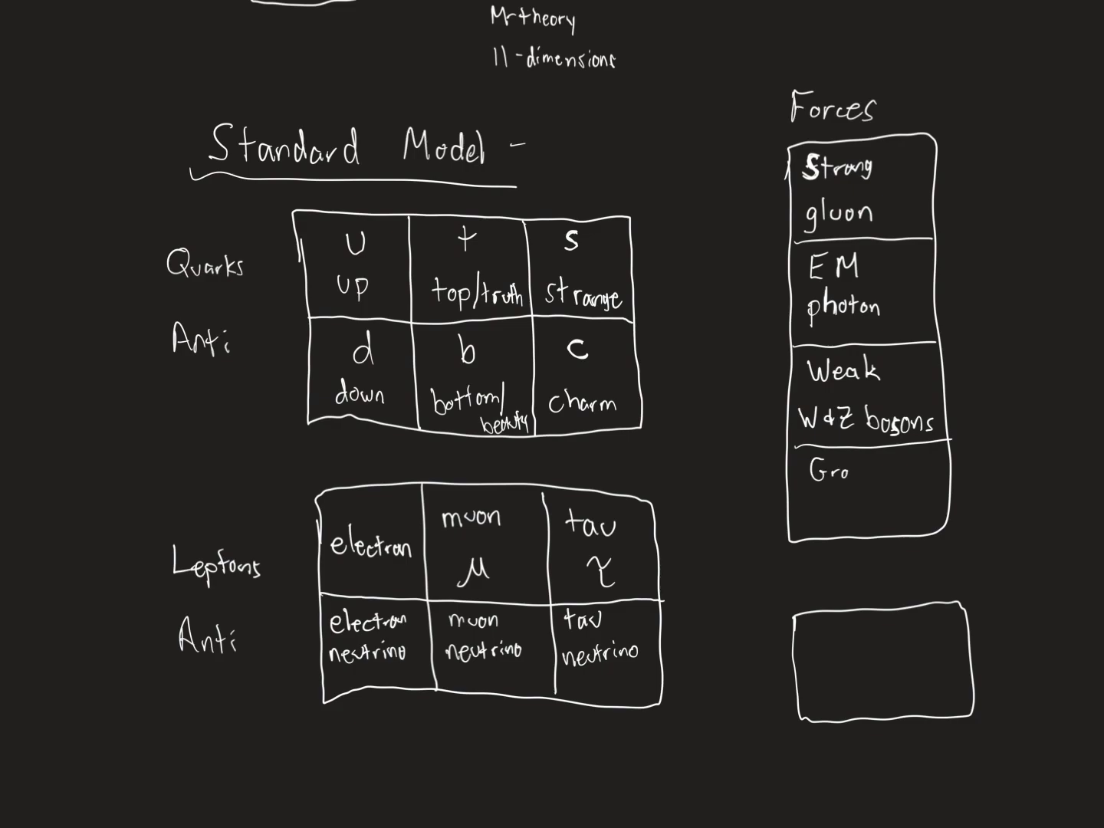
Step: Finish 'Gravity' with 'graviton?' beneath in the bottom cell, then begin 'Bo-' in the small box
{"action": "type", "text": "avit"}
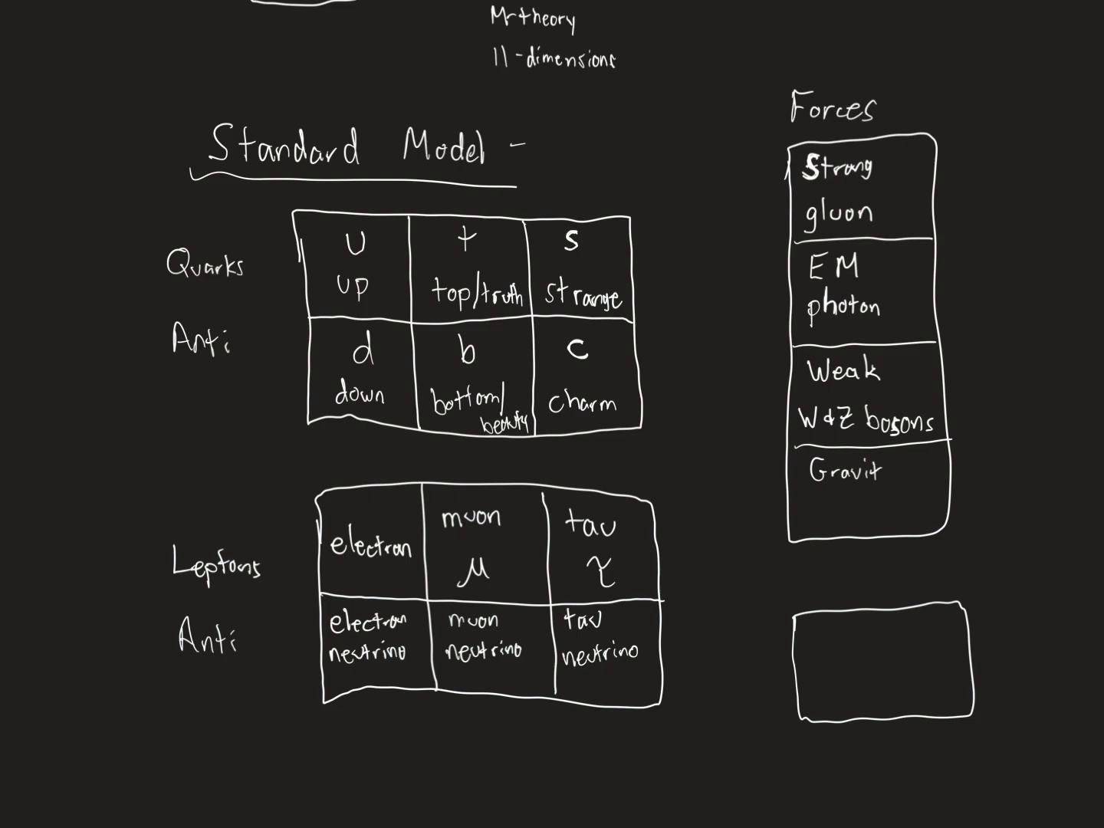
{"action": "type", "text": "y"}
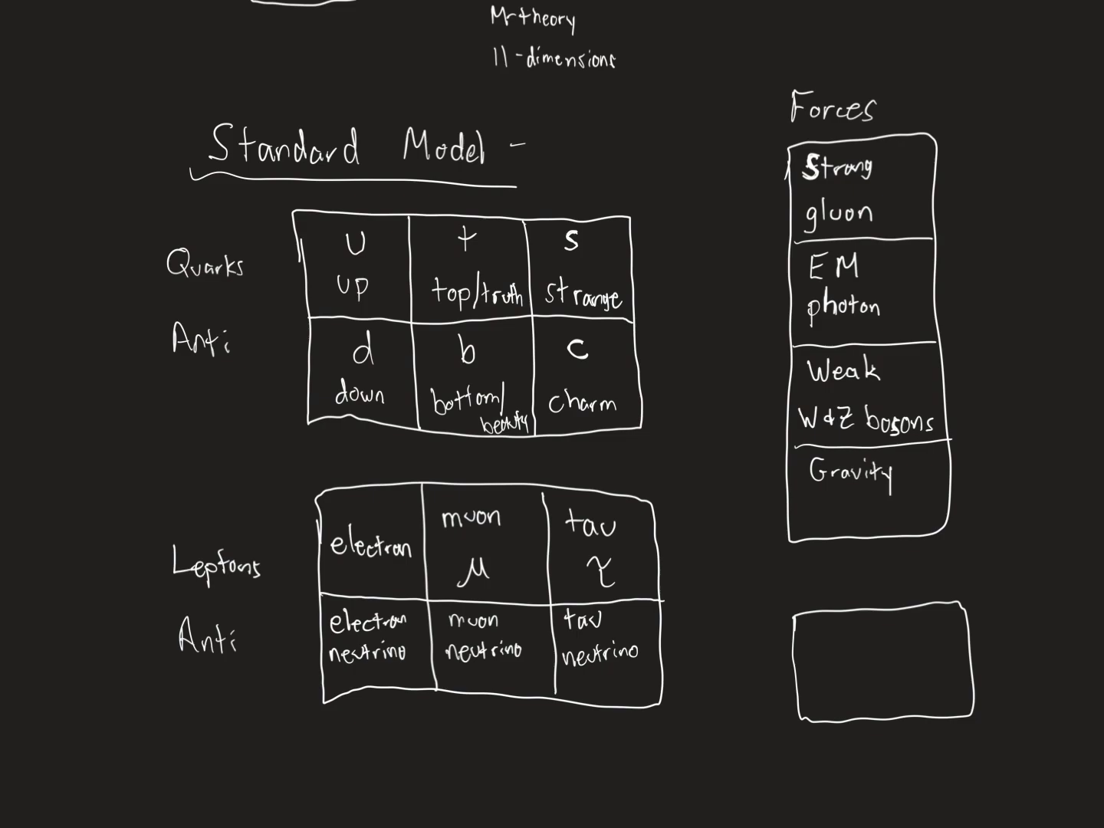
{"action": "type", "text": "grr"}
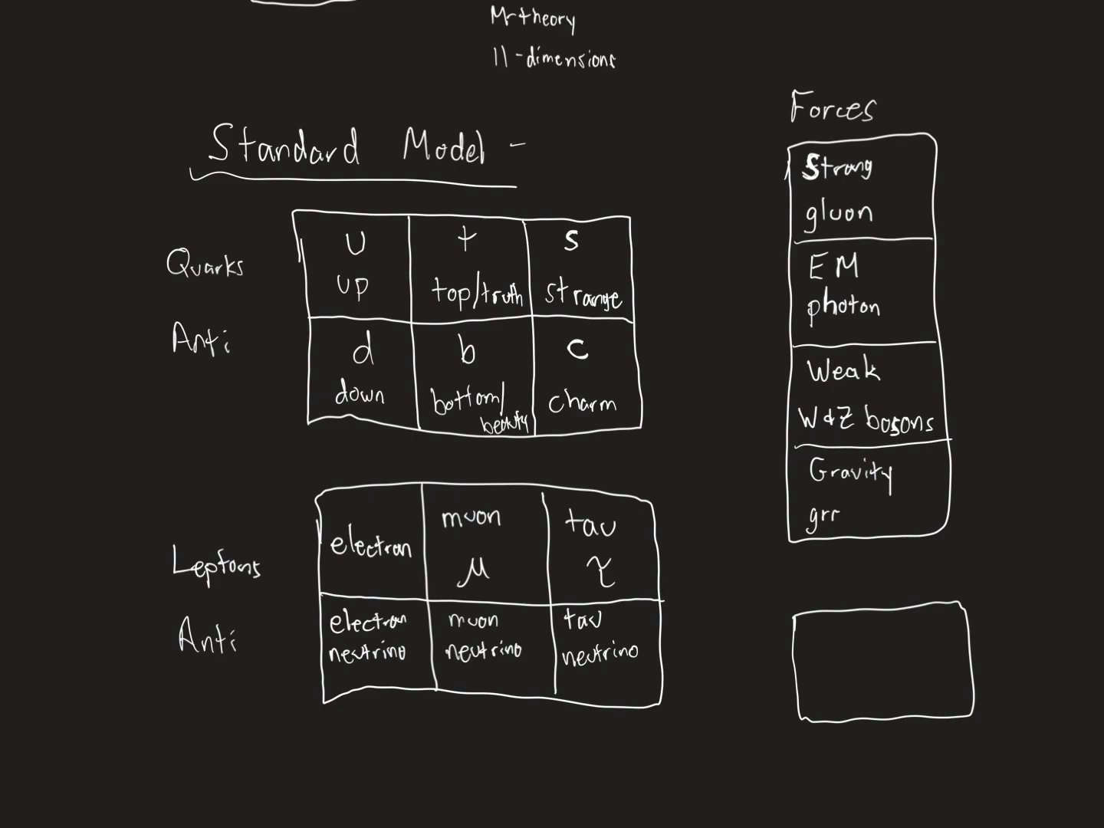
{"action": "type", "text": "graviton?\""}
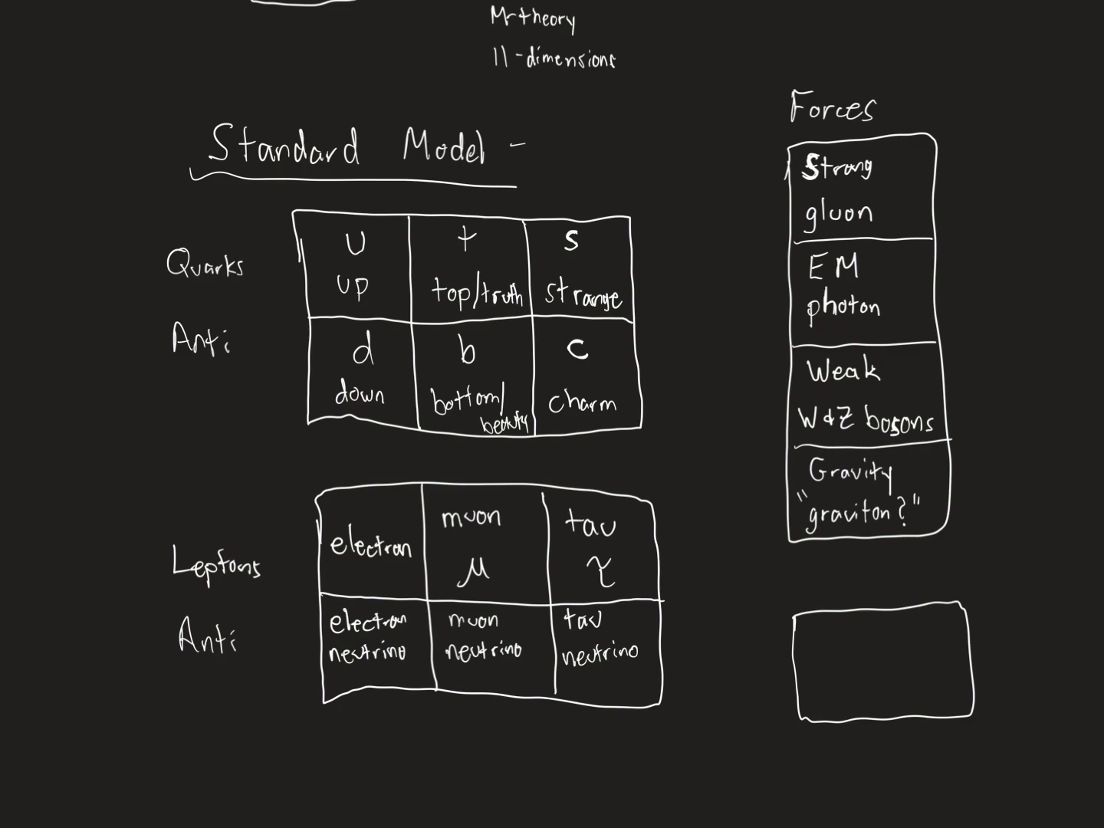
{"action": "type", "text": "Bo-"}
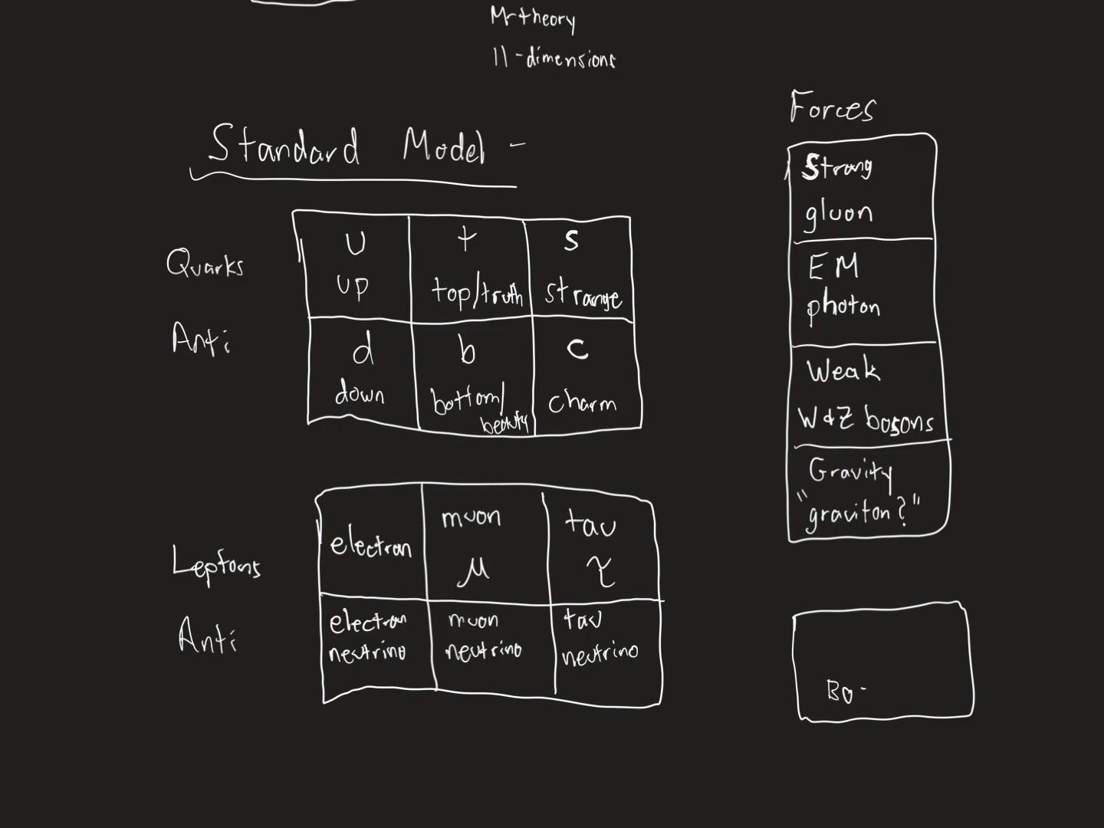
Step: Write 'Higgs Boson' in the small box with a divider, then begin 'Force' beside it
{"action": "type", "text": "son"}
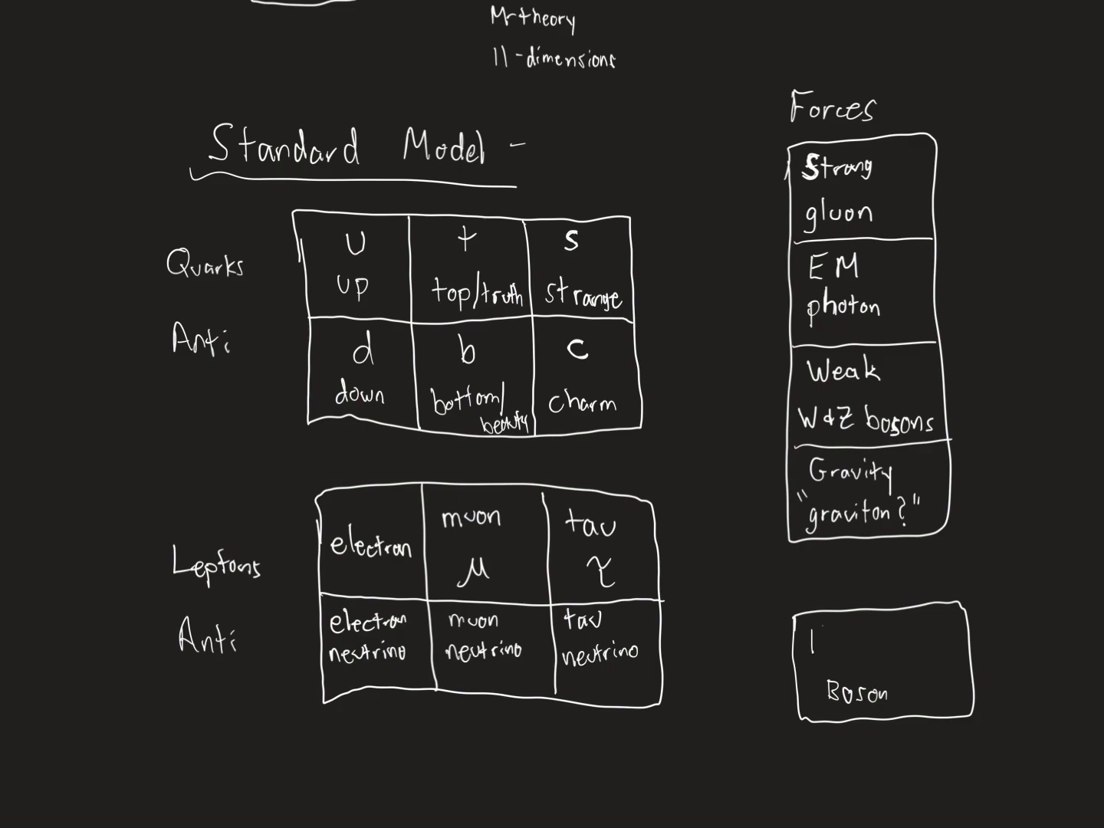
{"action": "type", "text": "Higgs"}
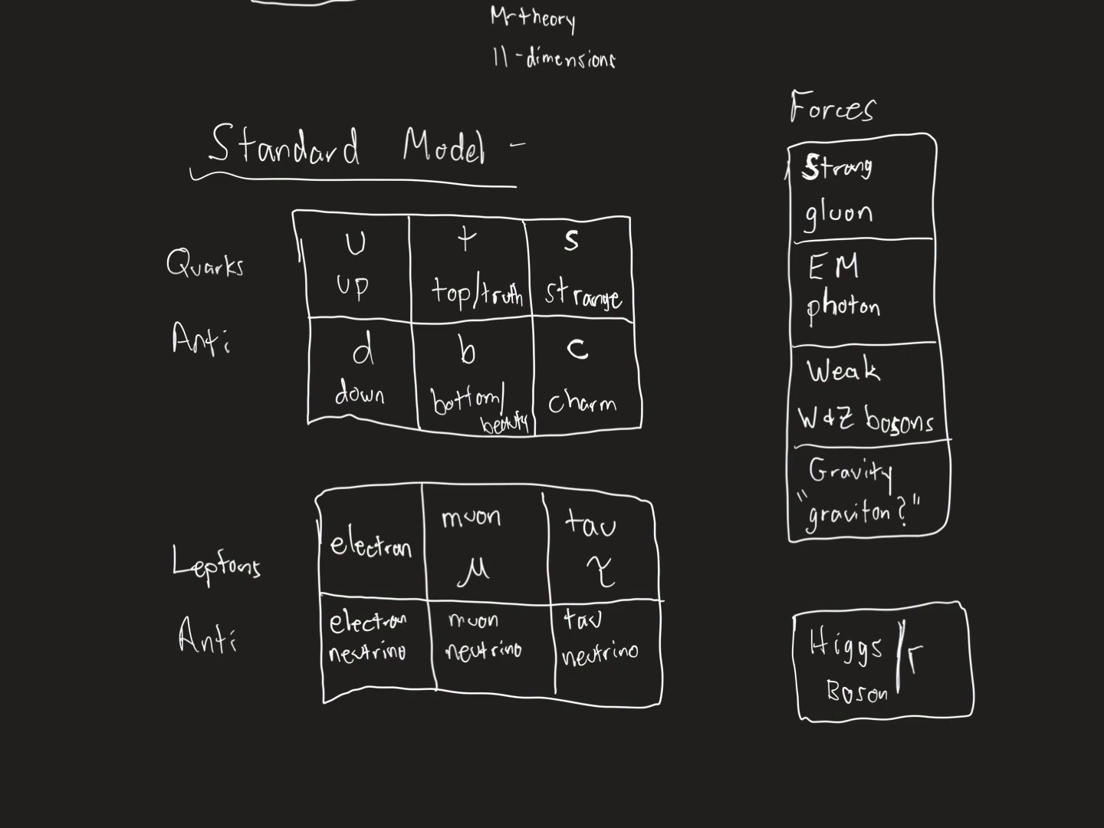
{"action": "type", "text": "Forc"}
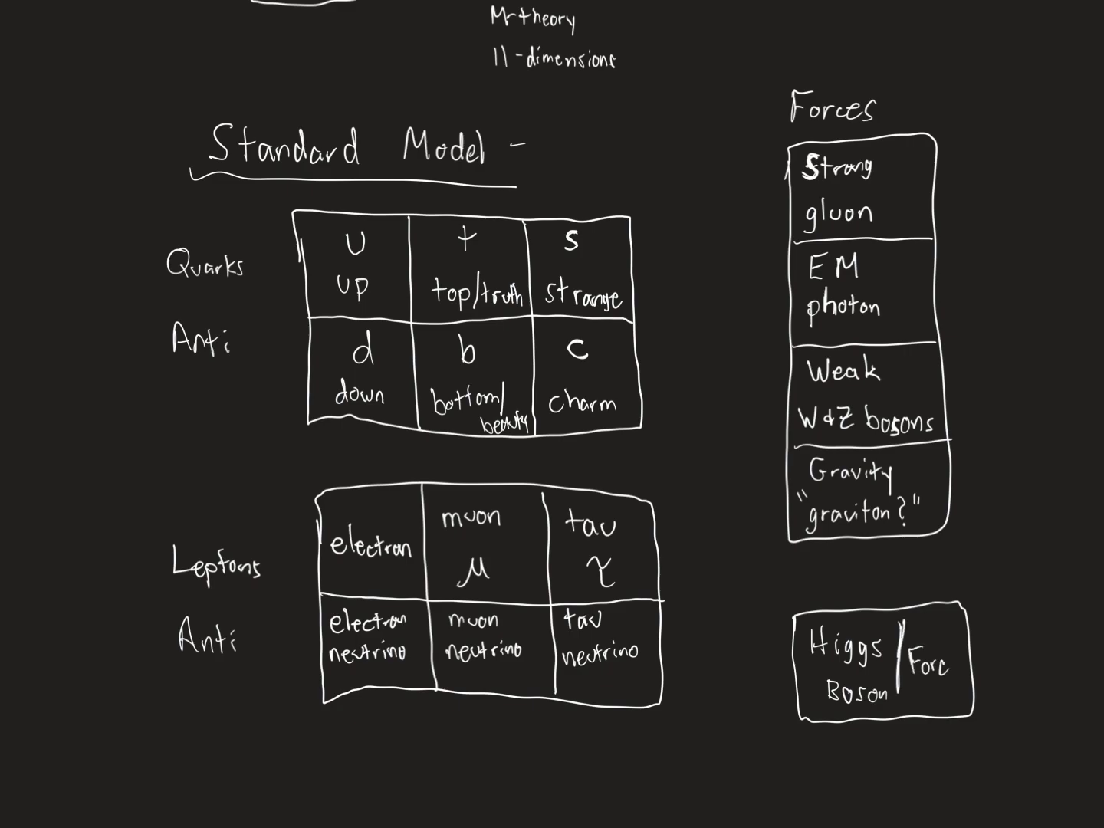